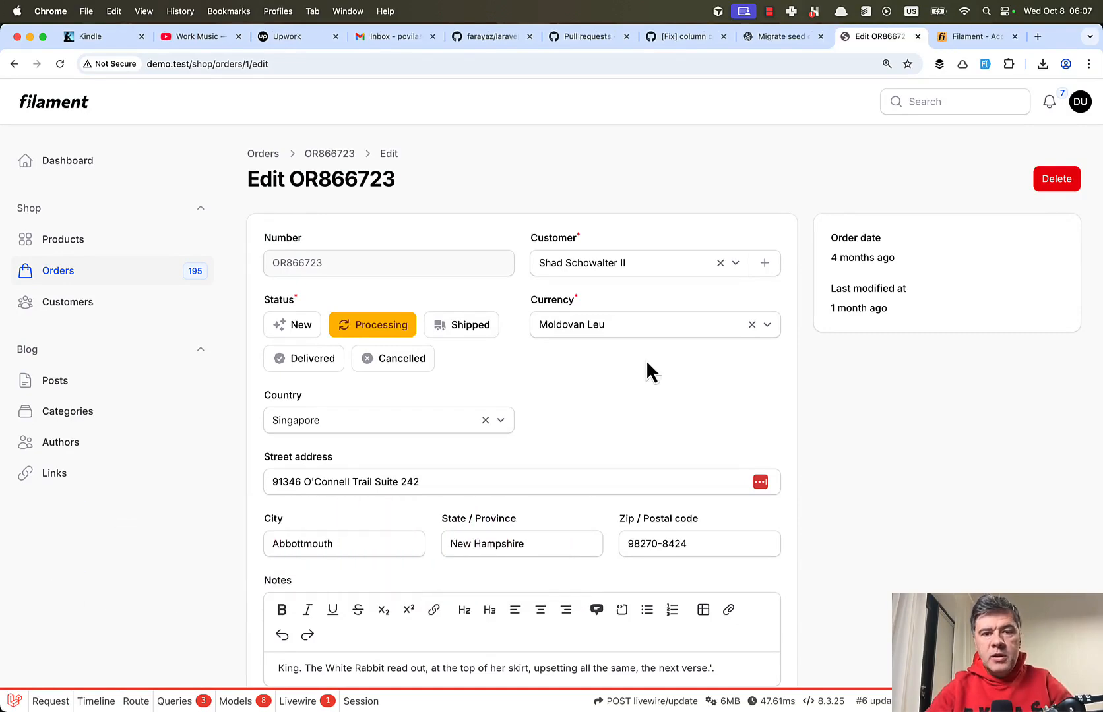
mouse_move(914, 41)
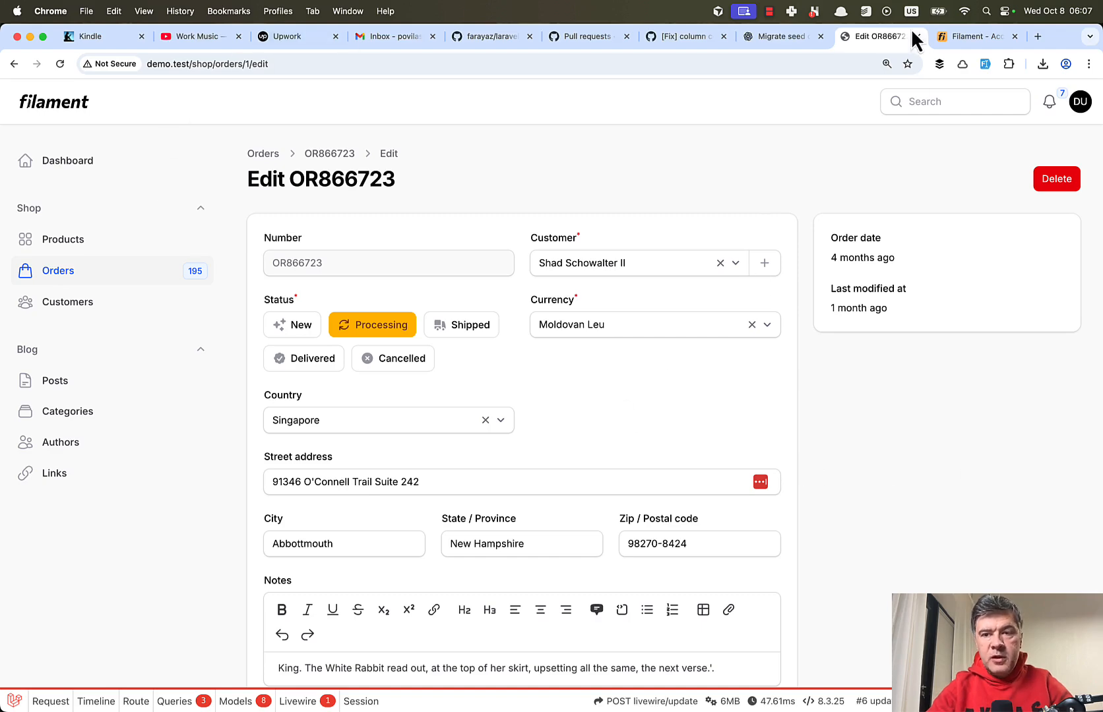
- Open the Filament demo's GitHub source repository from the Live Demo section, then return to the order page
left_click(976, 35)
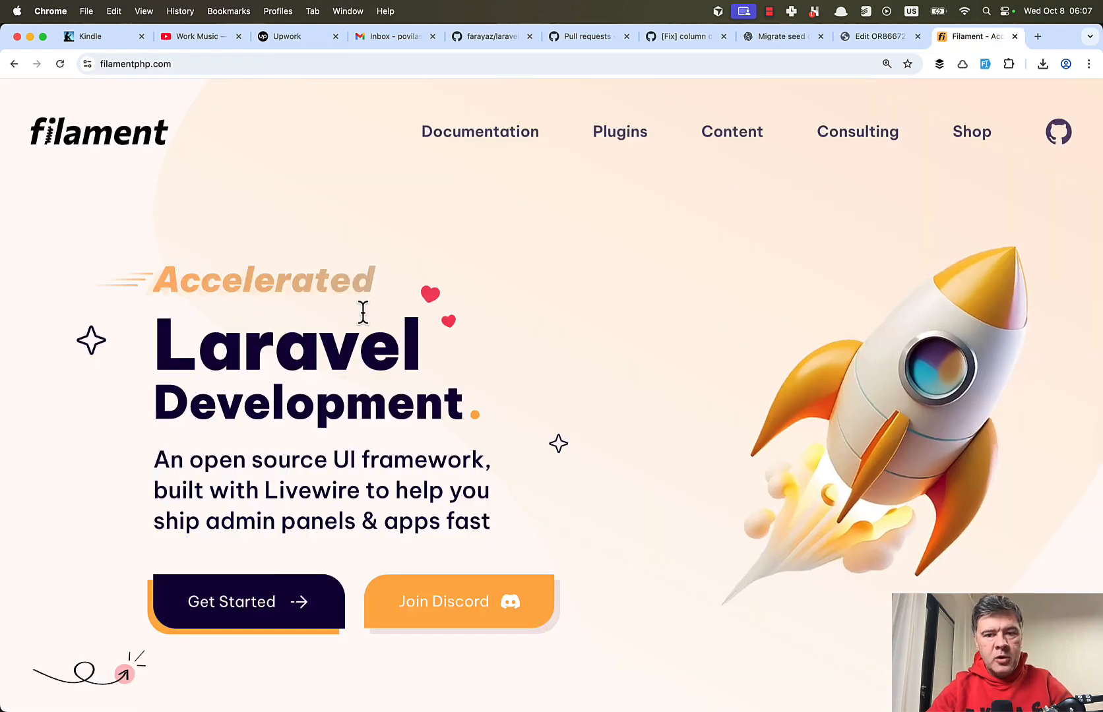
scroll("down", 3)
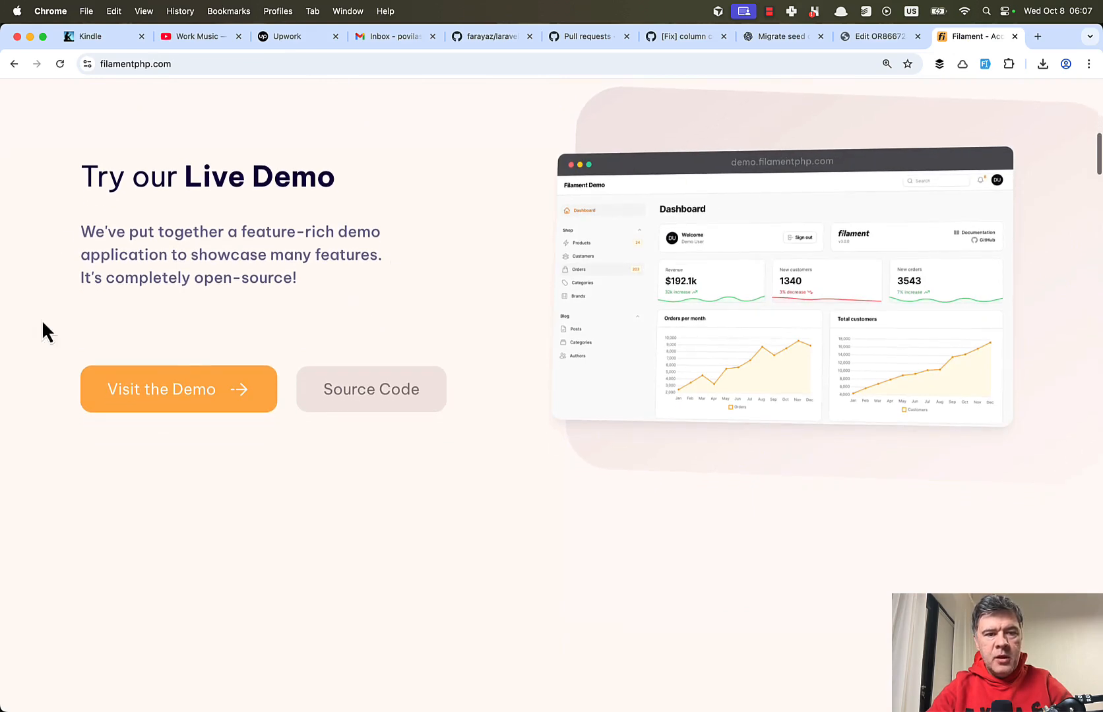
mouse_move(403, 422)
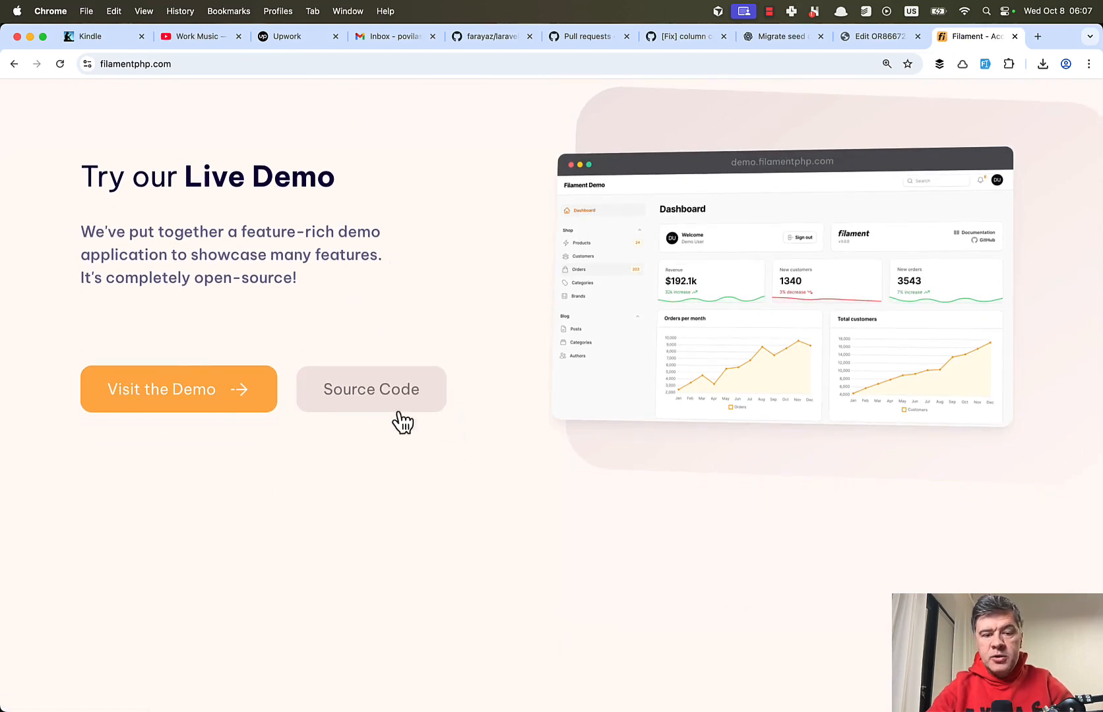
left_click(370, 389)
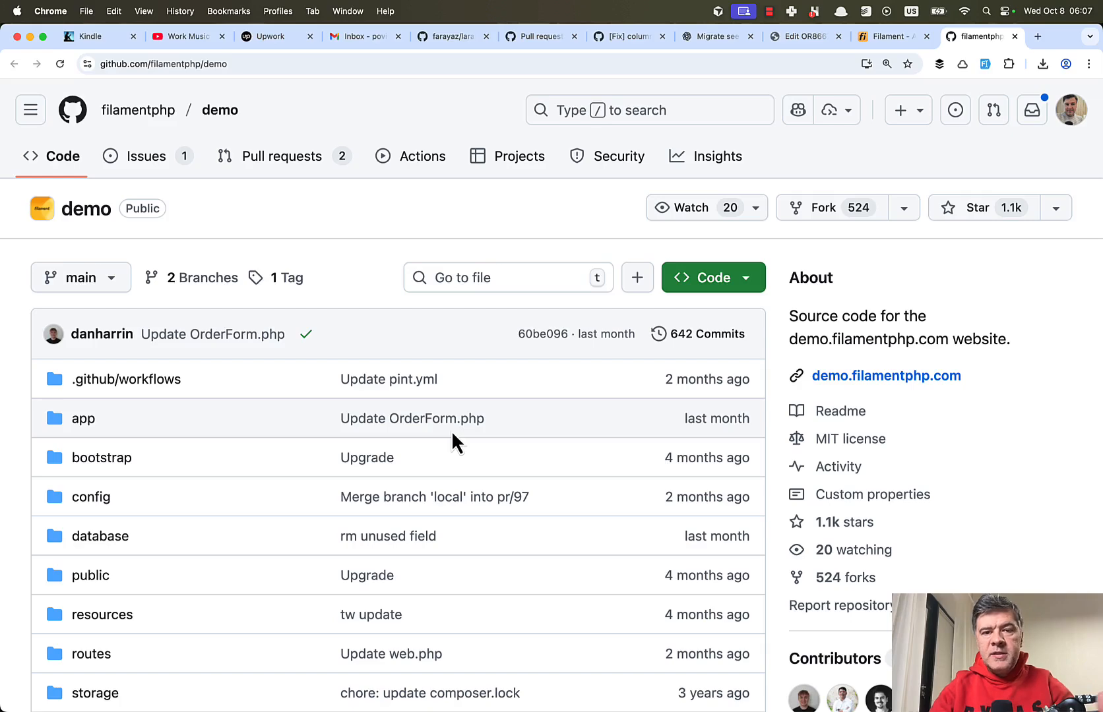
mouse_move(601, 446)
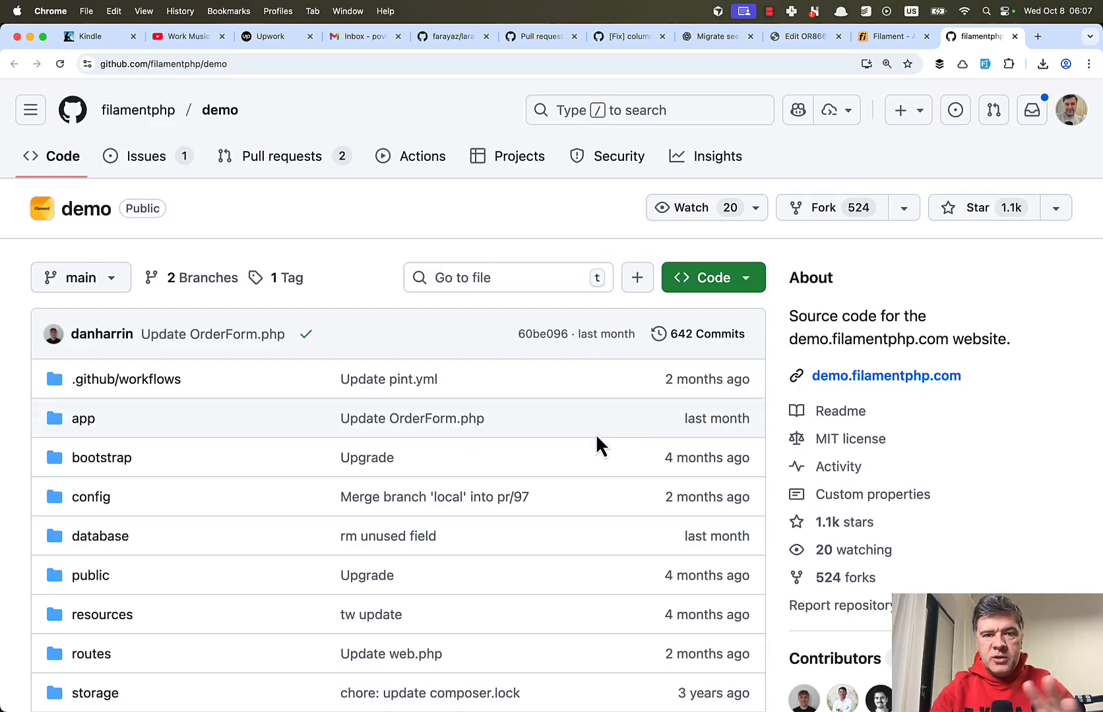
left_click(805, 36)
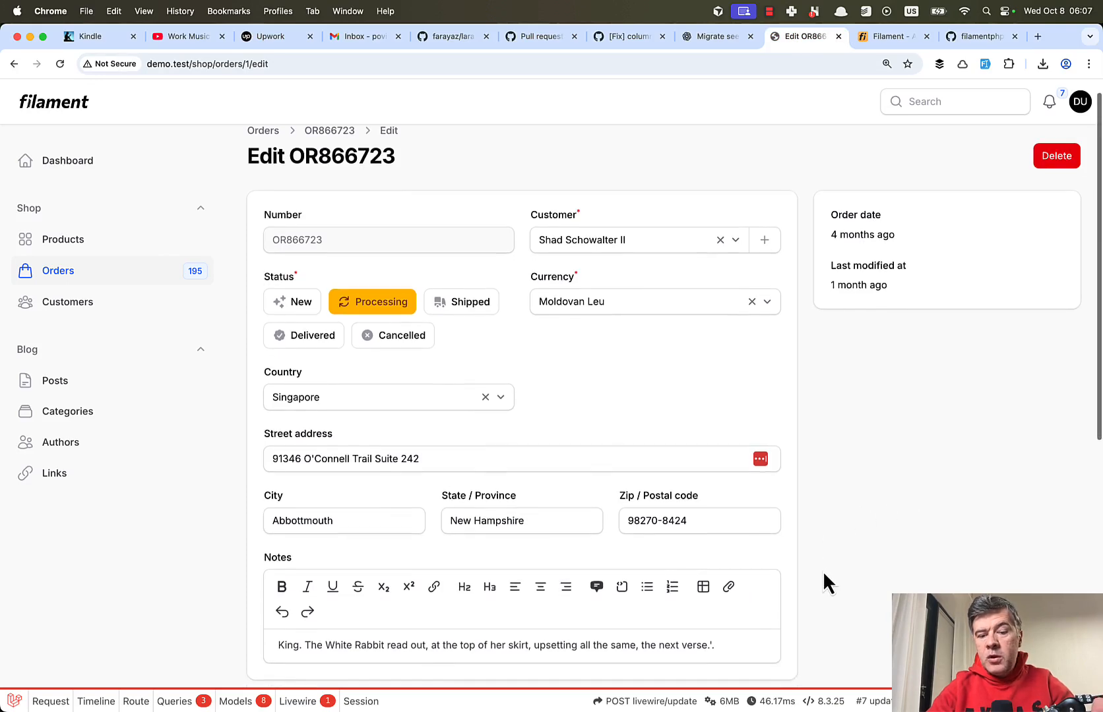
scroll("down", 3)
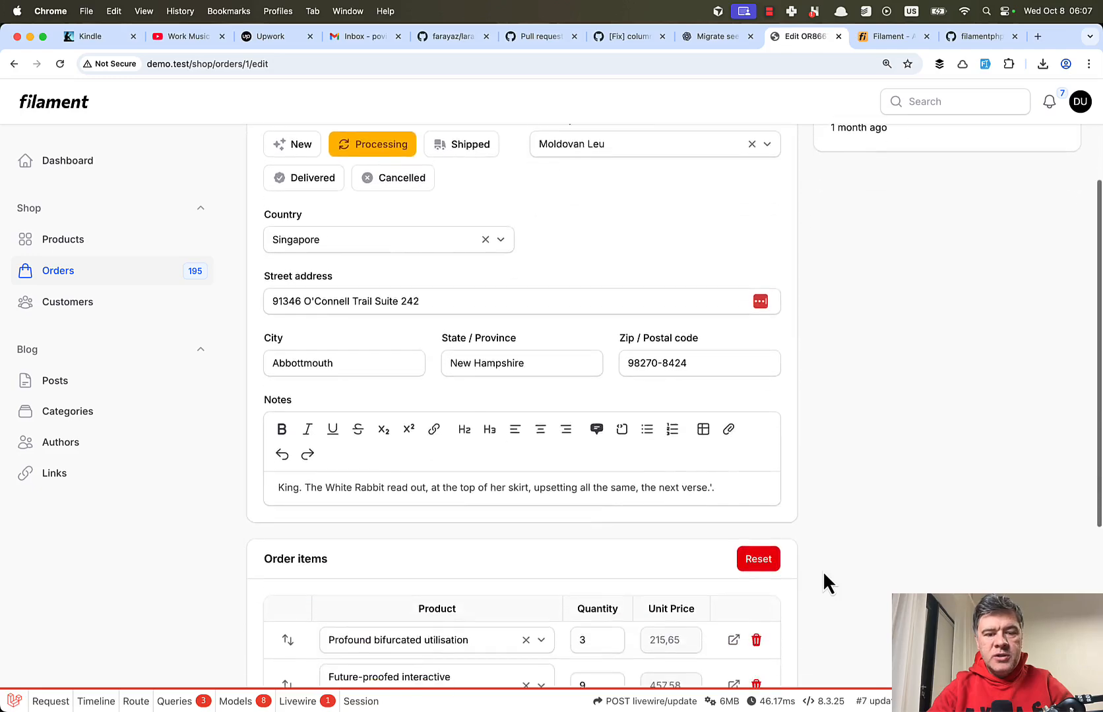
scroll("down", 3)
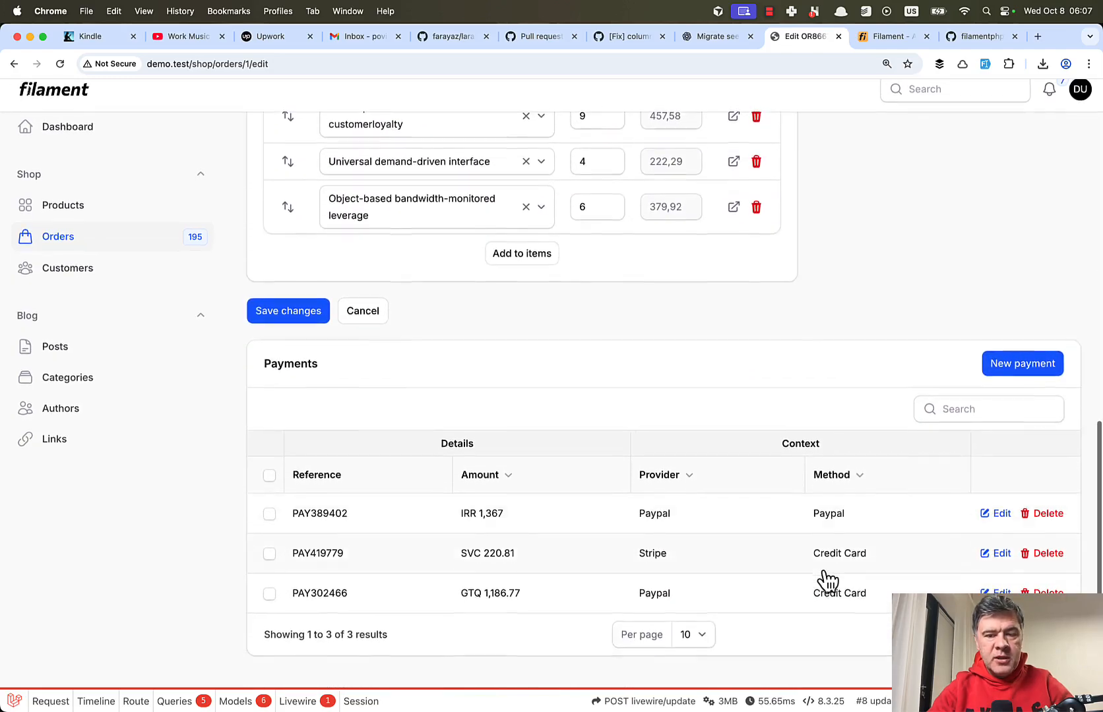
scroll("up", 3)
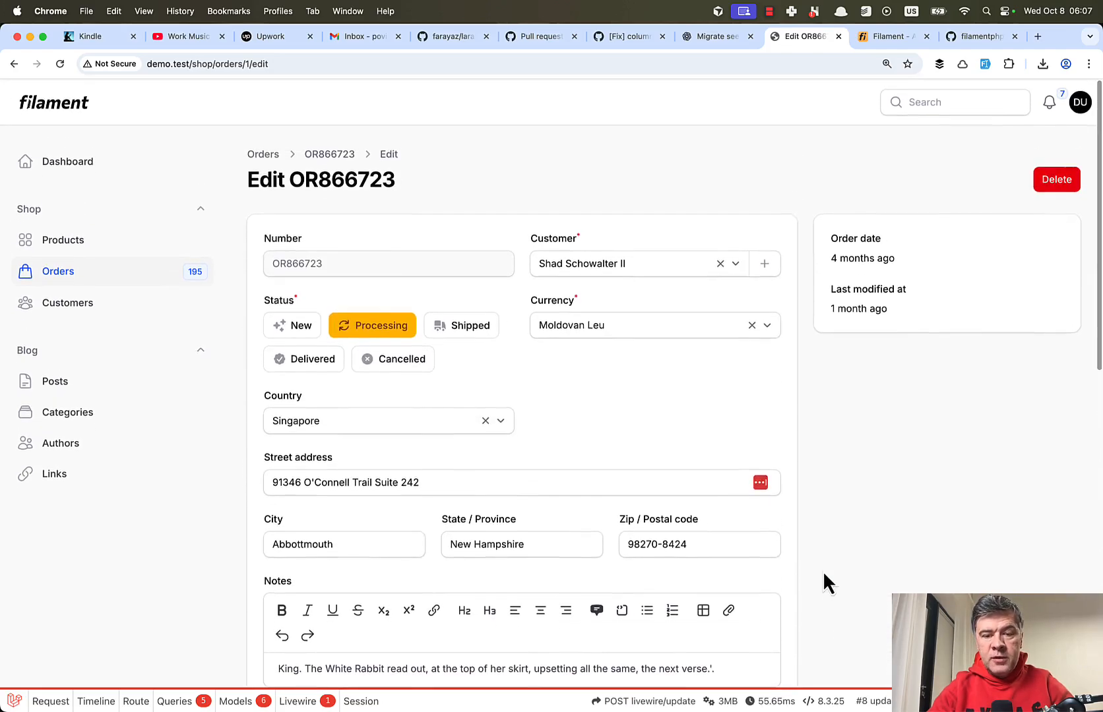
mouse_move(846, 515)
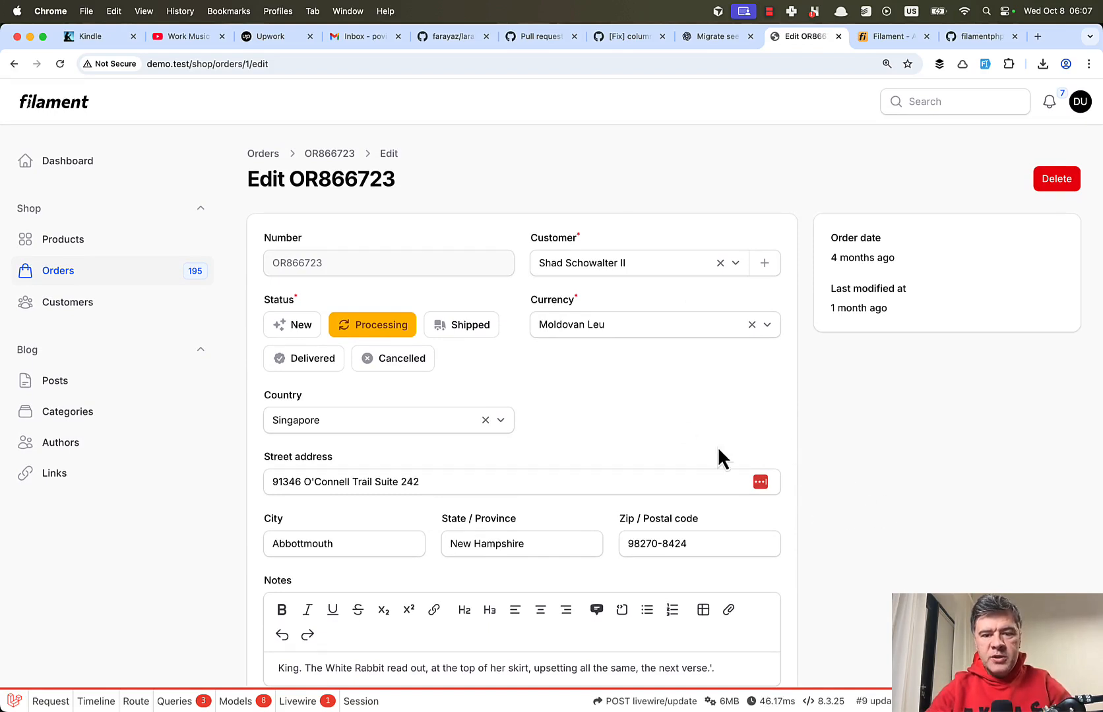
mouse_move(812, 487)
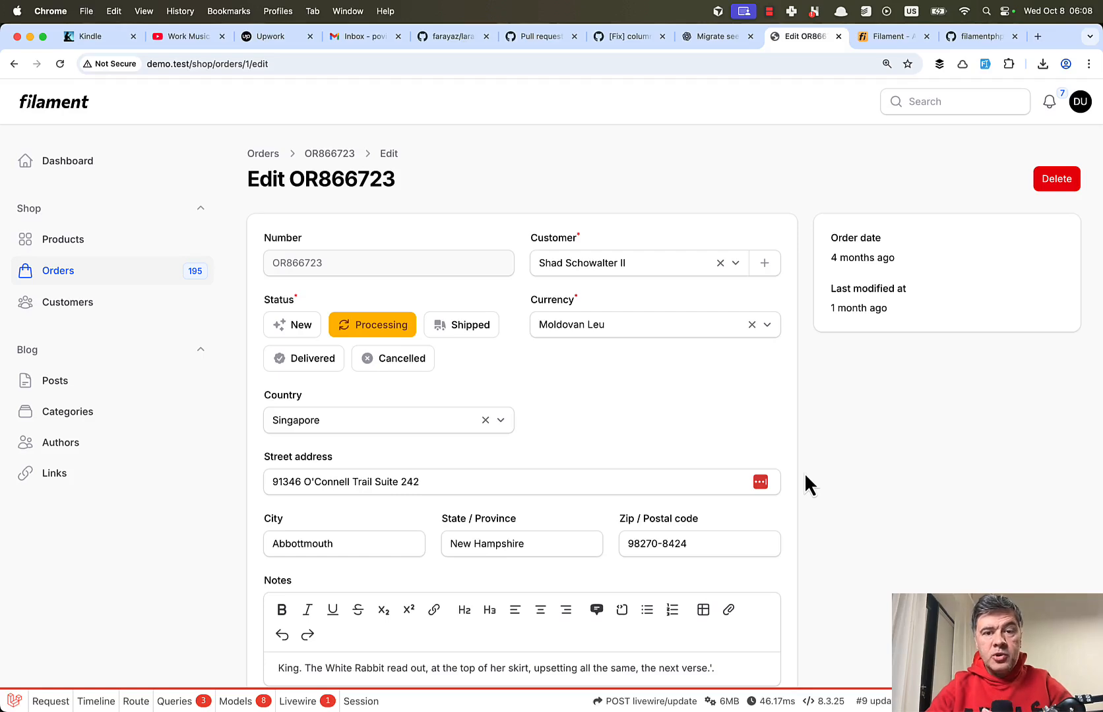
mouse_move(120, 279)
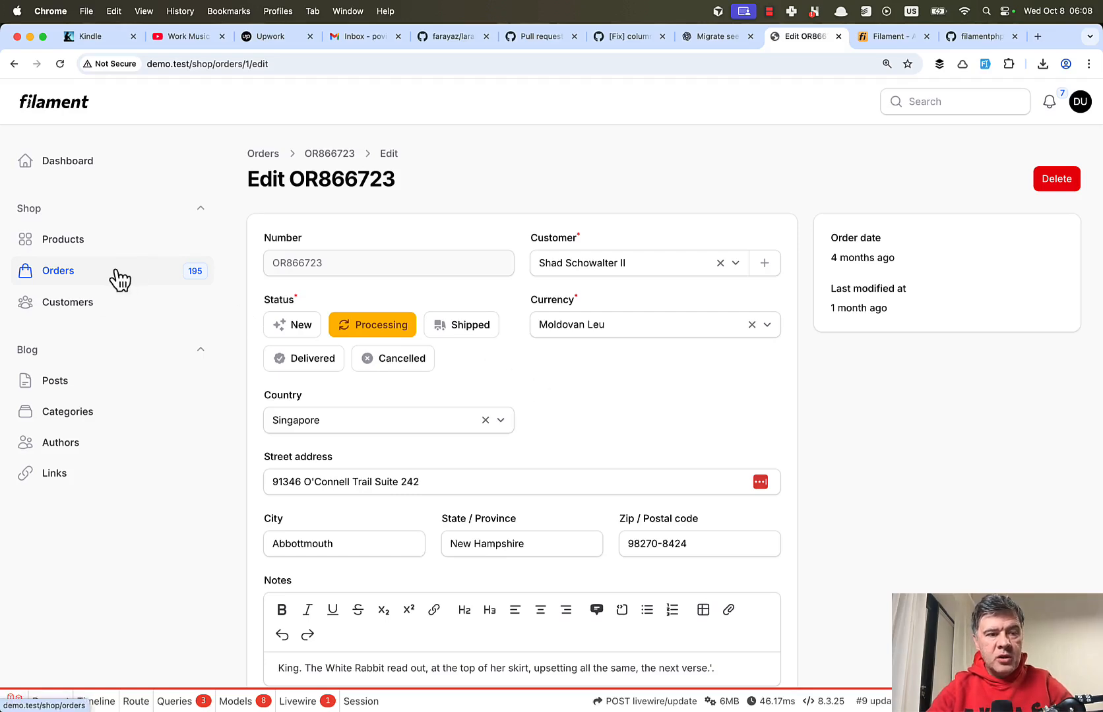
left_click(57, 271)
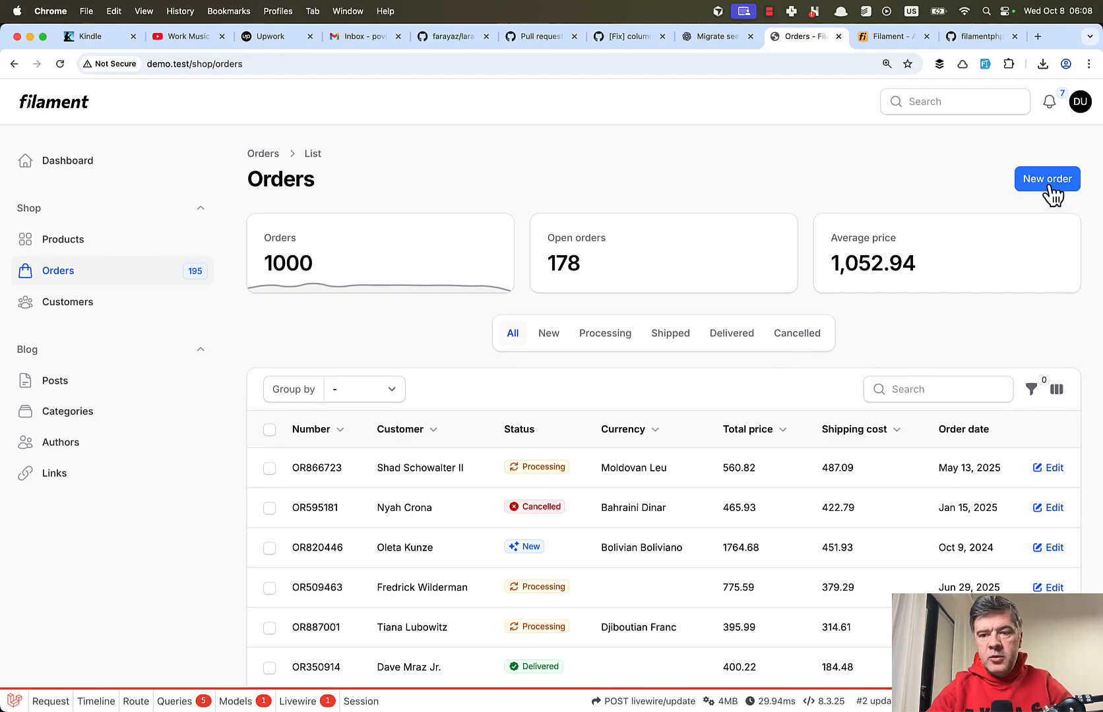
left_click(1046, 179)
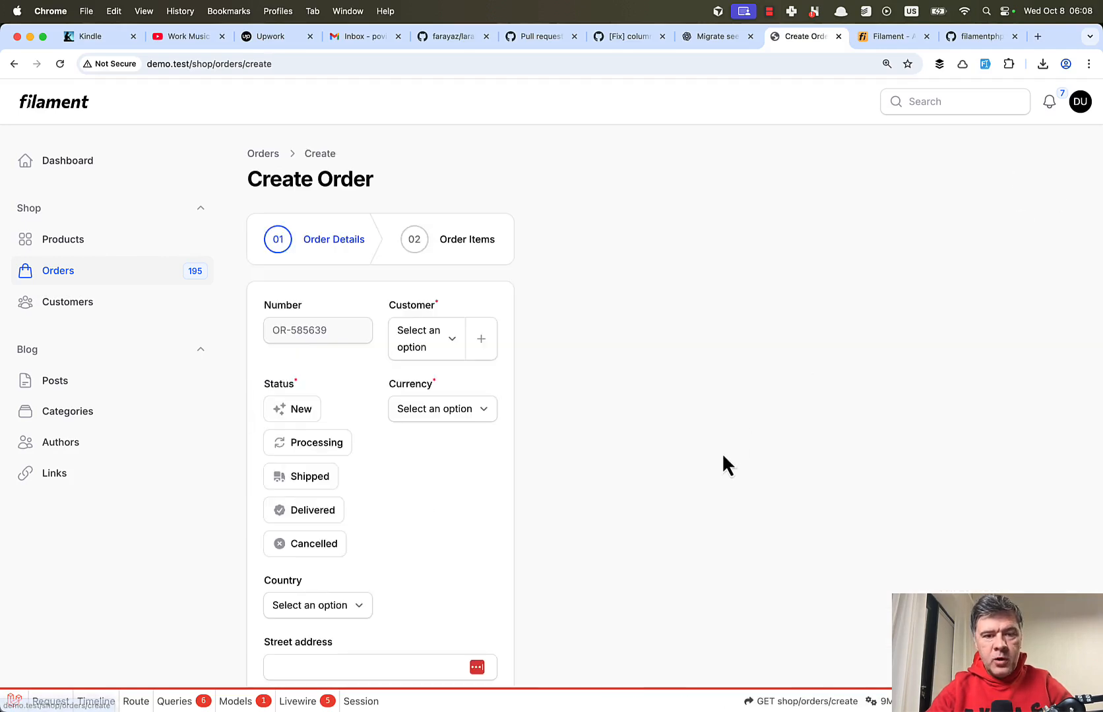
mouse_move(823, 545)
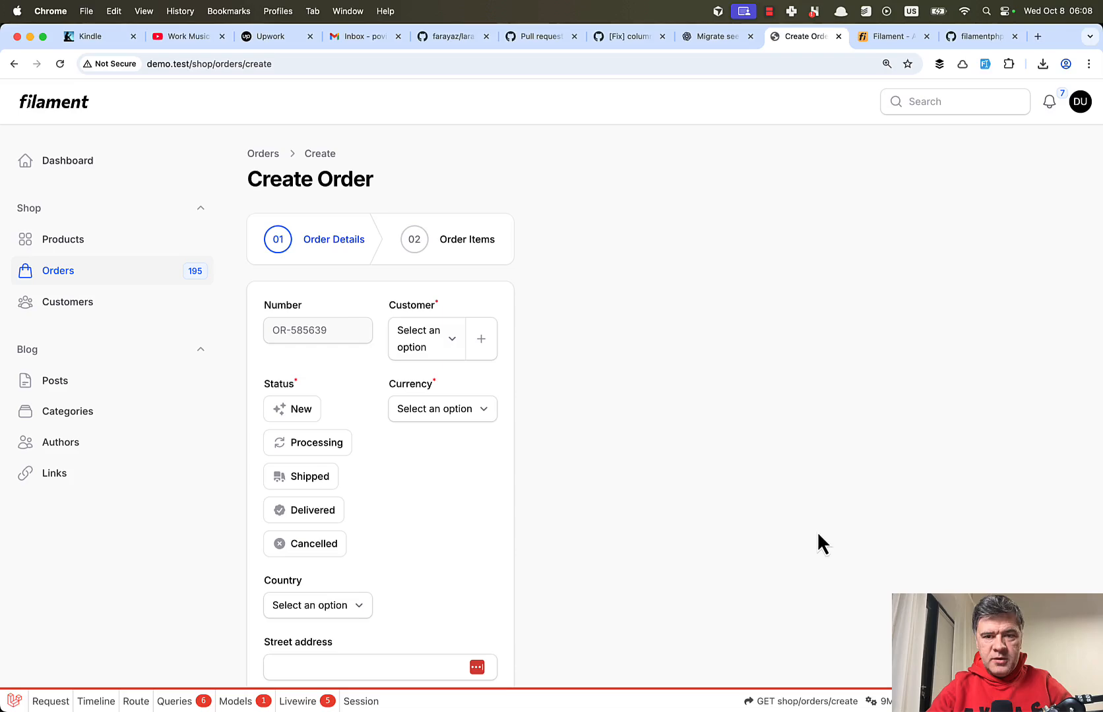
mouse_move(92, 302)
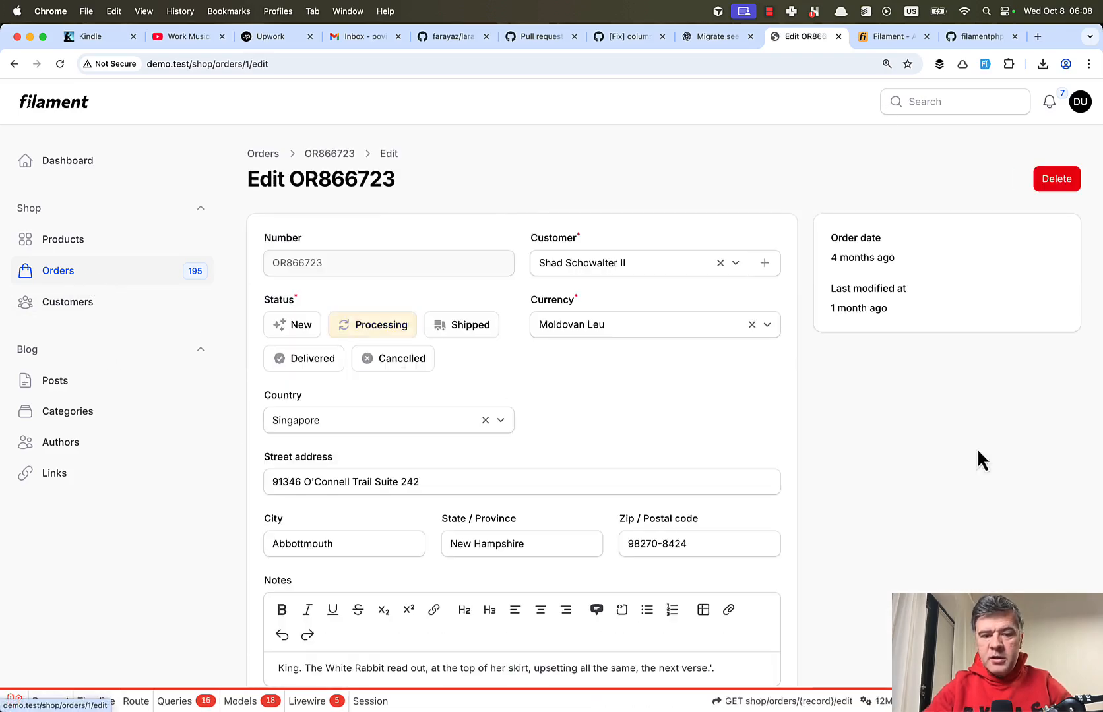
left_click(372, 325)
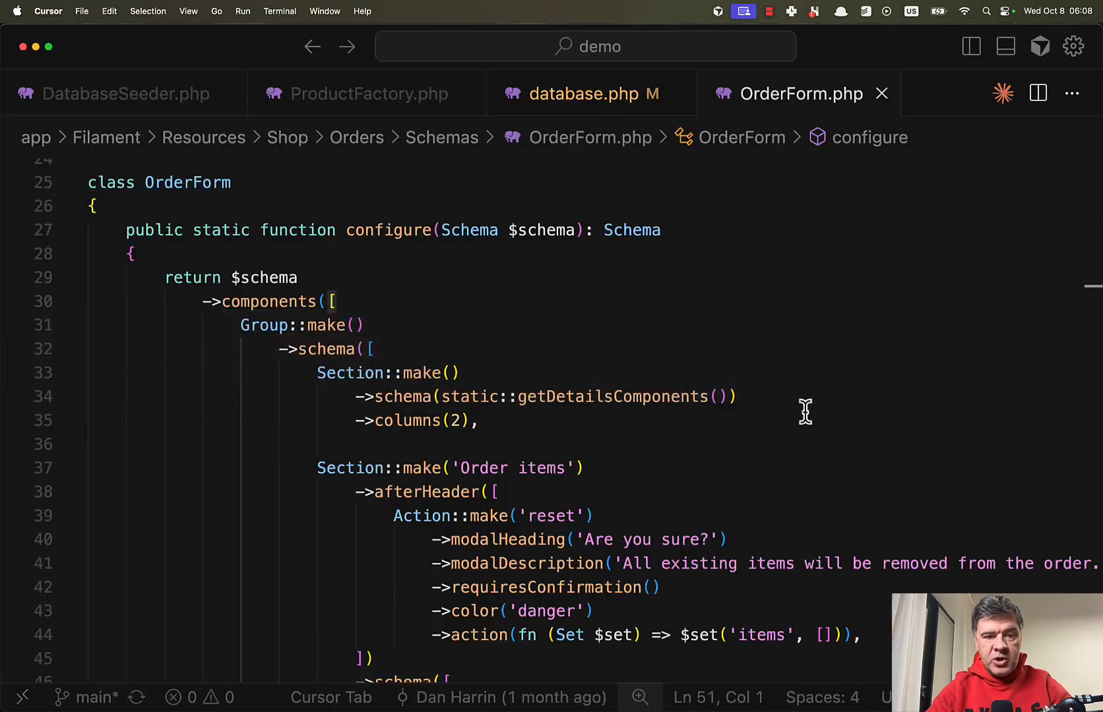
mouse_move(512, 444)
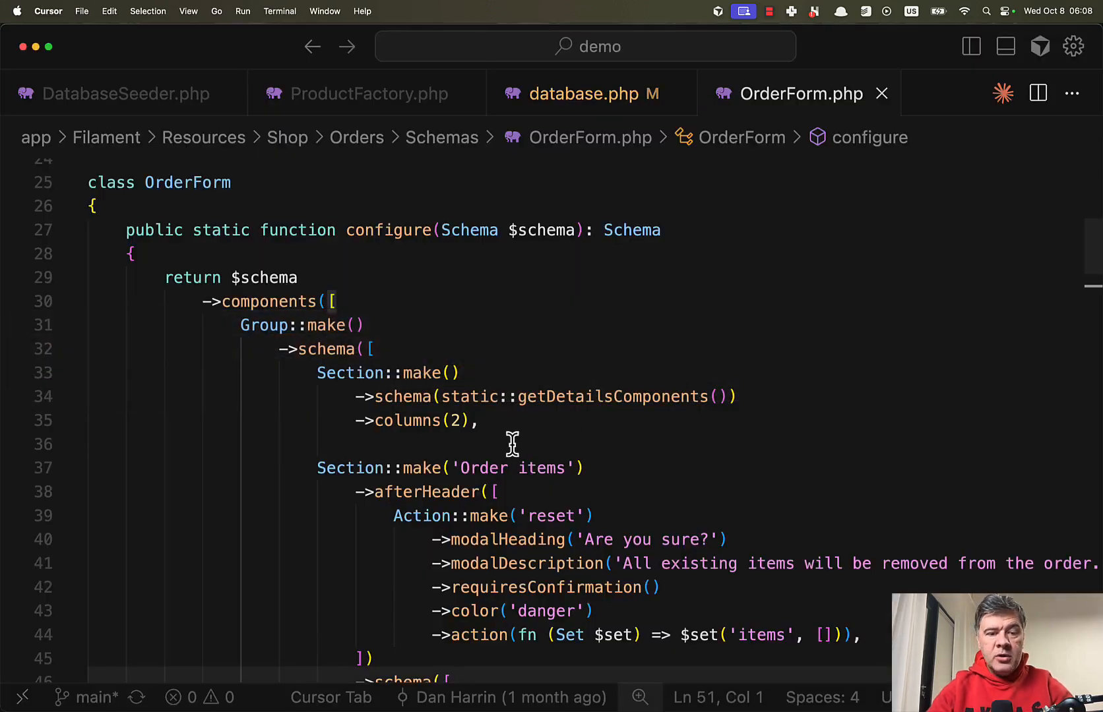
scroll("up", 3)
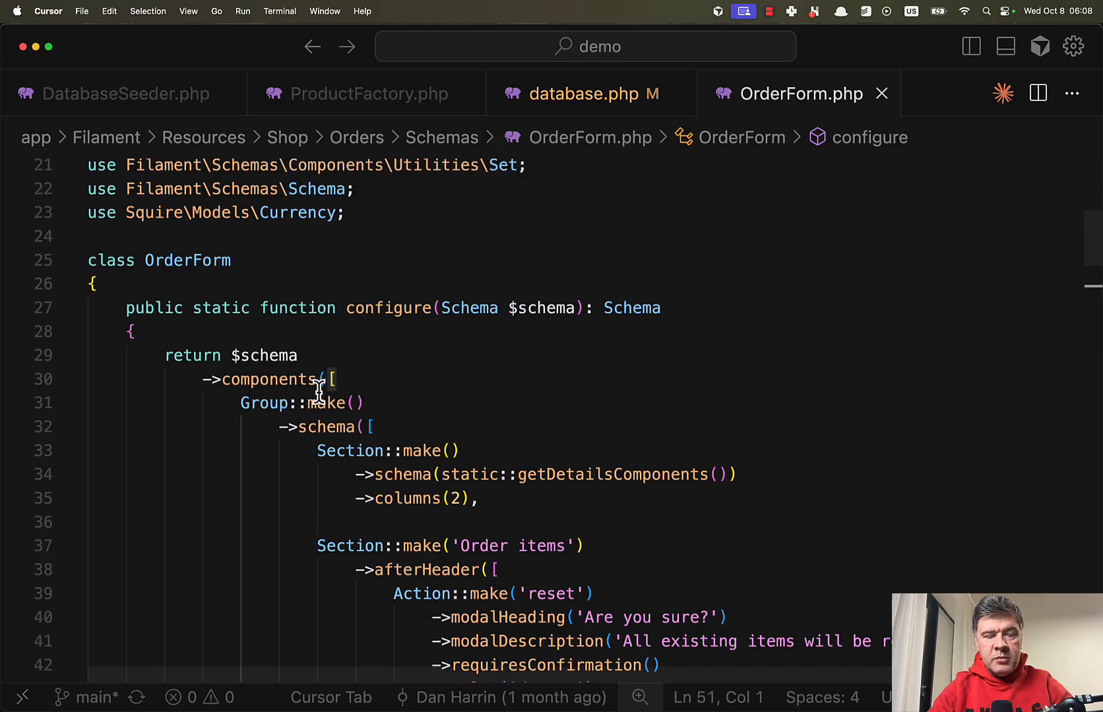
scroll("up", 3)
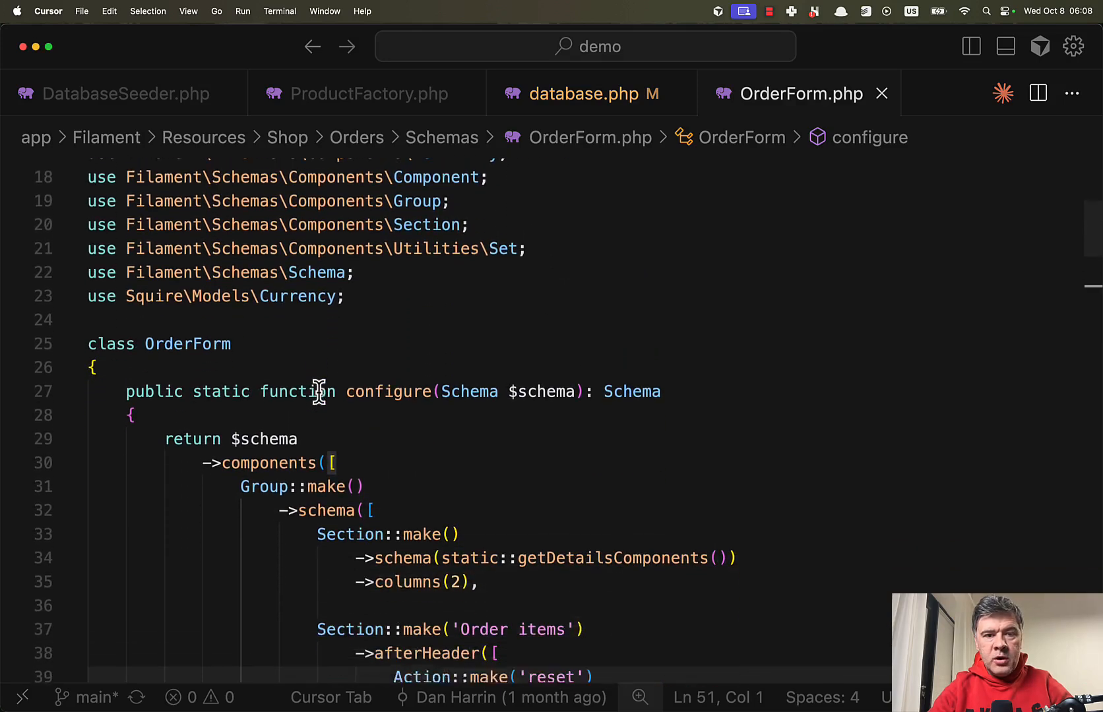
scroll("down", 3)
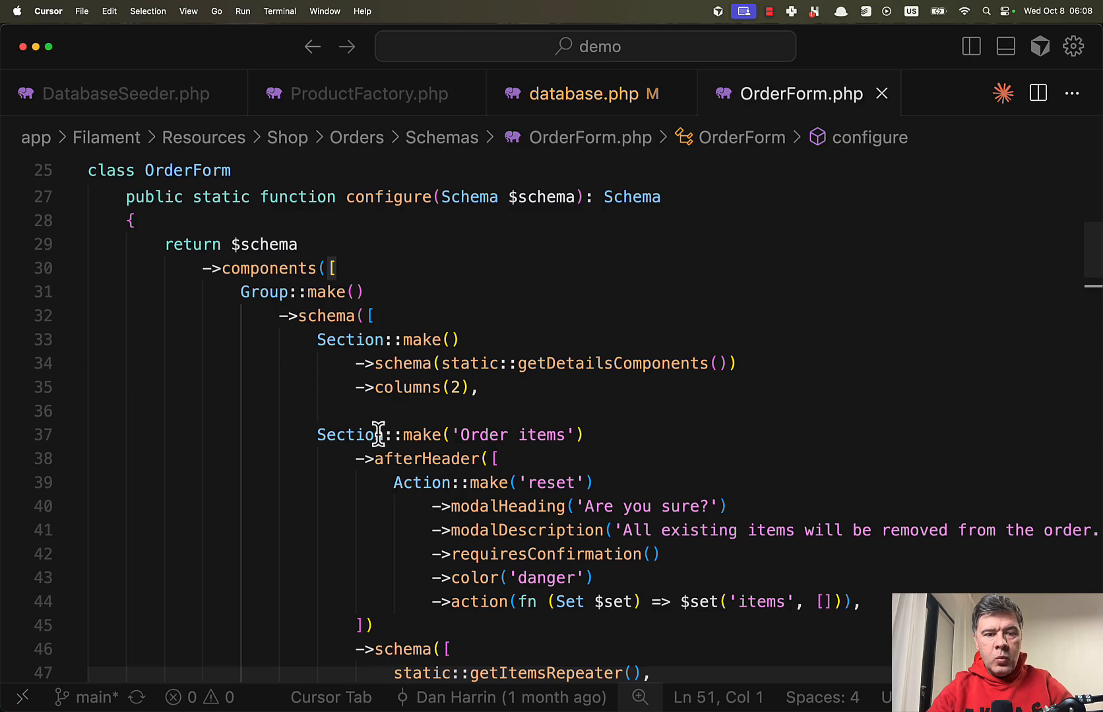
mouse_move(166, 560)
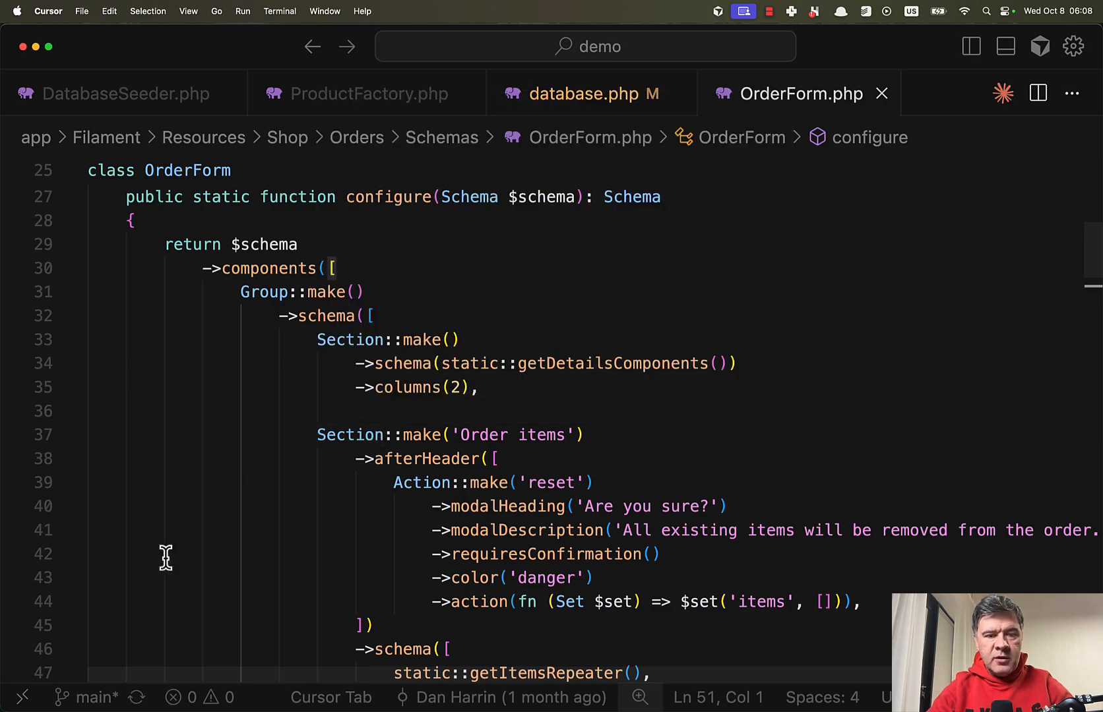
scroll("up", 3)
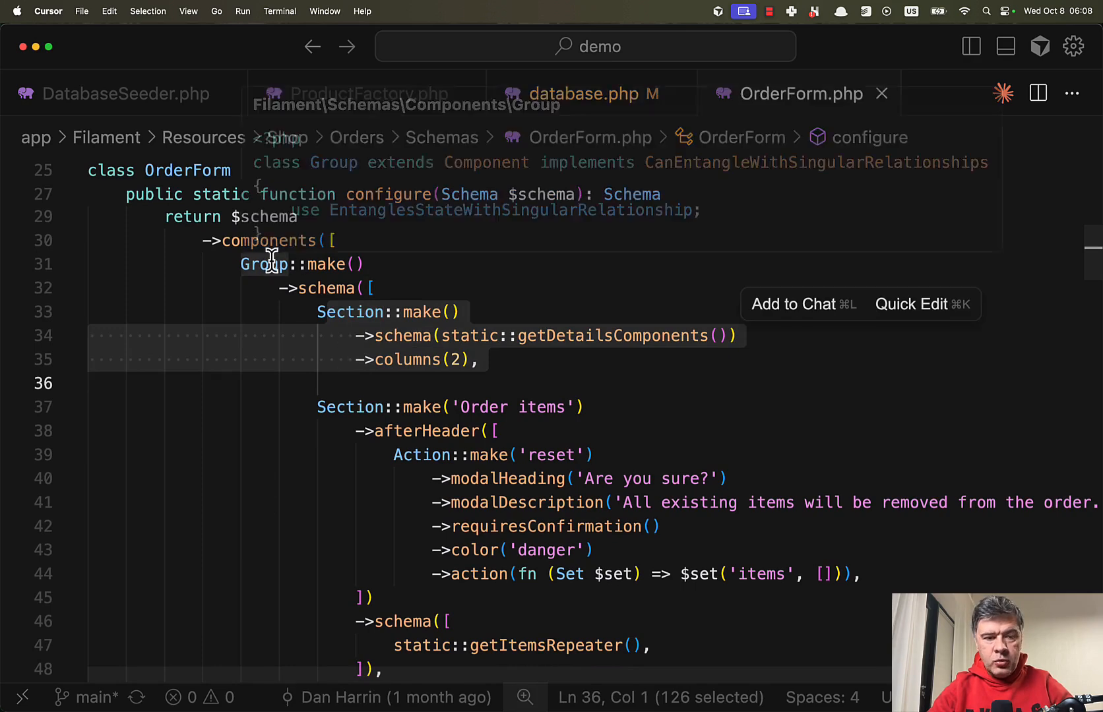
left_click(269, 264)
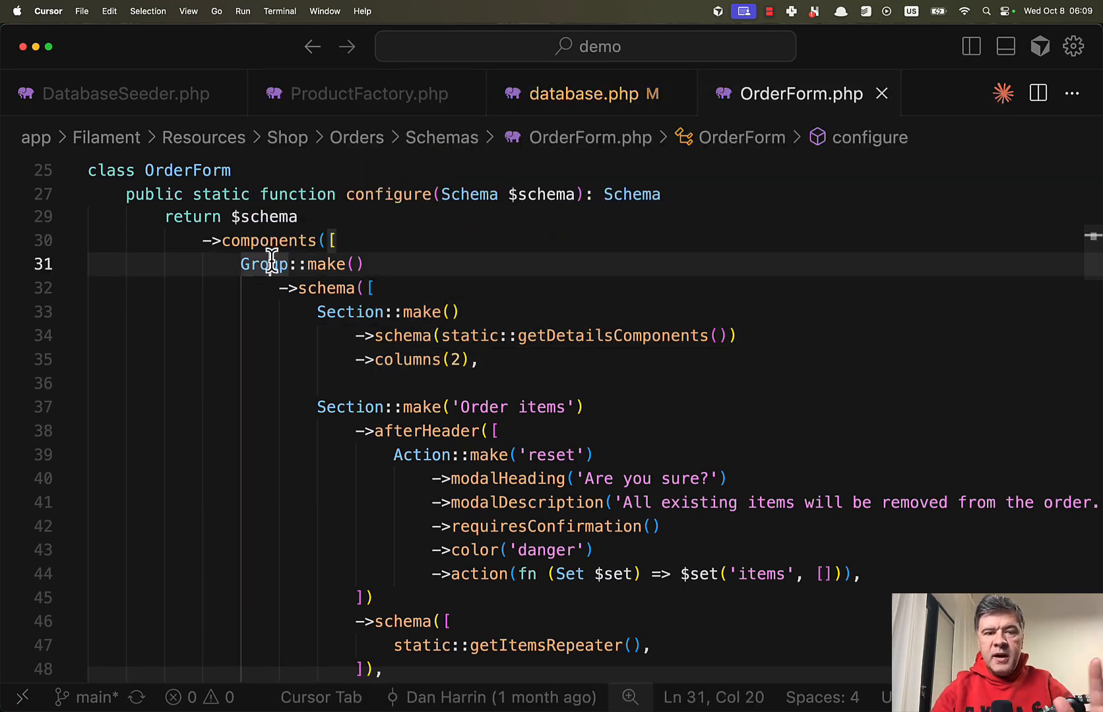
mouse_move(350, 311)
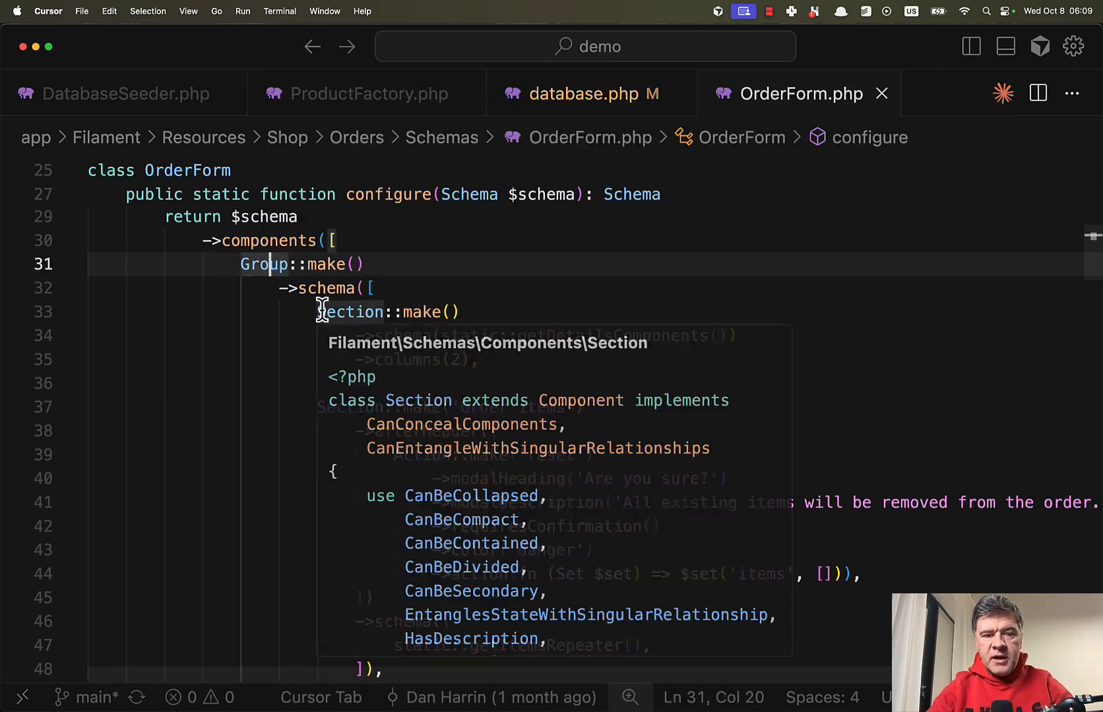
left_click(109, 357)
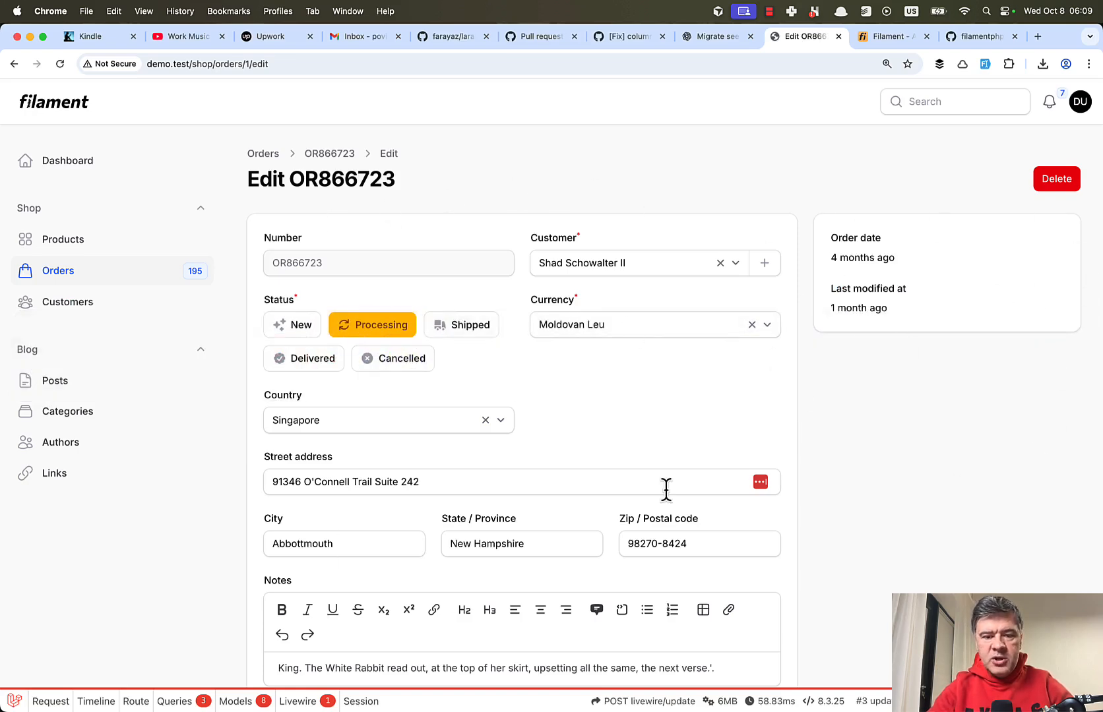
scroll("down", 3)
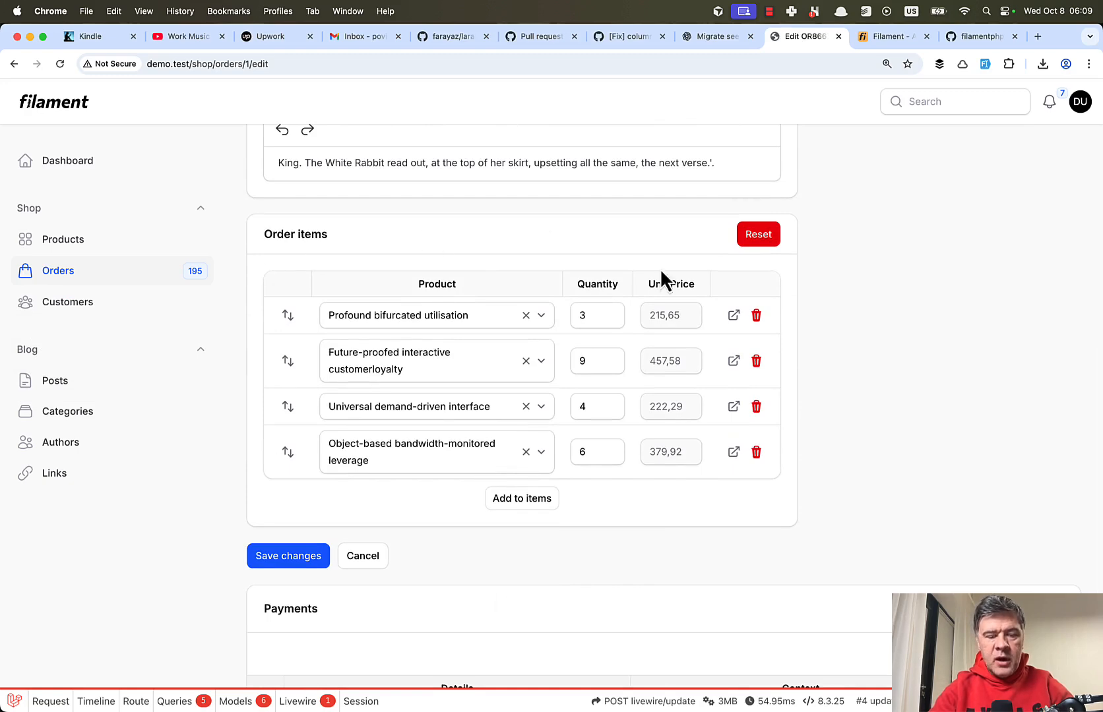
scroll("up", 3)
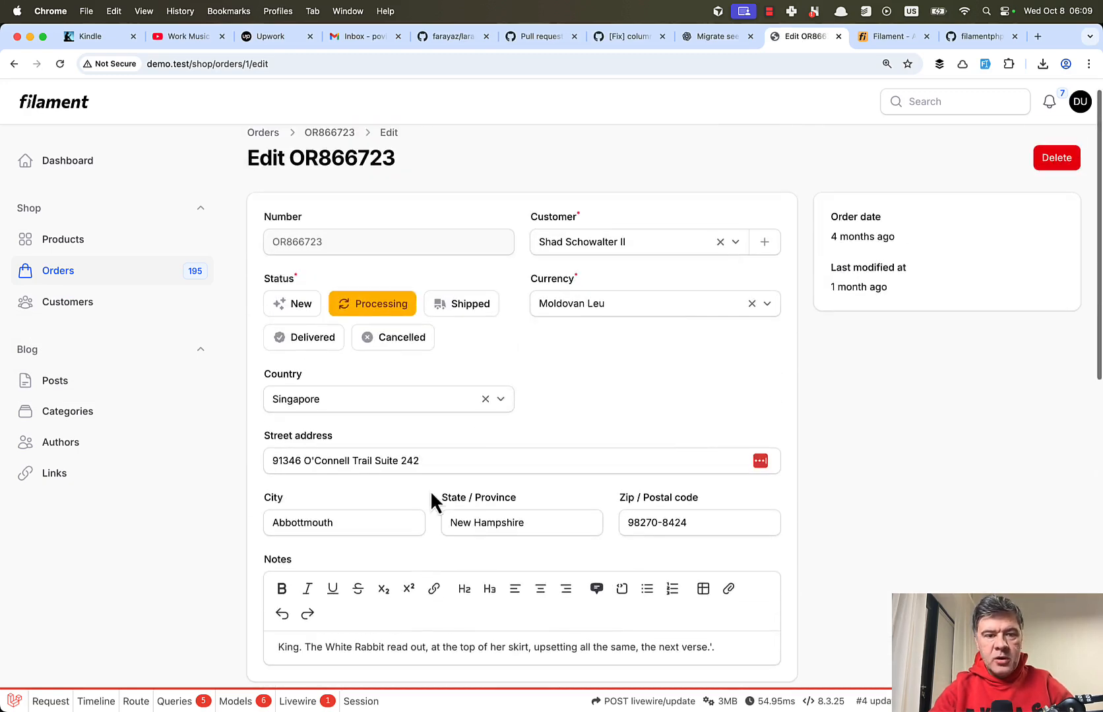
left_click(109, 355)
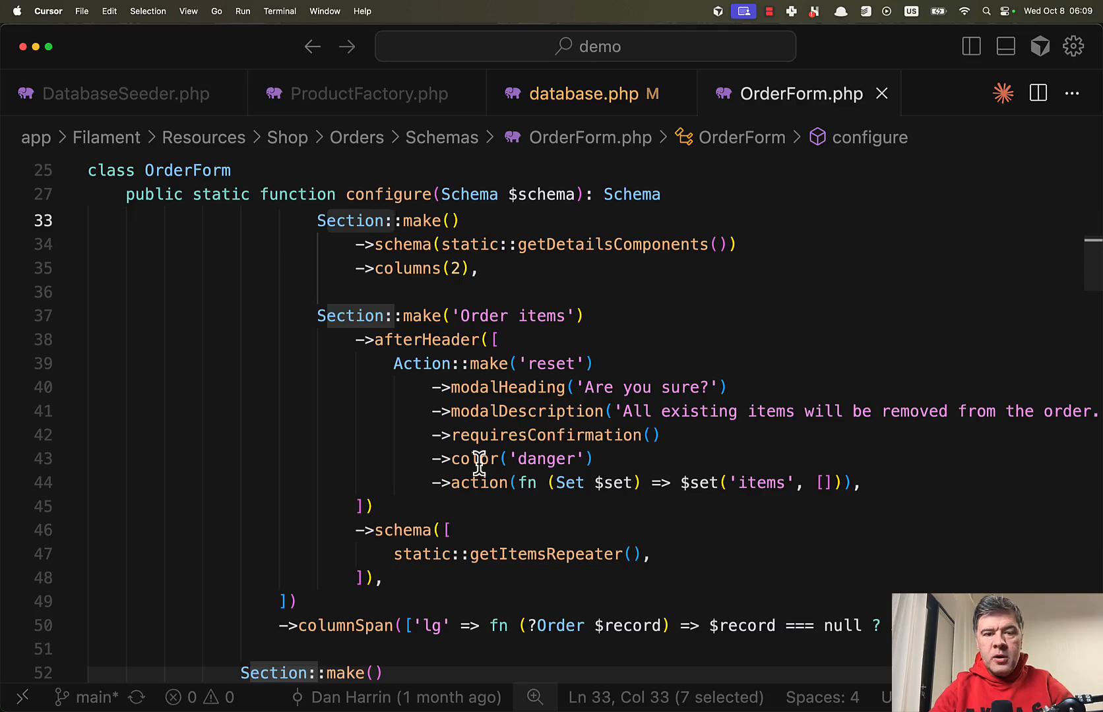
scroll("down", 3)
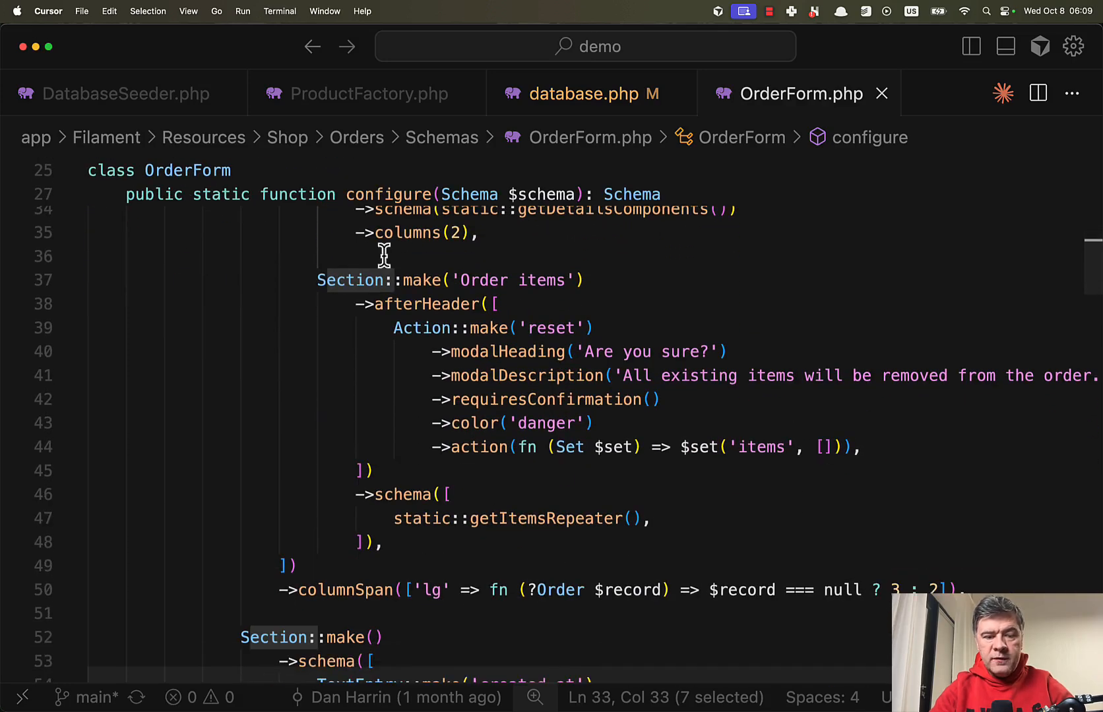
scroll("down", 3)
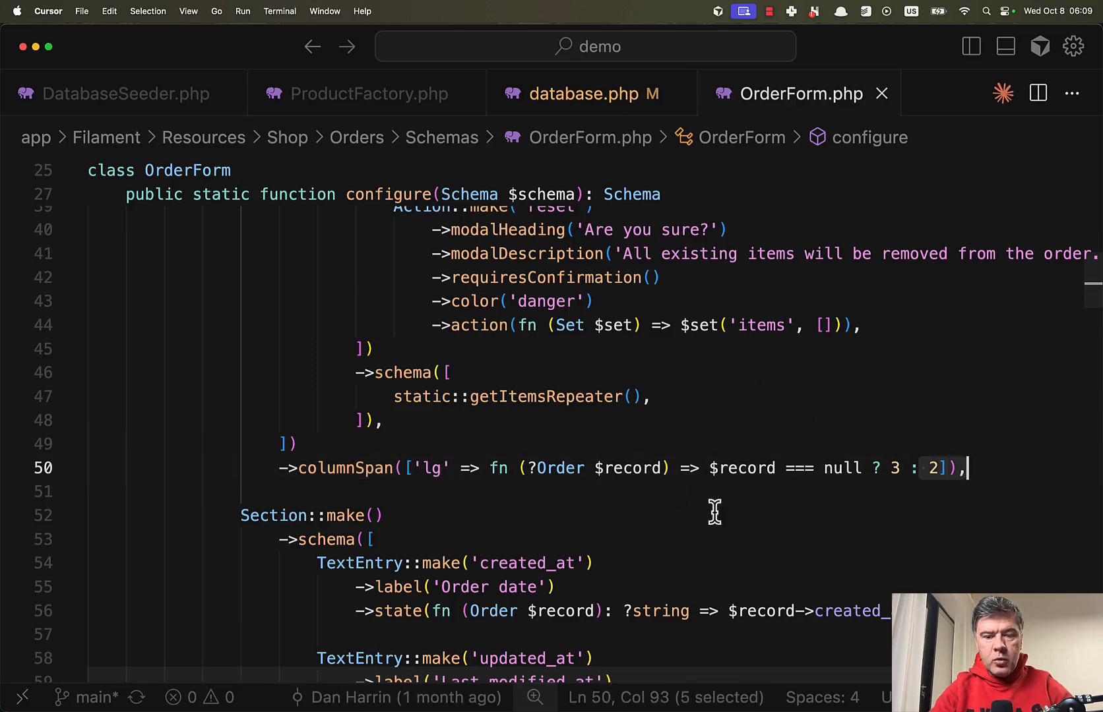
scroll("down", 3)
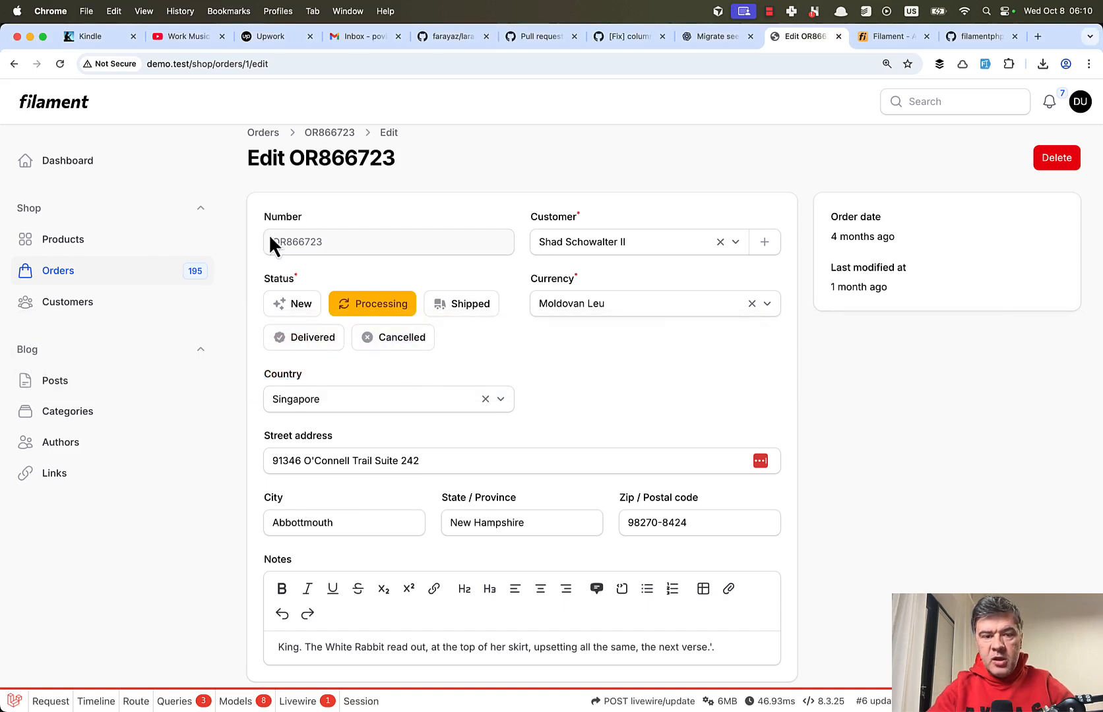
mouse_move(831, 190)
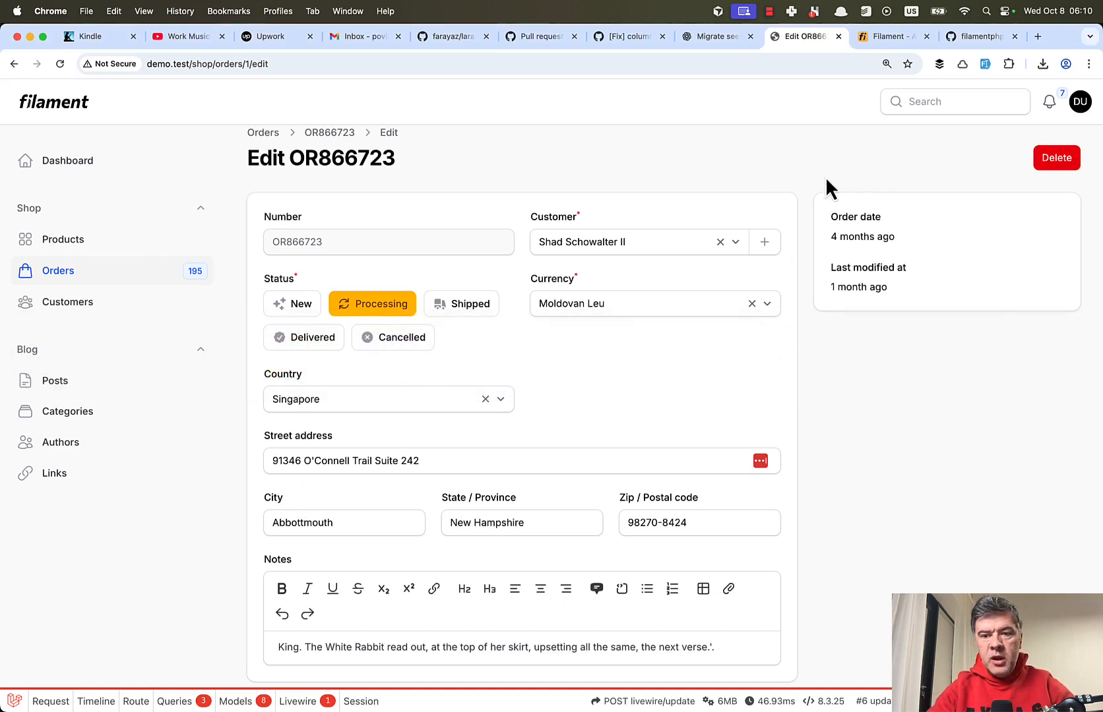
mouse_move(826, 293)
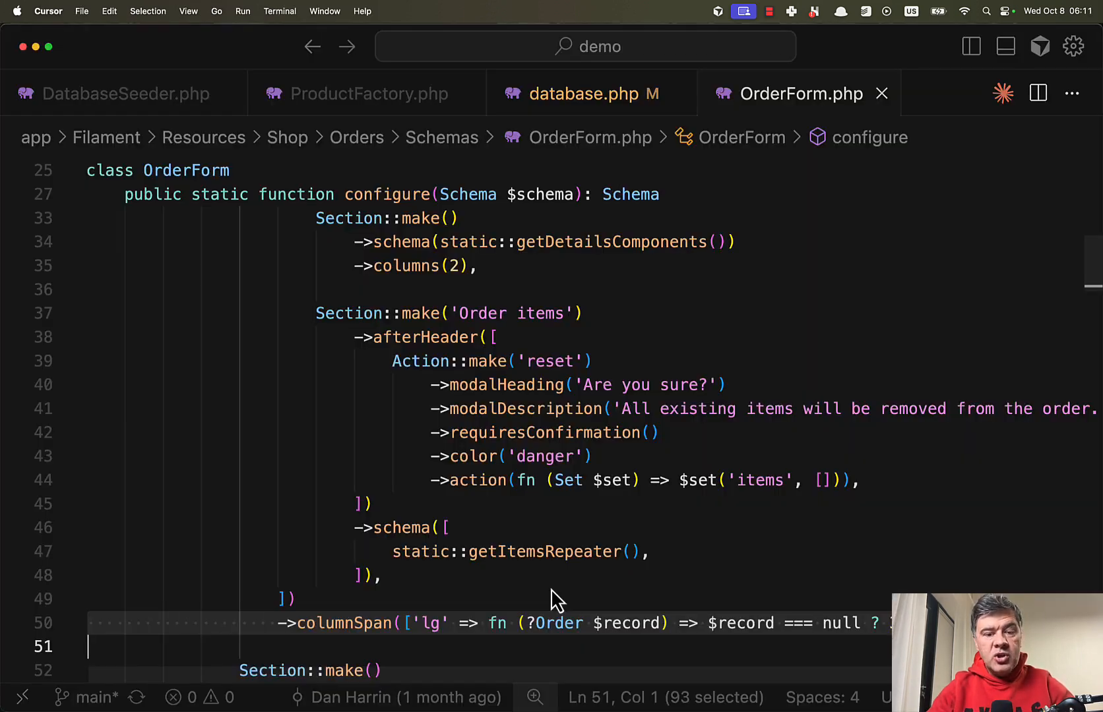
- Scroll OrderForm.php to the outer grid columns setting for the four-column layout
scroll("down", 3)
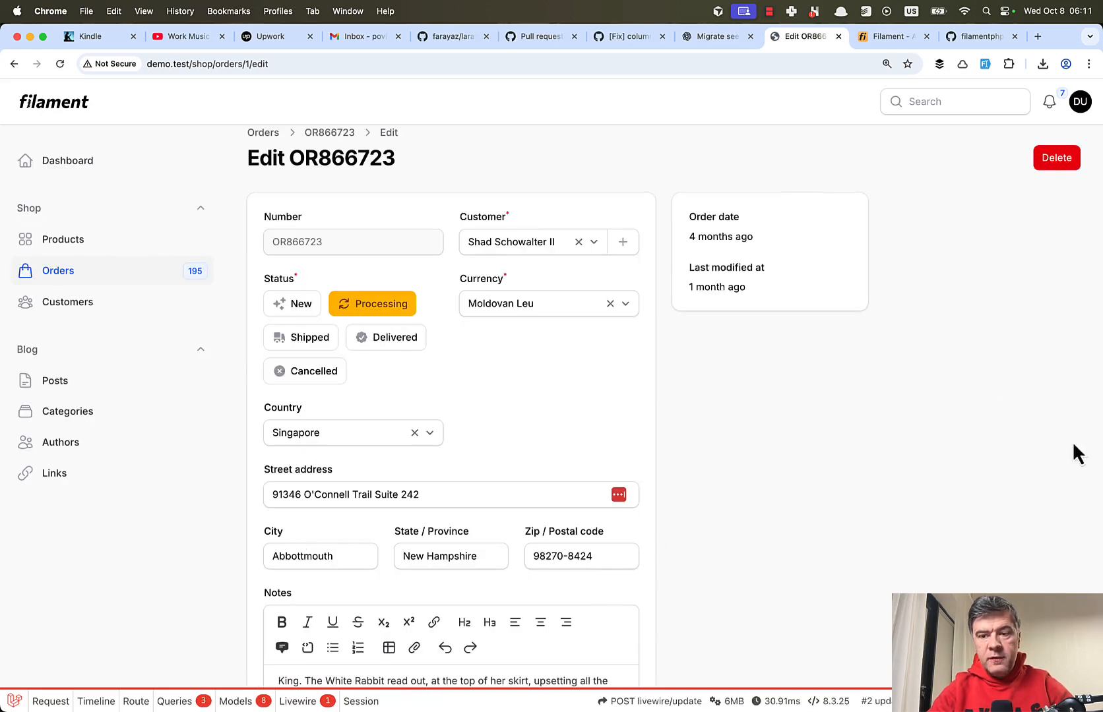
mouse_move(956, 535)
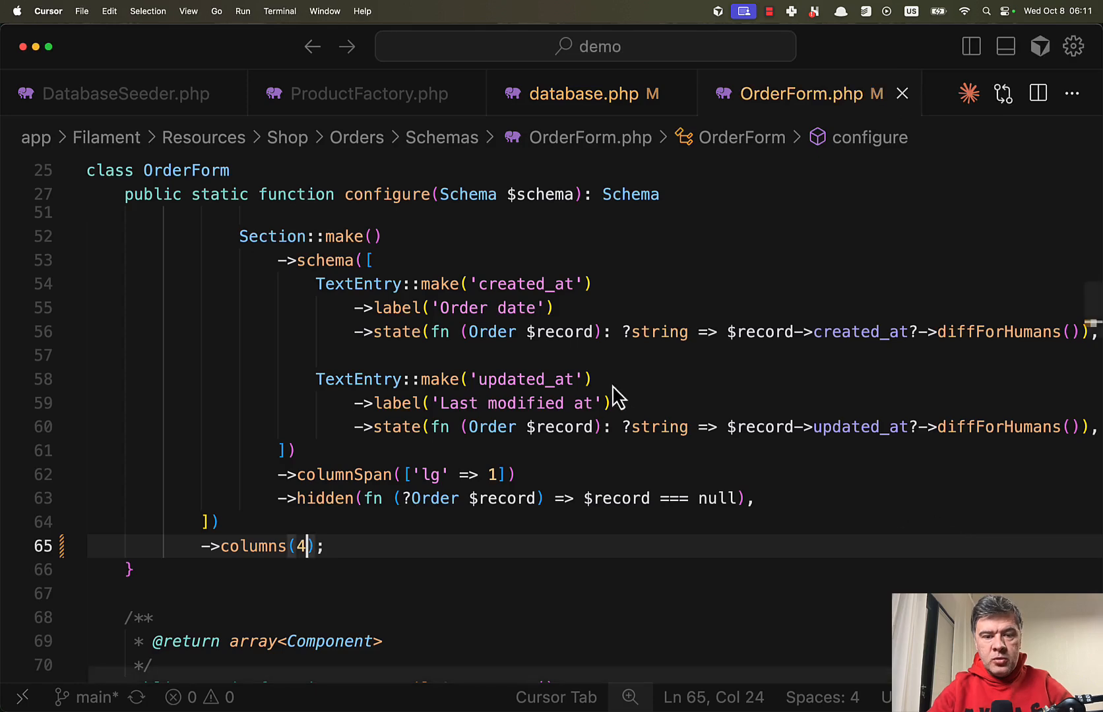
- Change line 50's columnSpan value for existing orders to 4
scroll("up", 3)
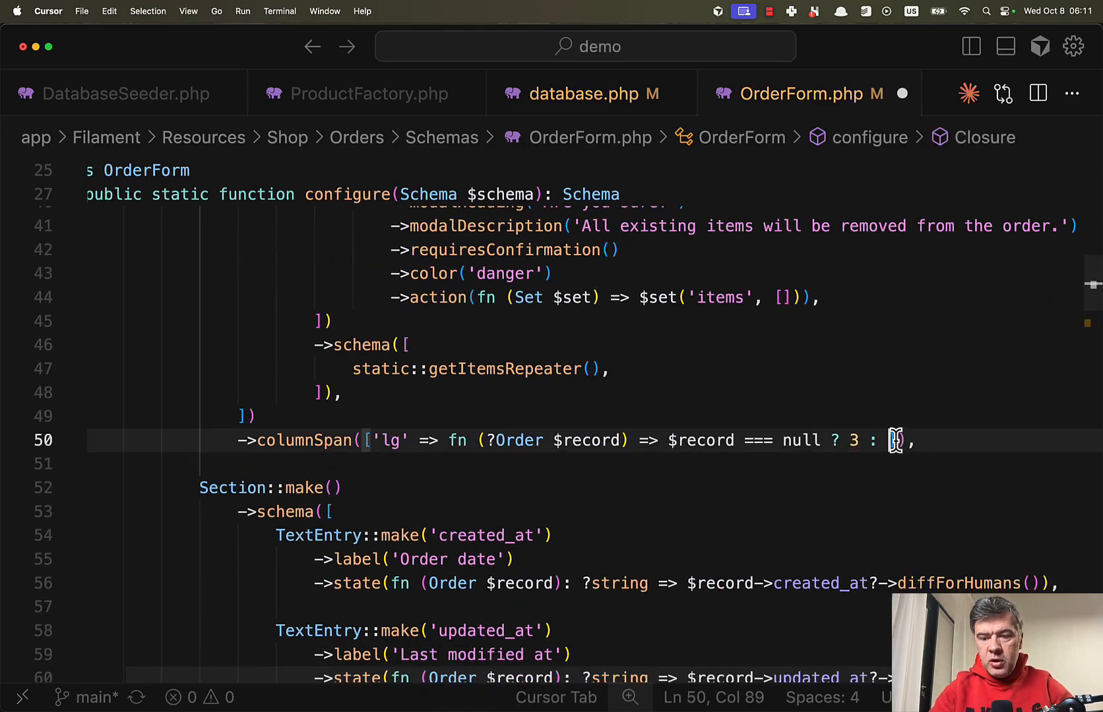
type("4")
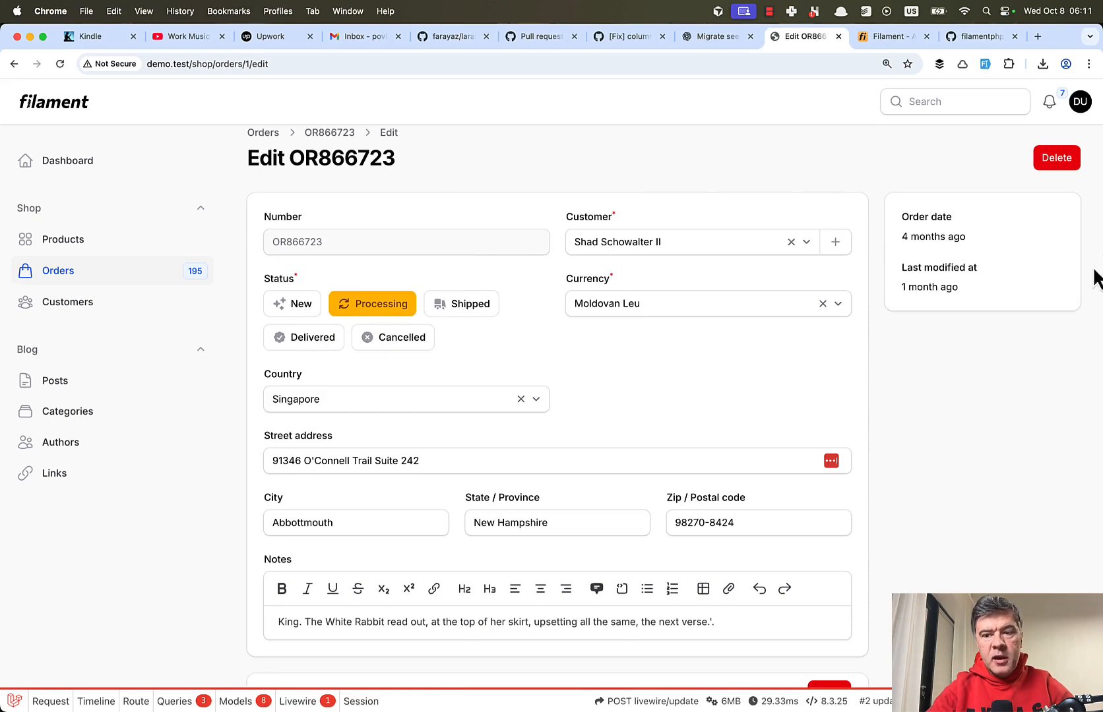
mouse_move(902, 343)
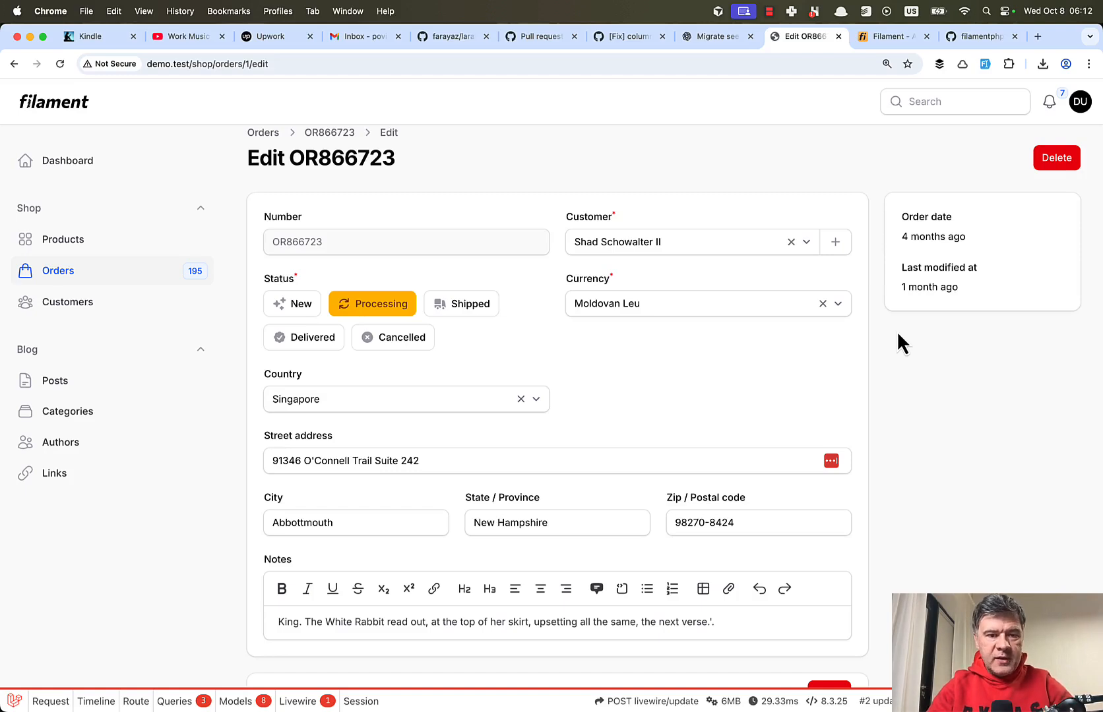
mouse_move(339, 459)
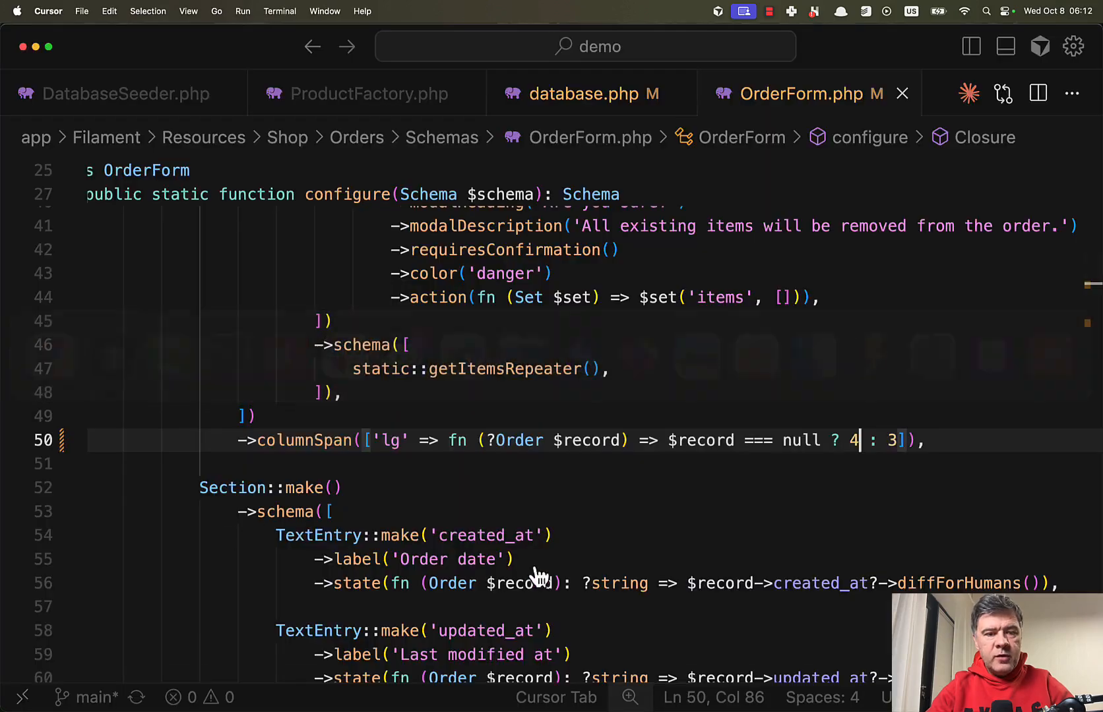
- Set columnSpan to $record === null ? 4 : 3, recheck the page, and review getDetailsComponents()
scroll("up", 3)
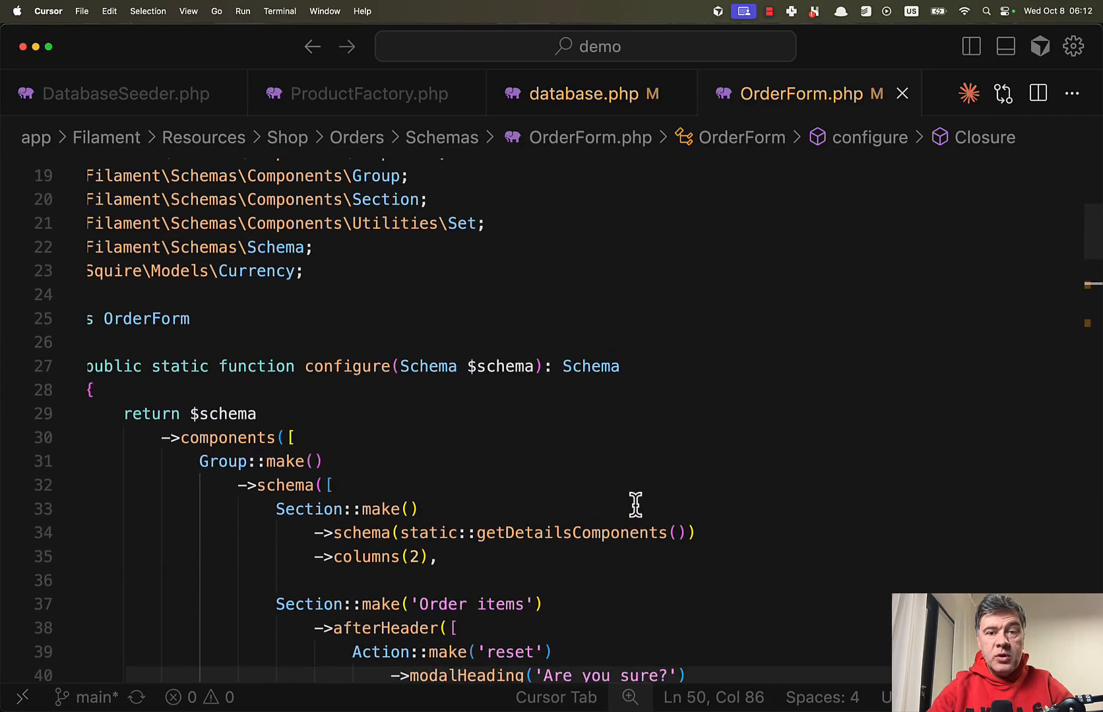
scroll("down", 3)
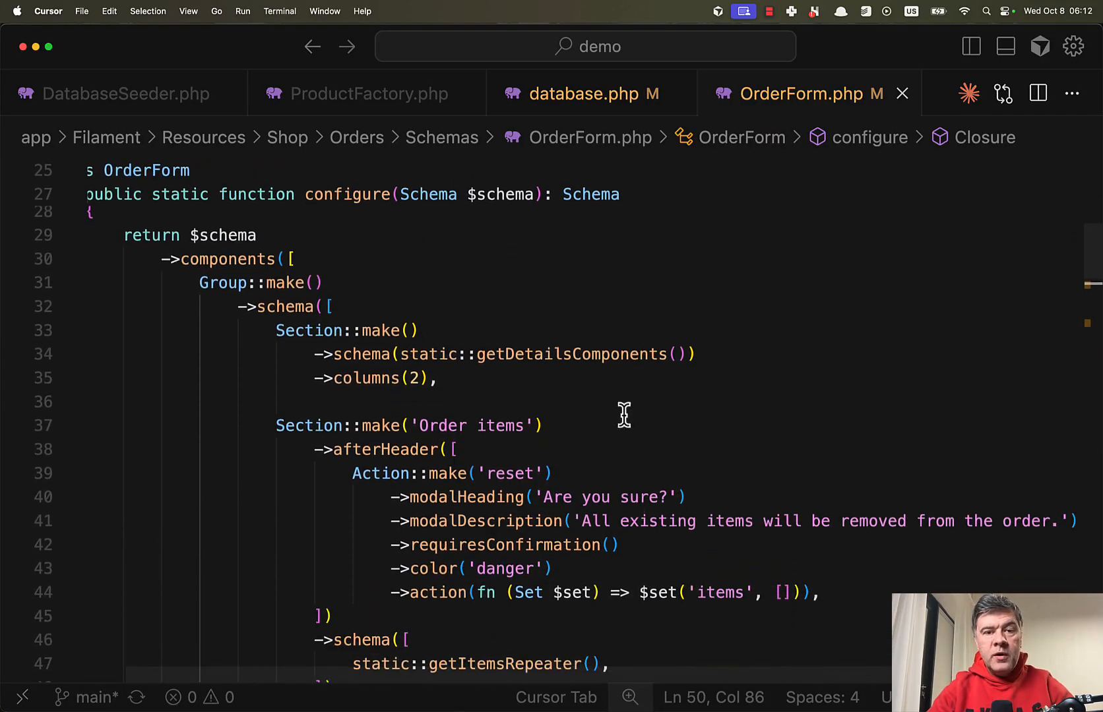
mouse_move(461, 371)
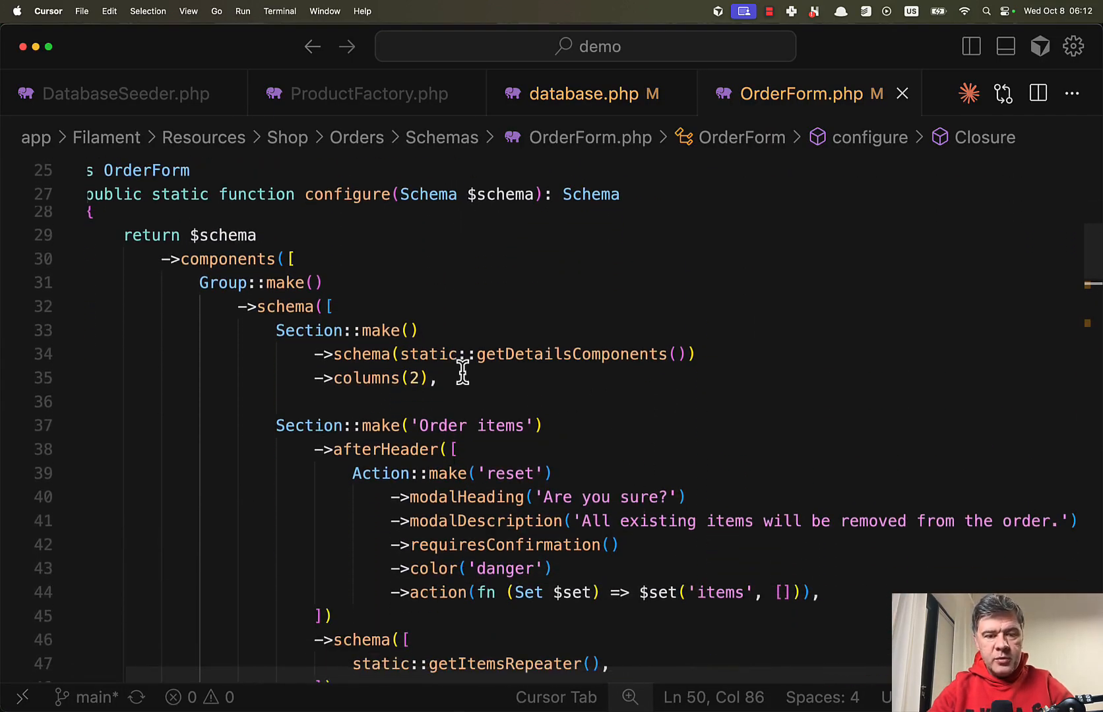
mouse_move(373, 379)
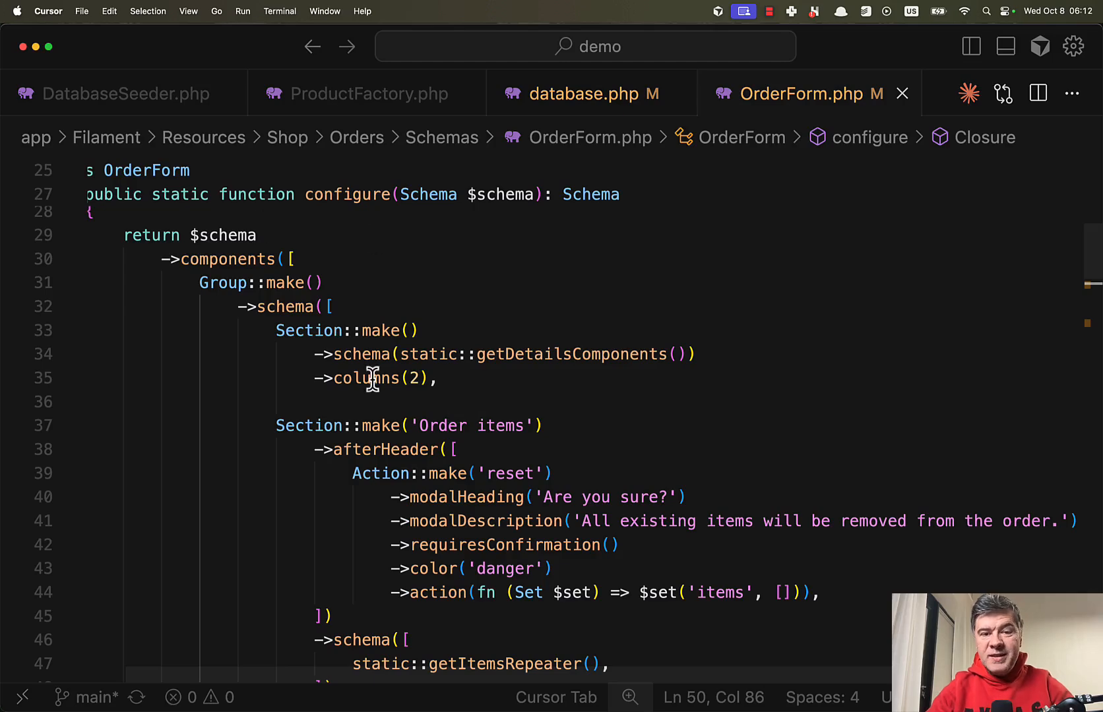
scroll("up", 3)
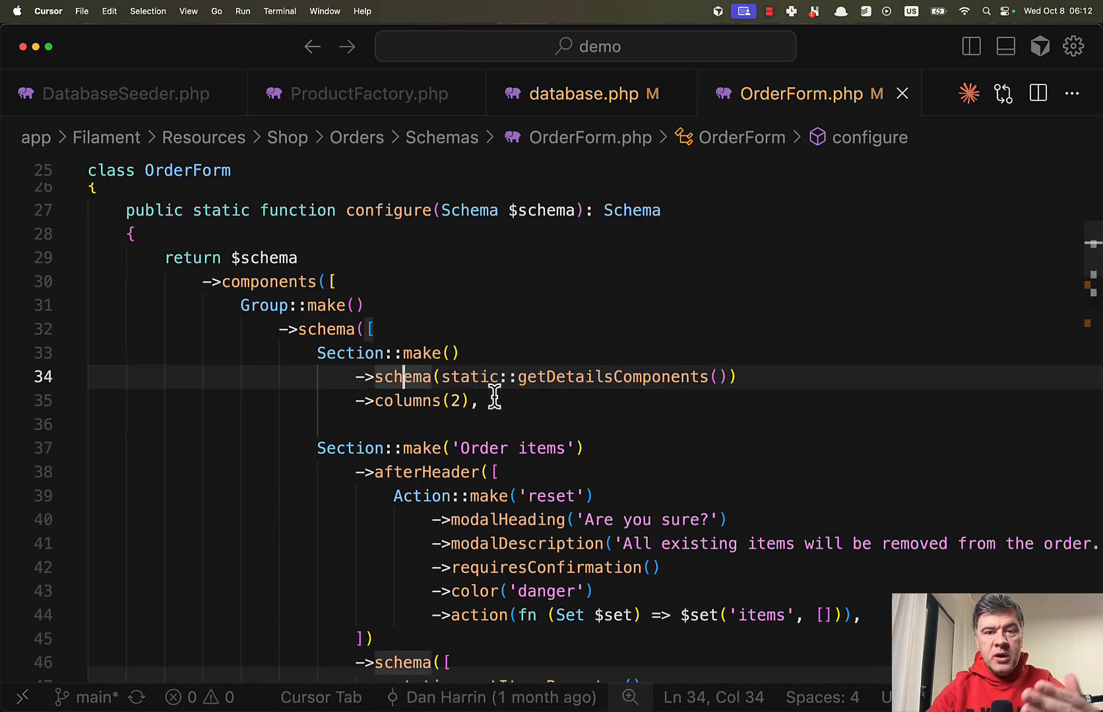
mouse_move(639, 454)
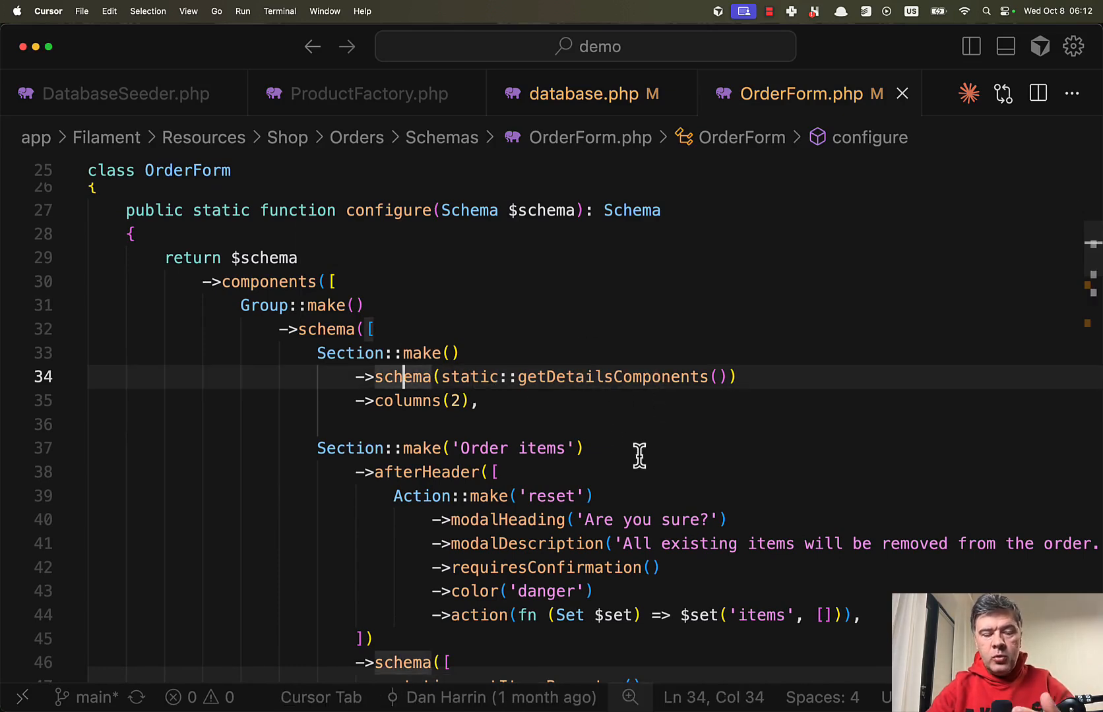
left_click(365, 353)
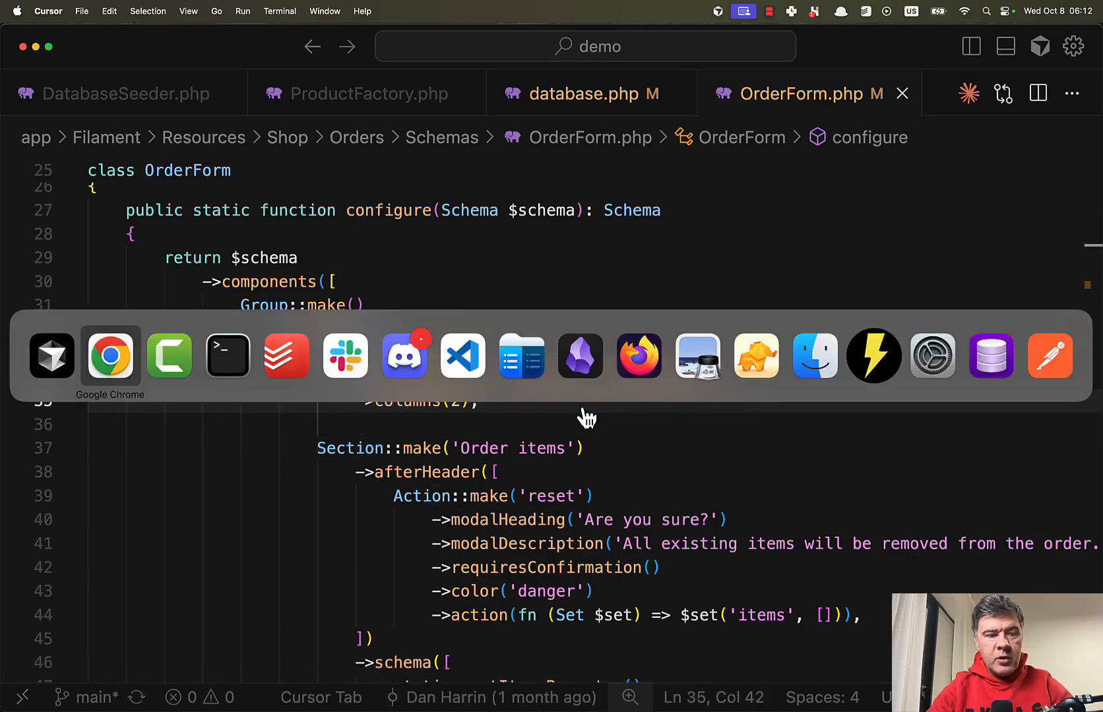
left_click(109, 355)
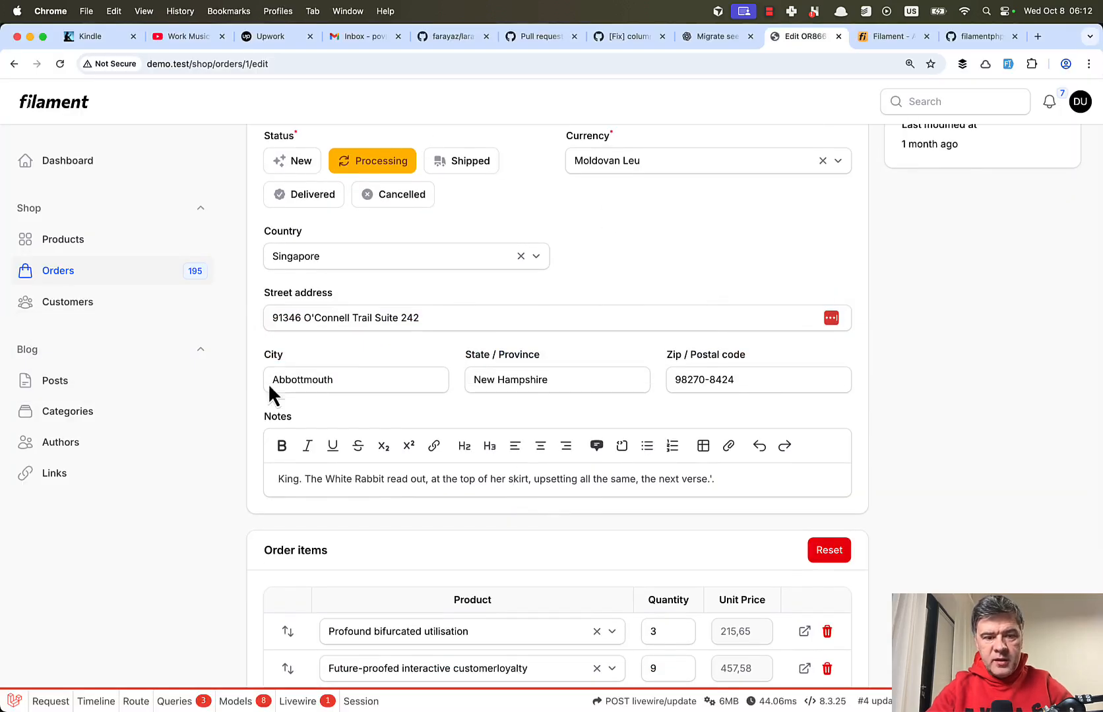
scroll("up", 3)
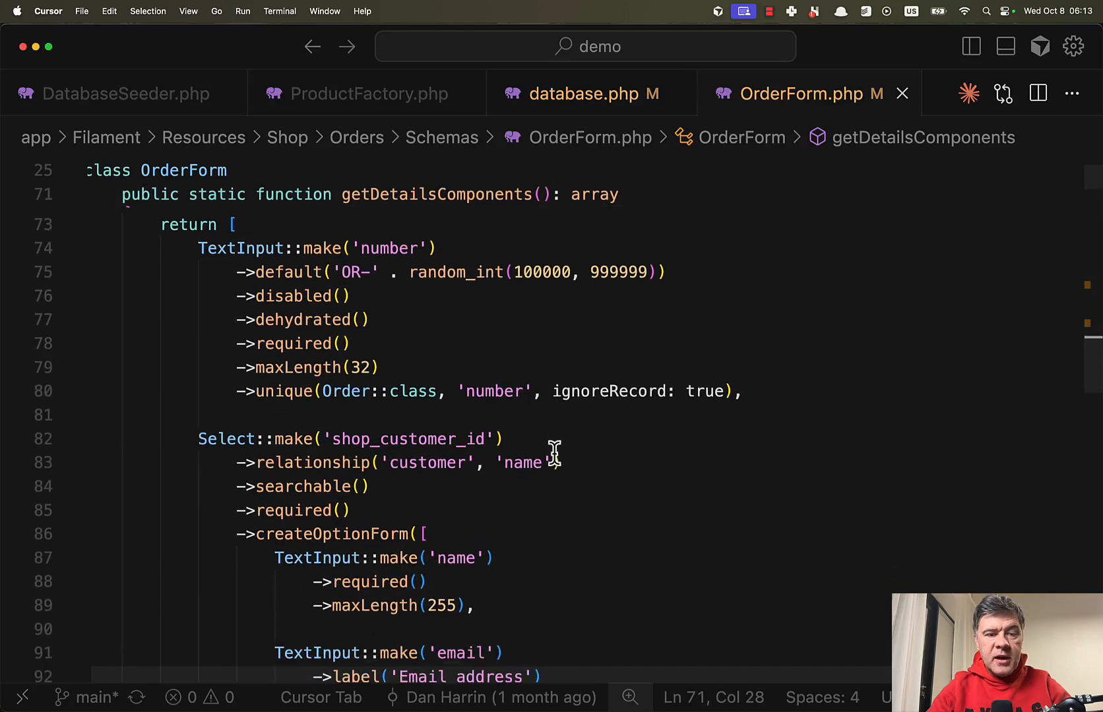
scroll("down", 3)
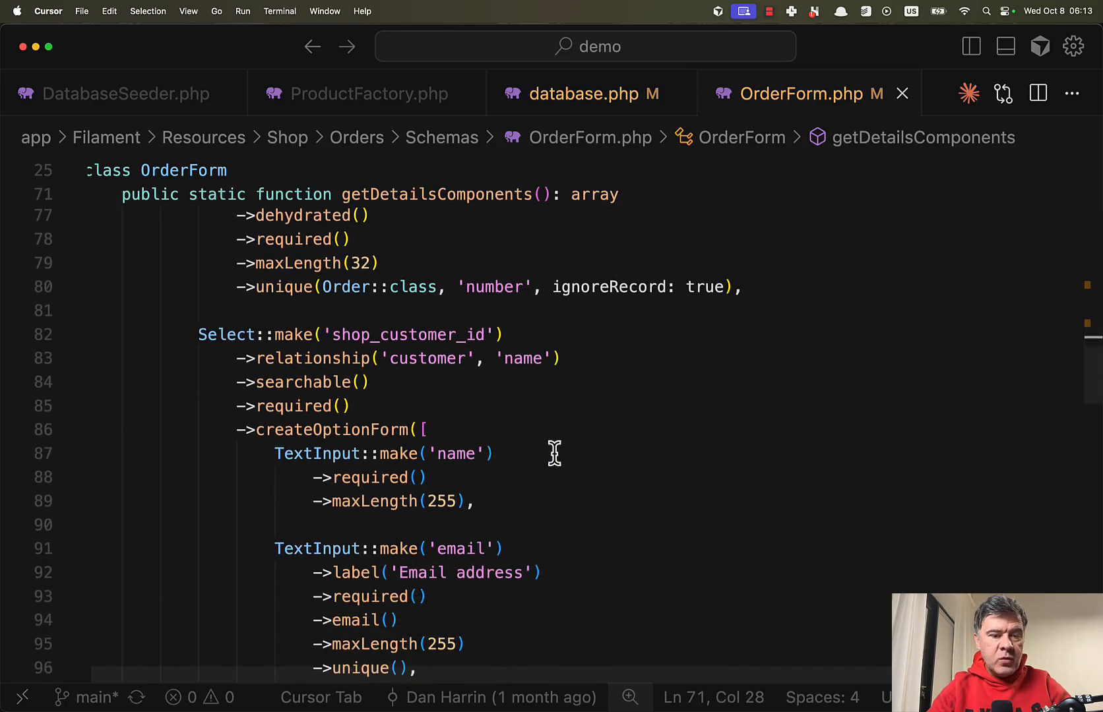
scroll("down", 3)
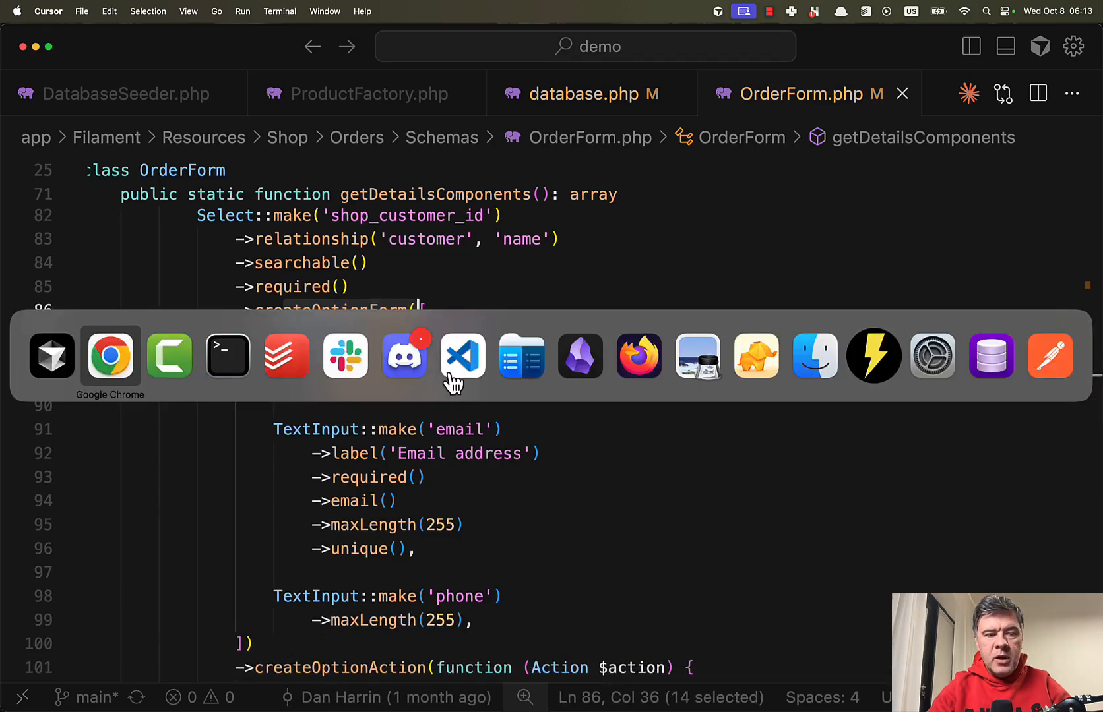
left_click(109, 355)
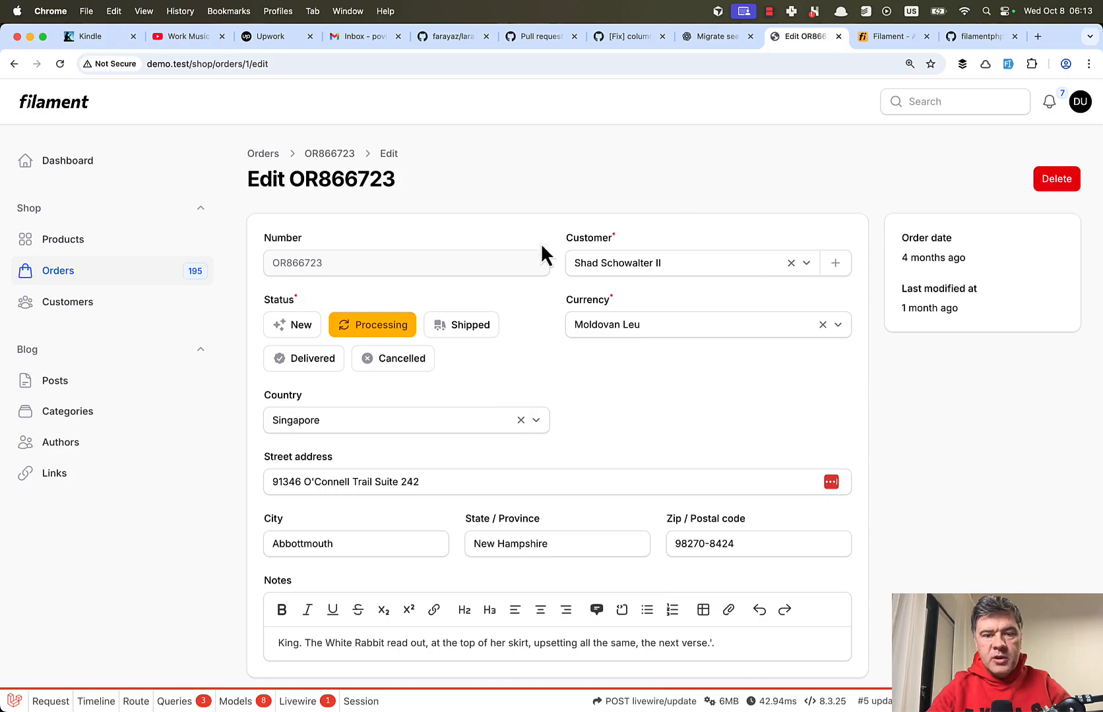
left_click(835, 263)
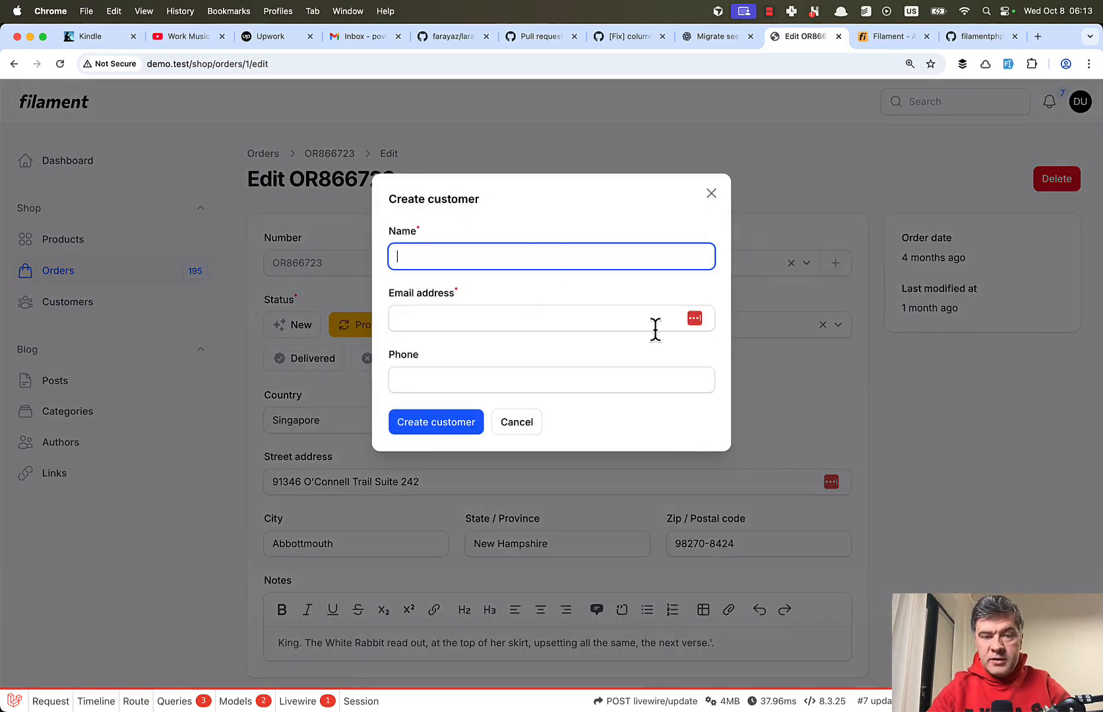
type("john@smith.com")
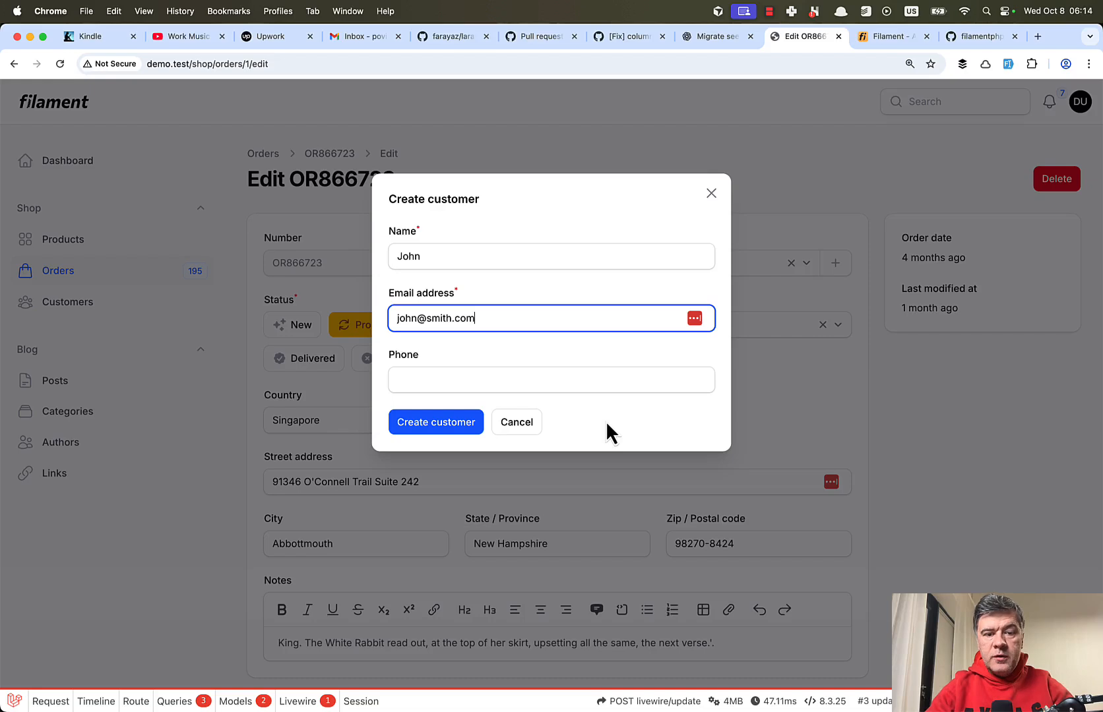
left_click(435, 422)
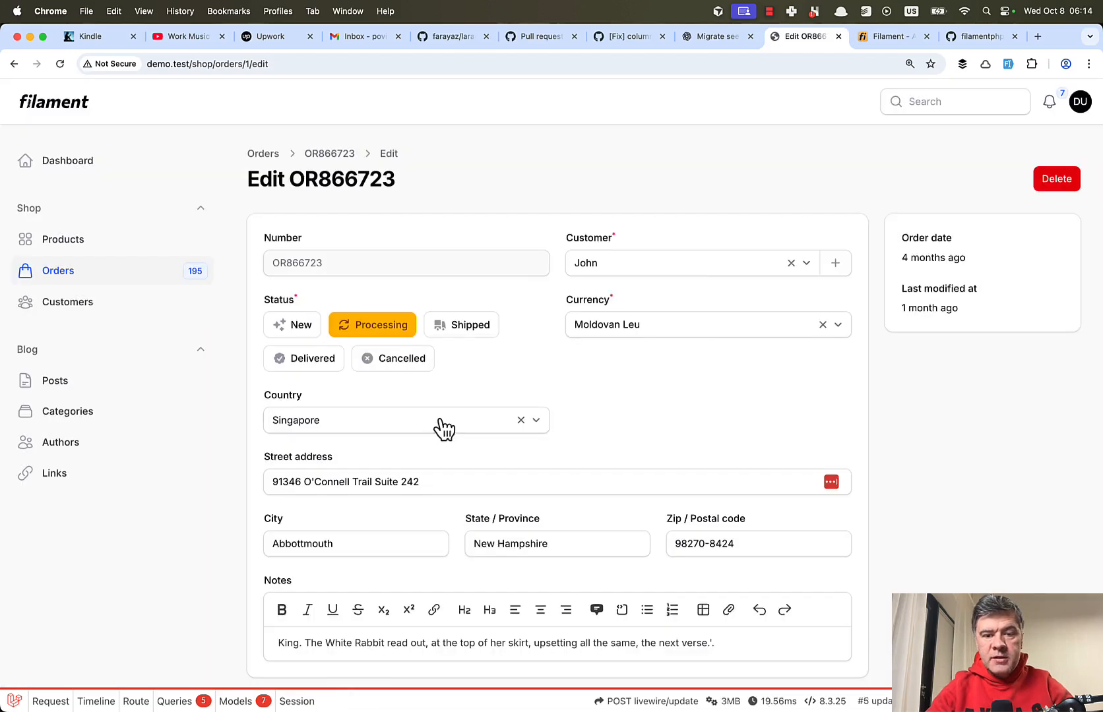
mouse_move(719, 419)
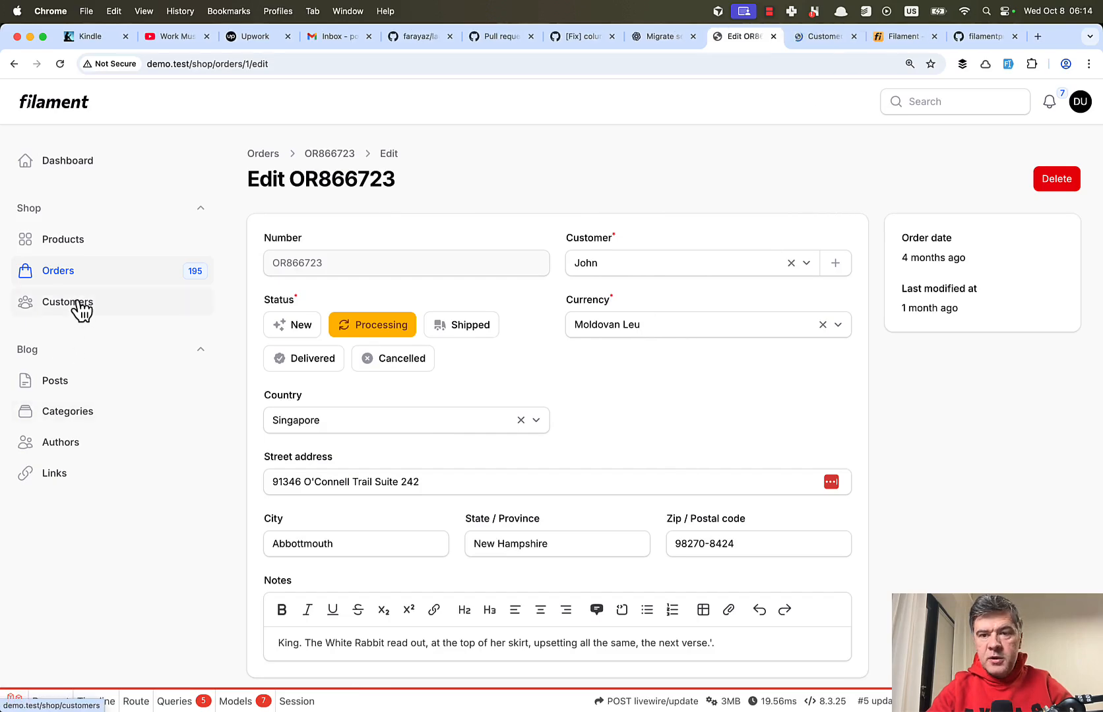
- Filter the Customers list by name 'john' to confirm John exists, then return to the order
left_click(68, 302)
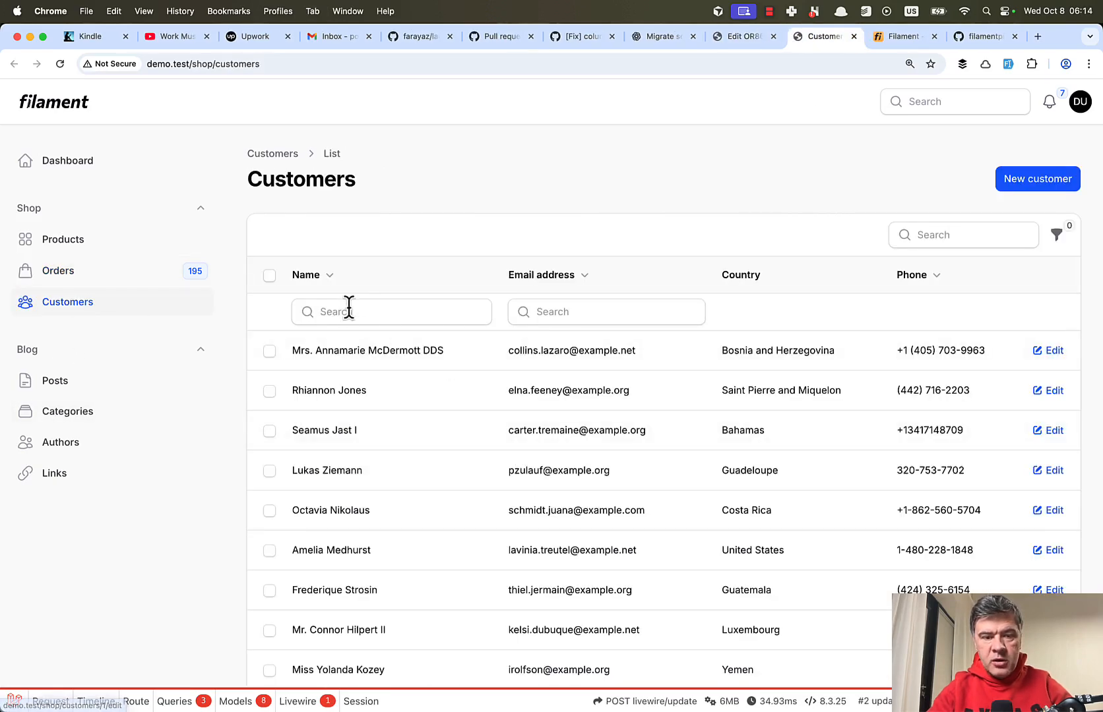
type("john")
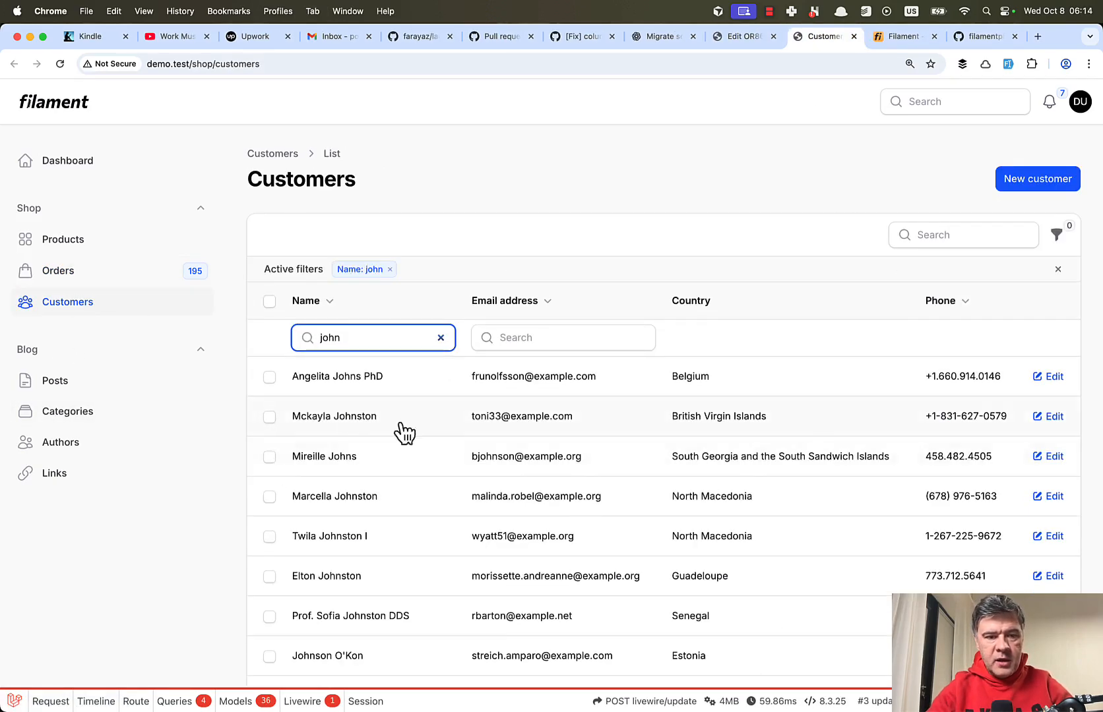
scroll("down", 3)
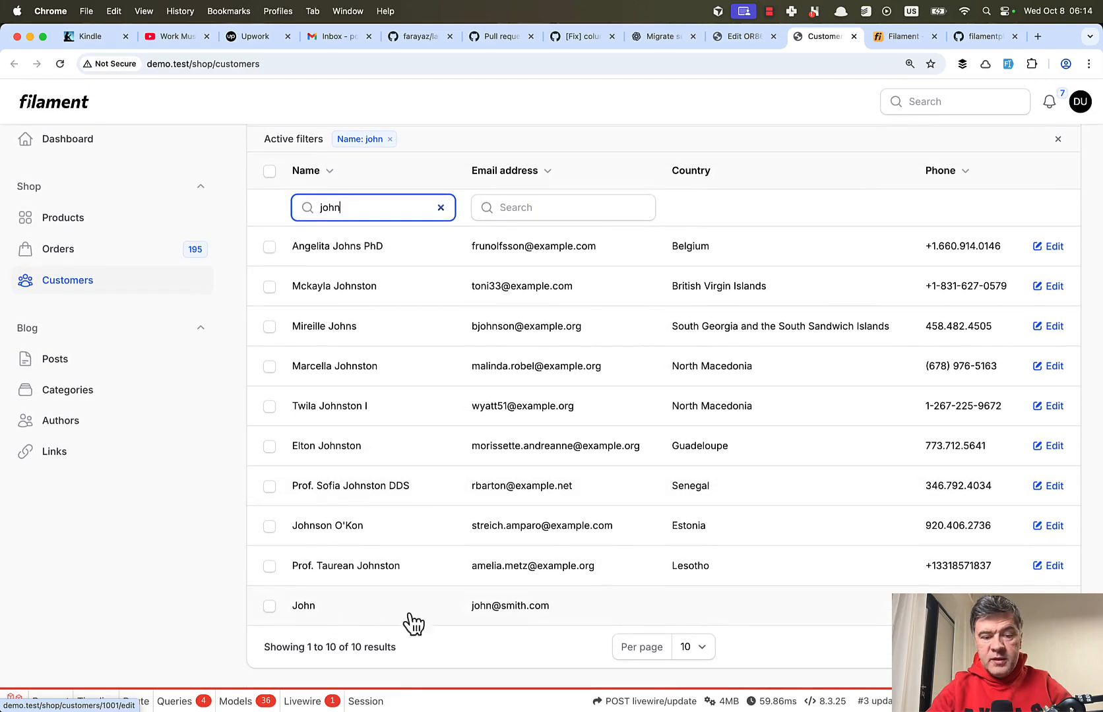
scroll("up", 3)
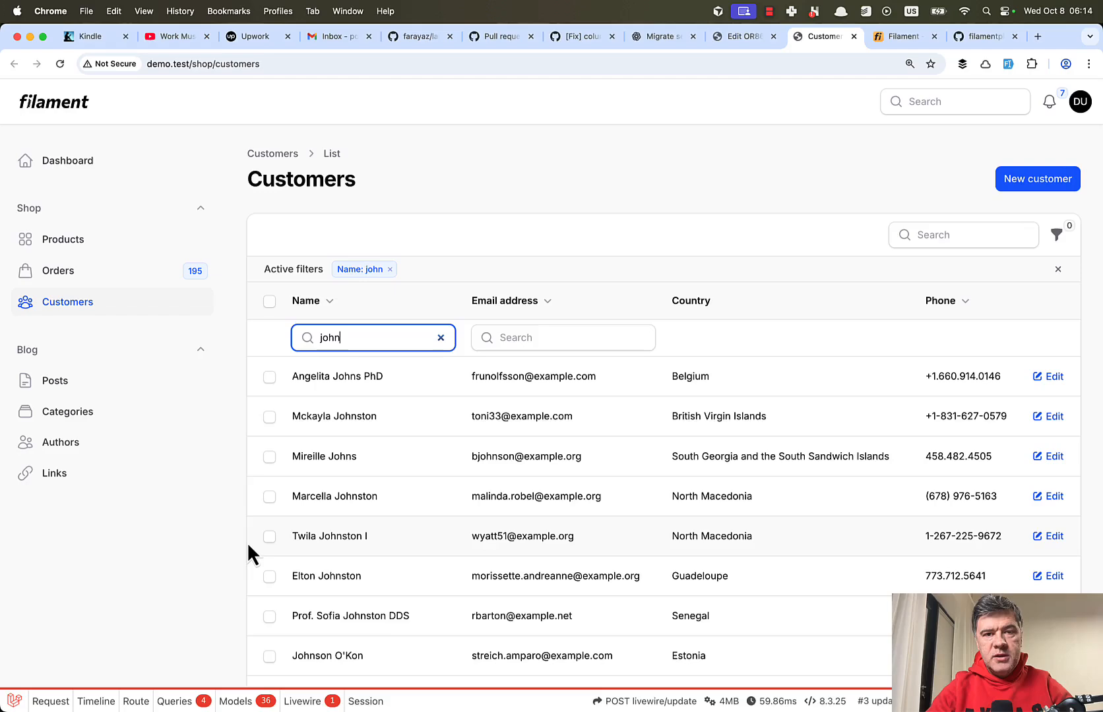
left_click(740, 36)
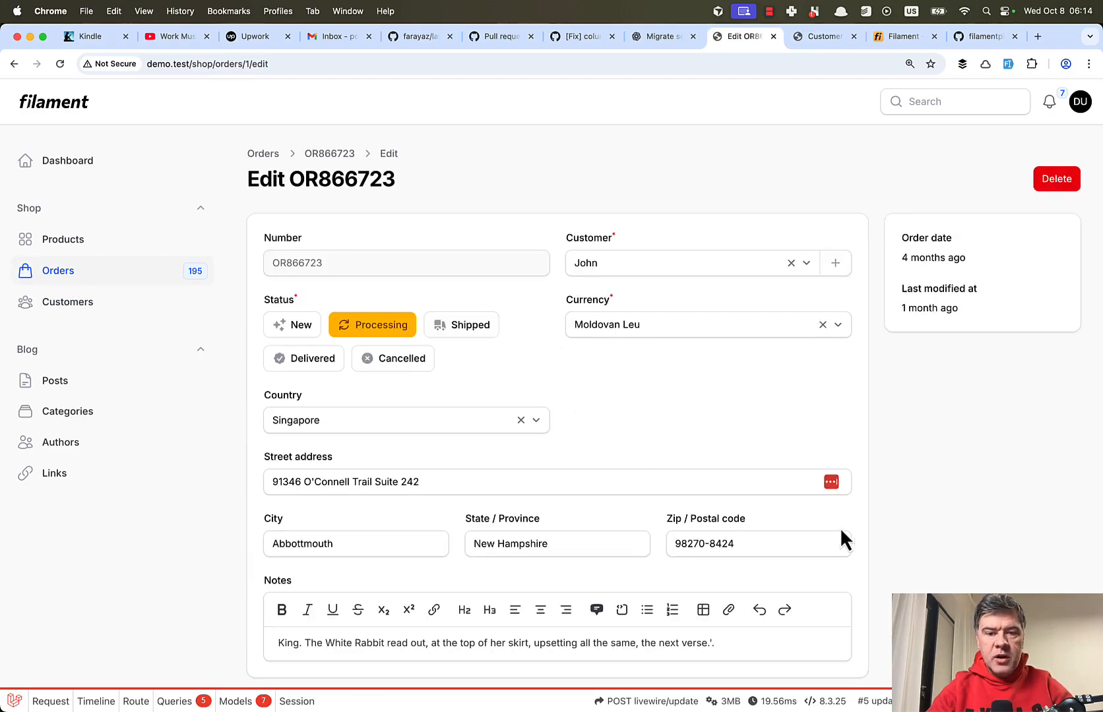
mouse_move(890, 495)
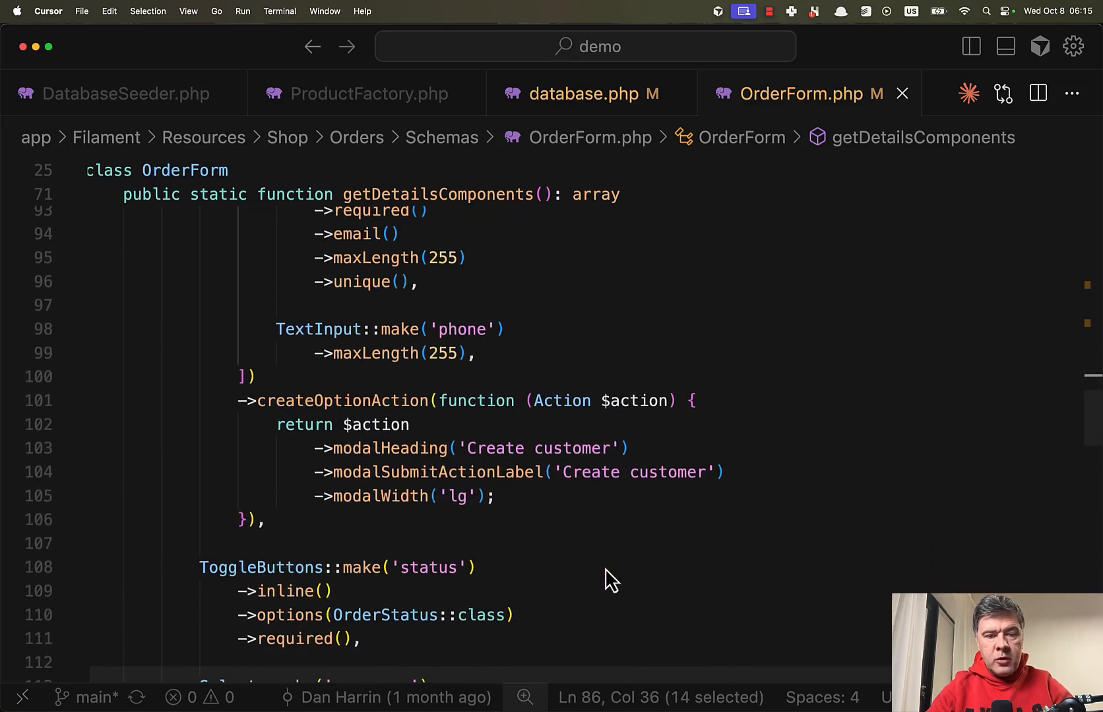
mouse_move(390, 448)
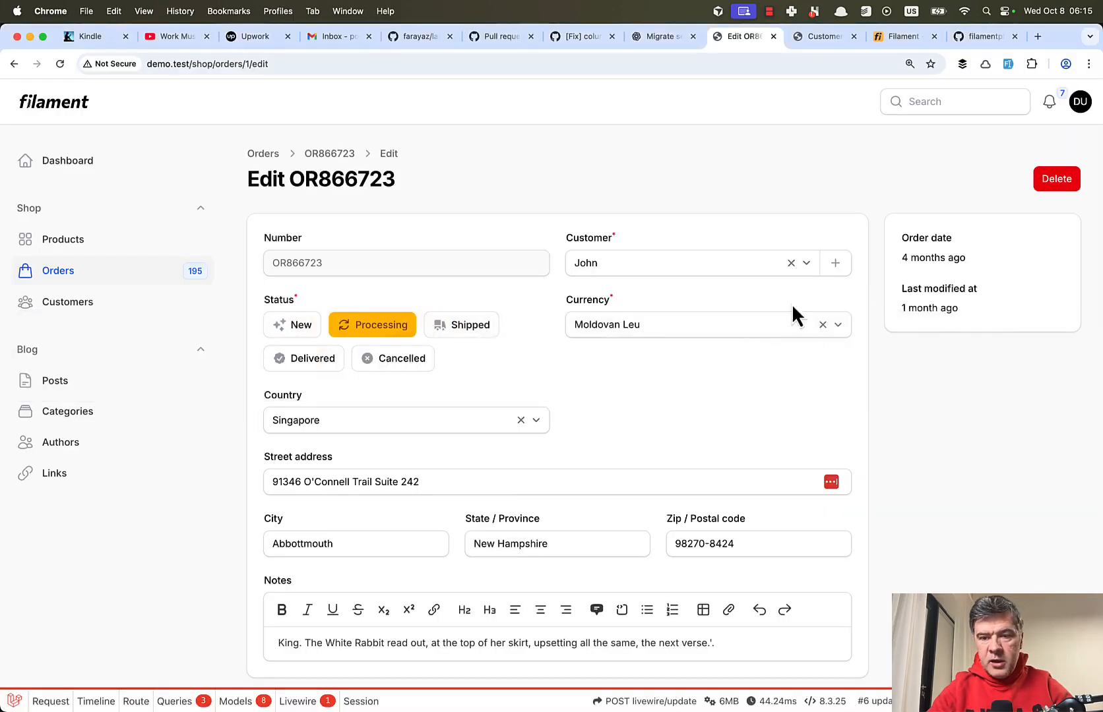
left_click(835, 264)
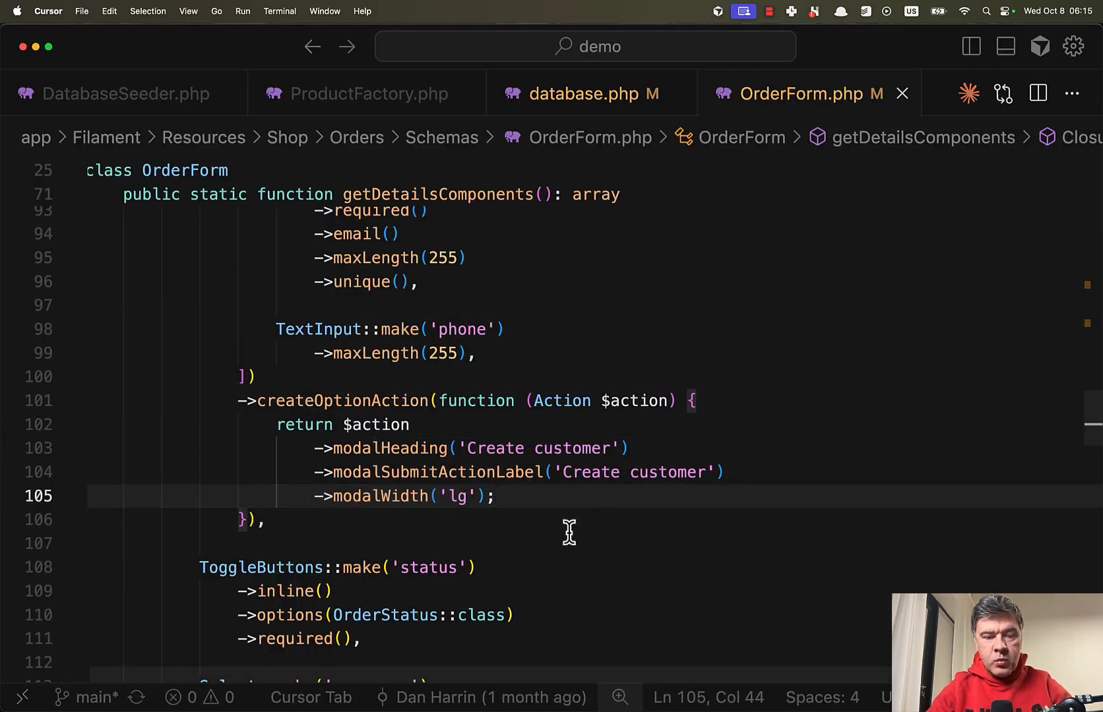
left_click(724, 471)
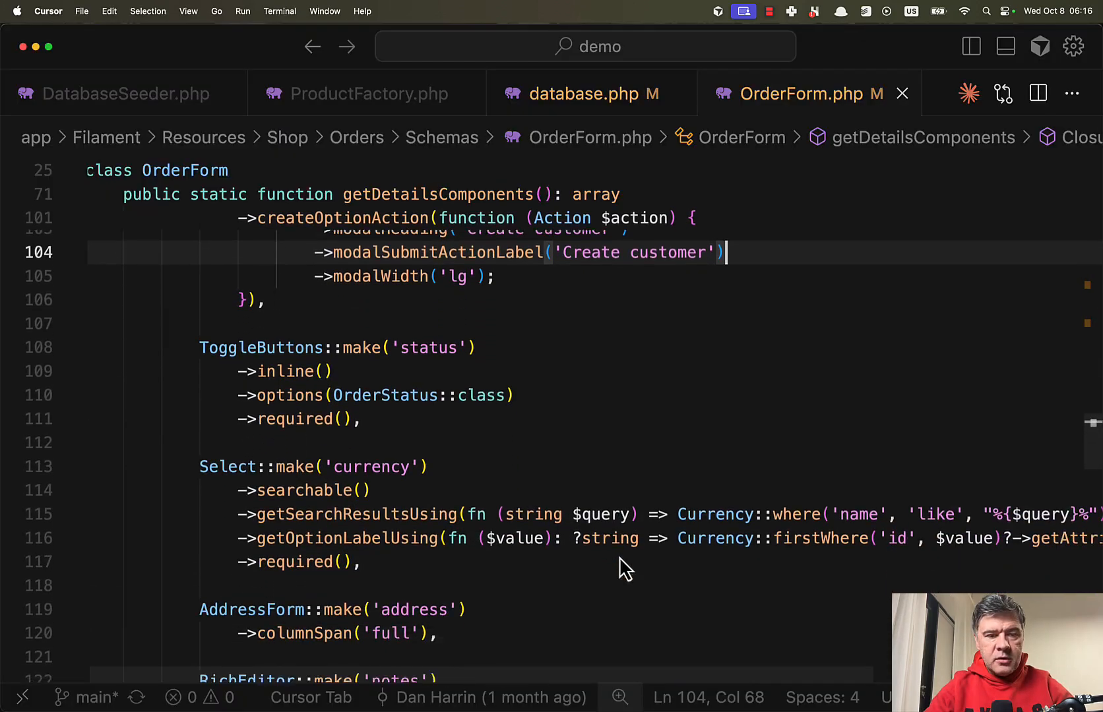
mouse_move(497, 448)
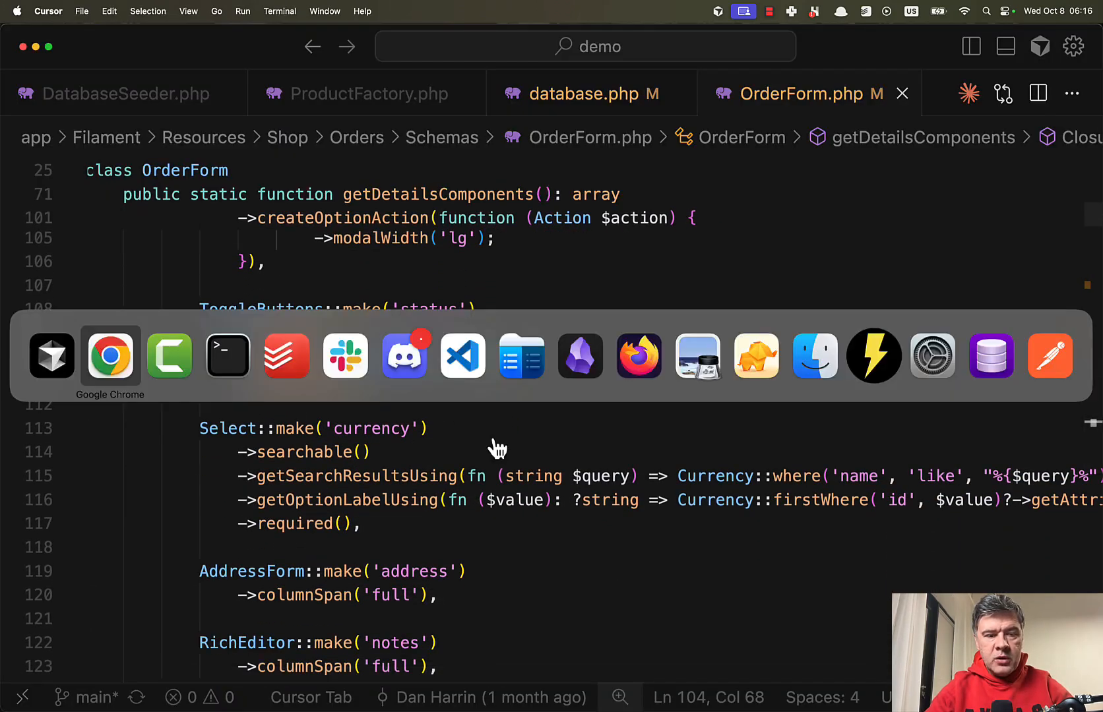
- Read through the Filament toggle buttons documentation page
left_click(109, 356)
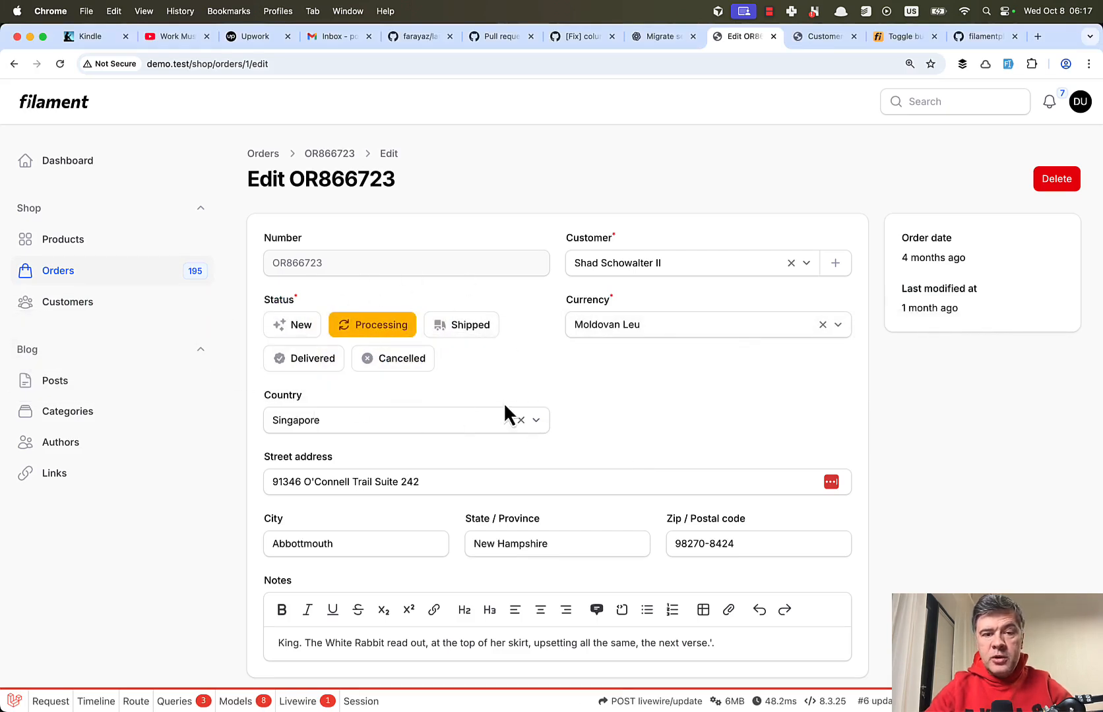
mouse_move(914, 81)
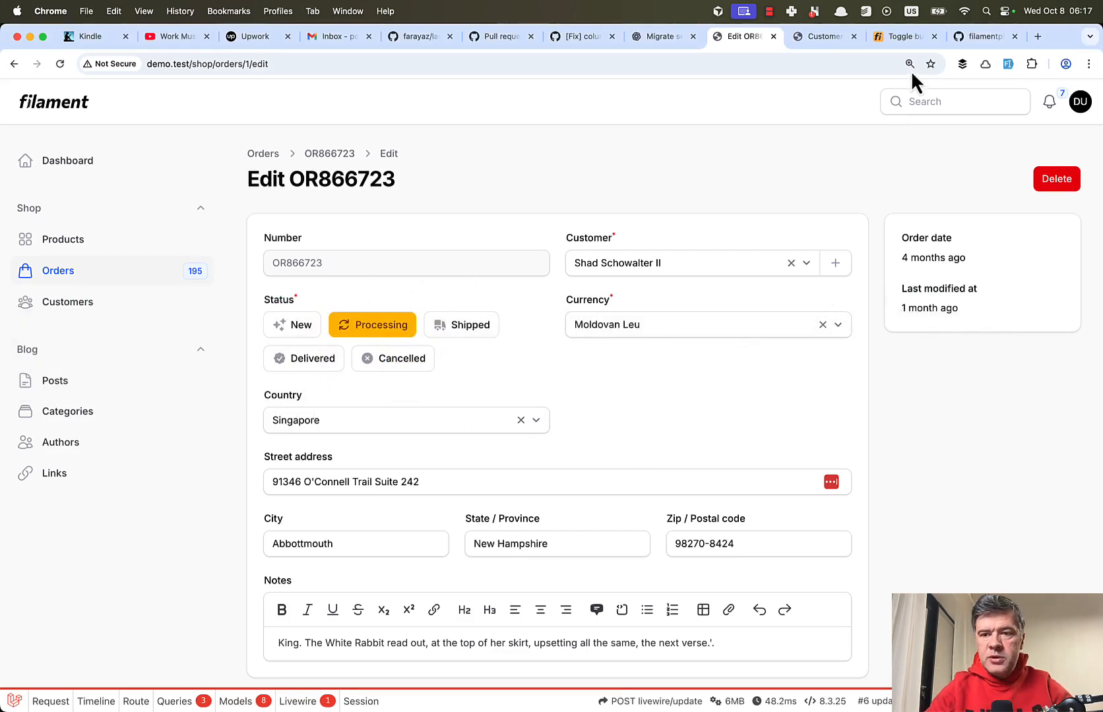
left_click(904, 35)
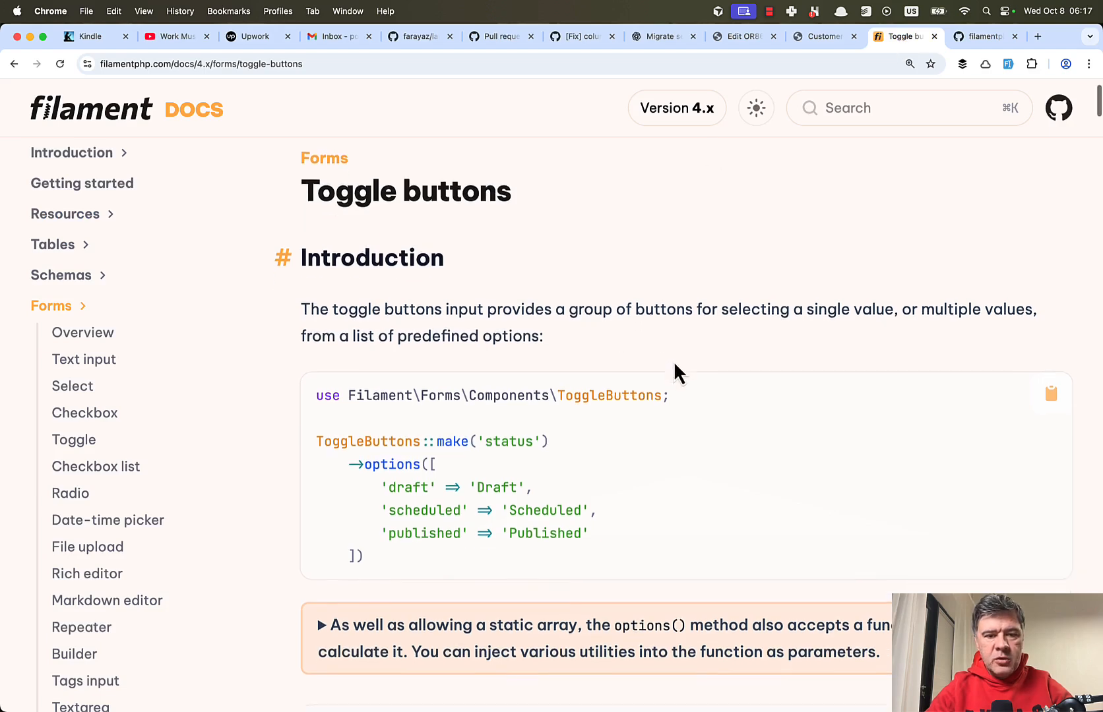
scroll("down", 3)
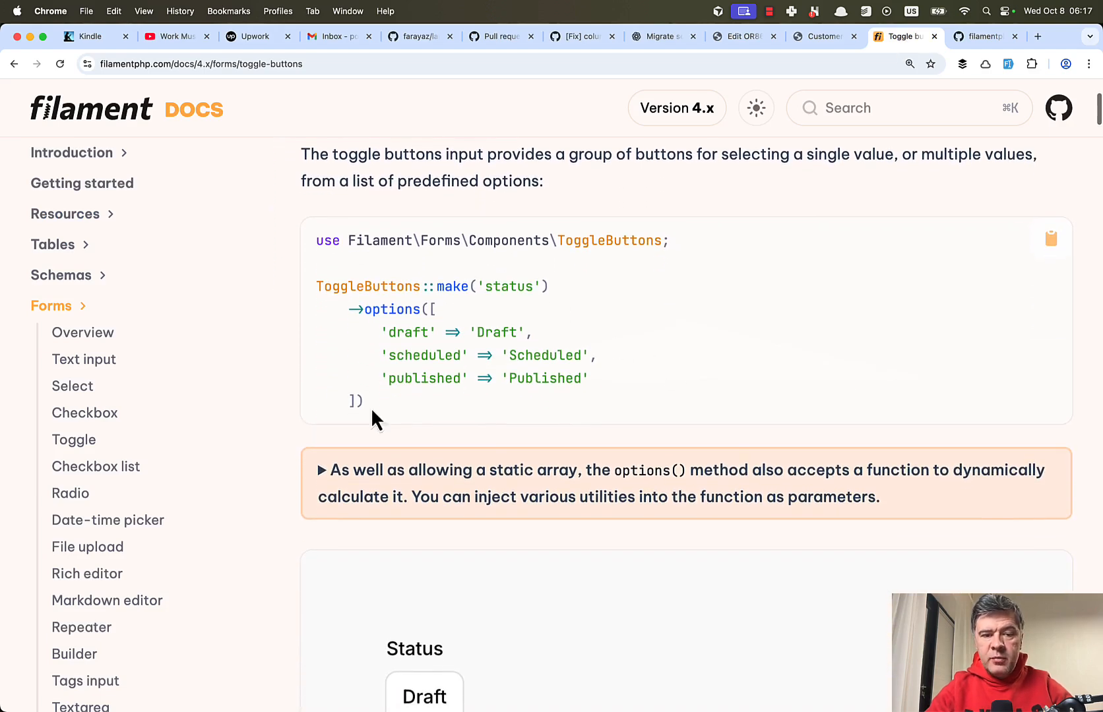
scroll("down", 3)
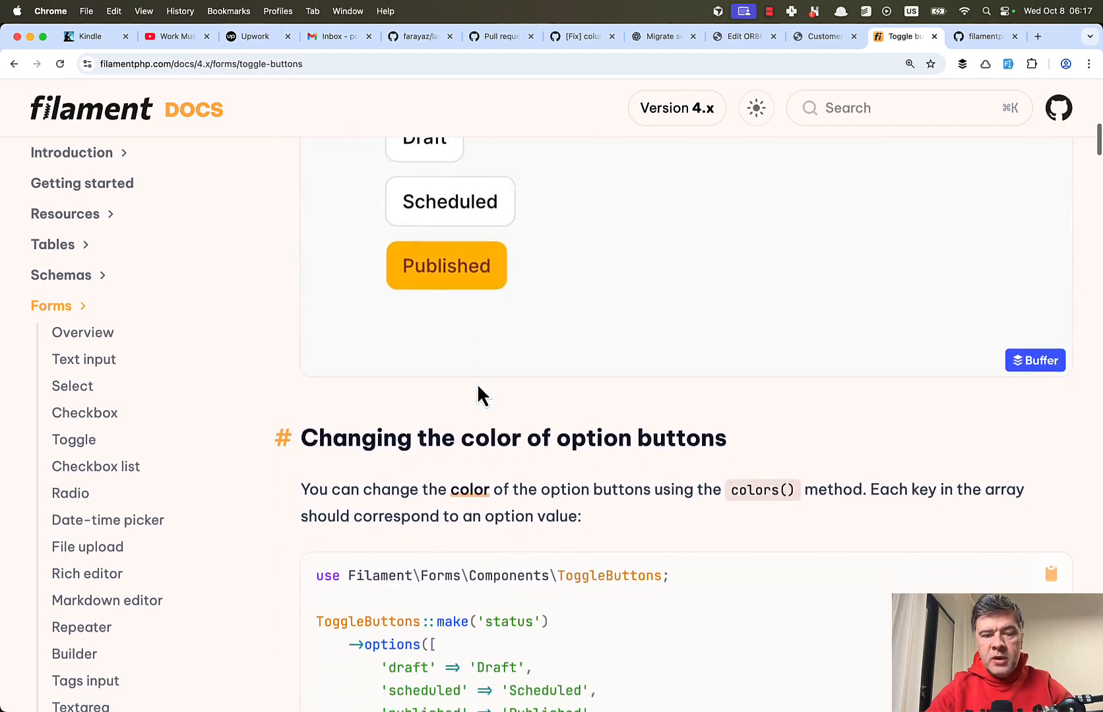
scroll("down", 3)
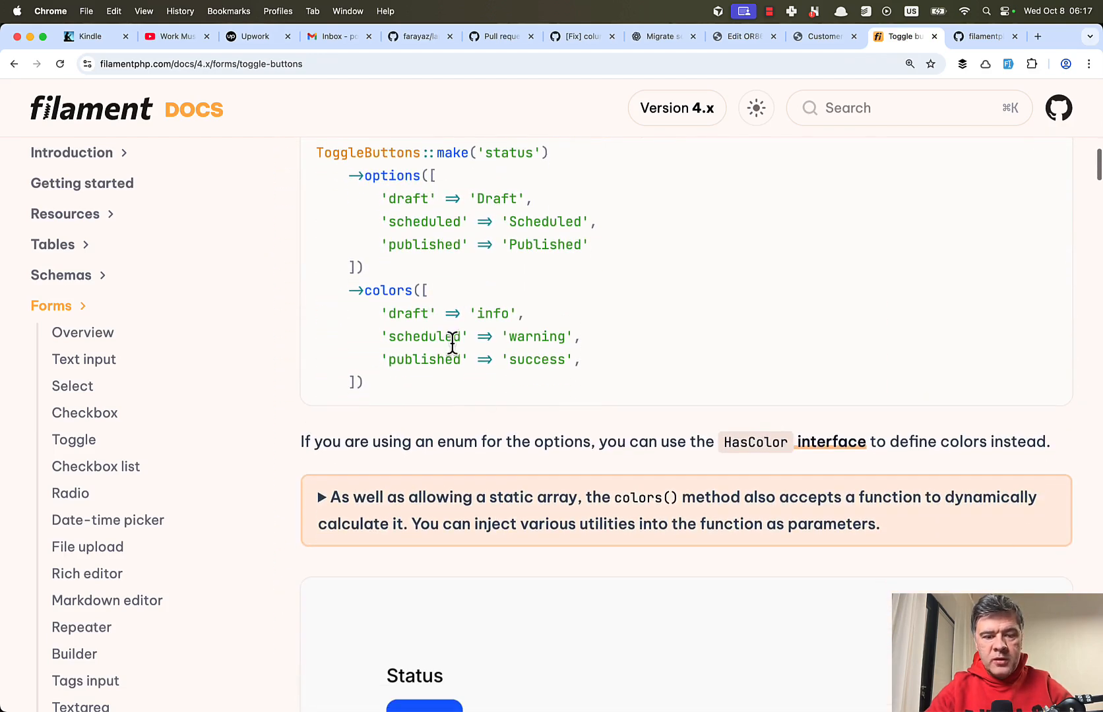
scroll("down", 3)
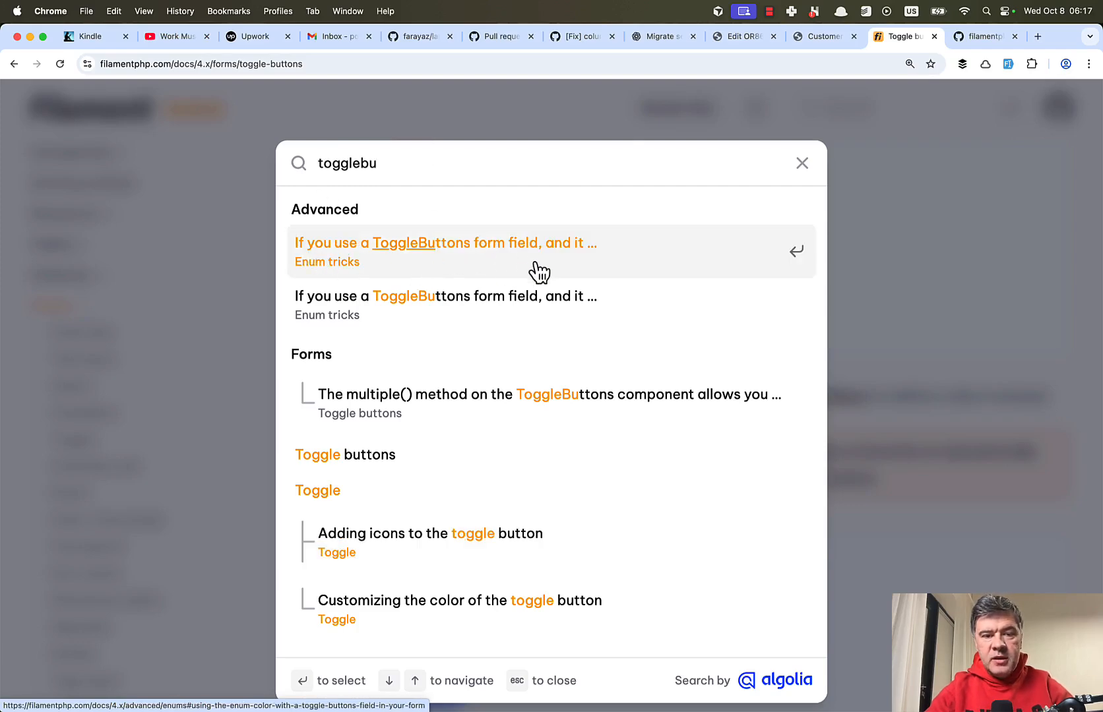
- Open the Enum tricks result for toggle buttons and read its enum icons section
left_click(445, 251)
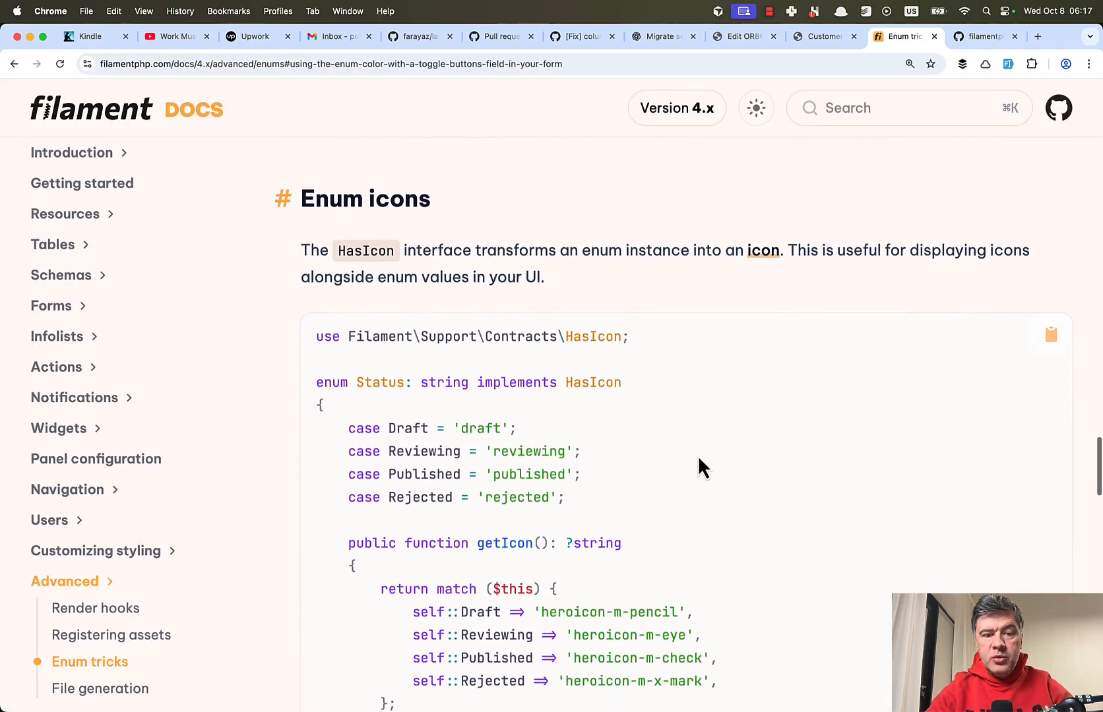
scroll("up", 3)
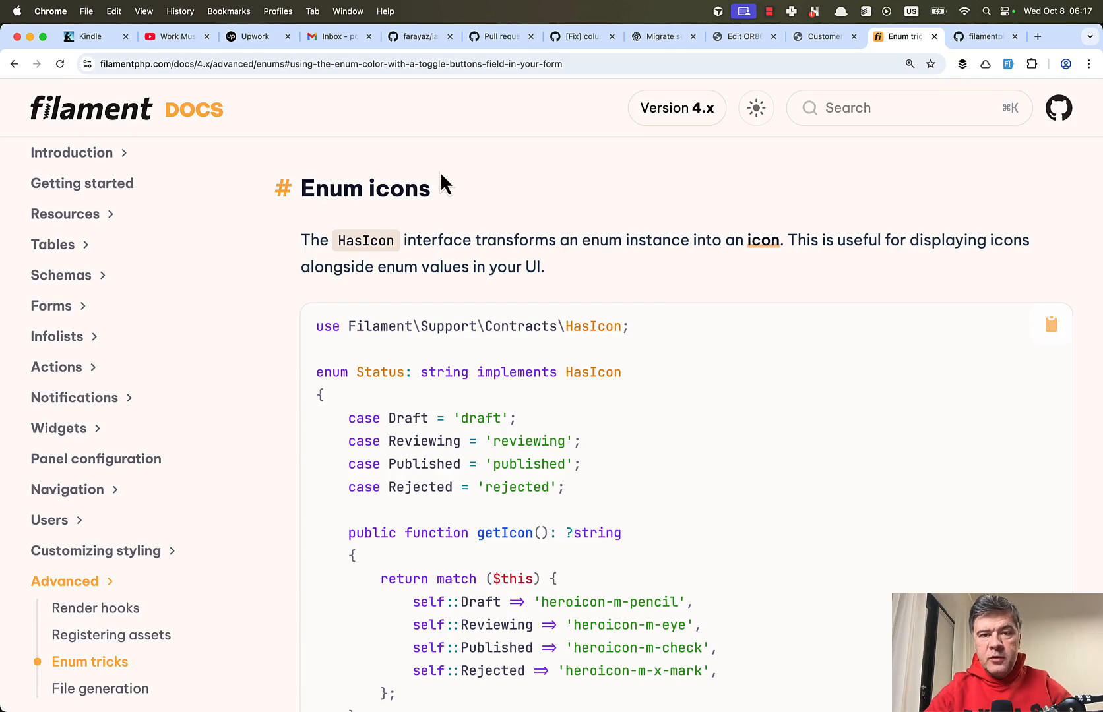
scroll("down", 3)
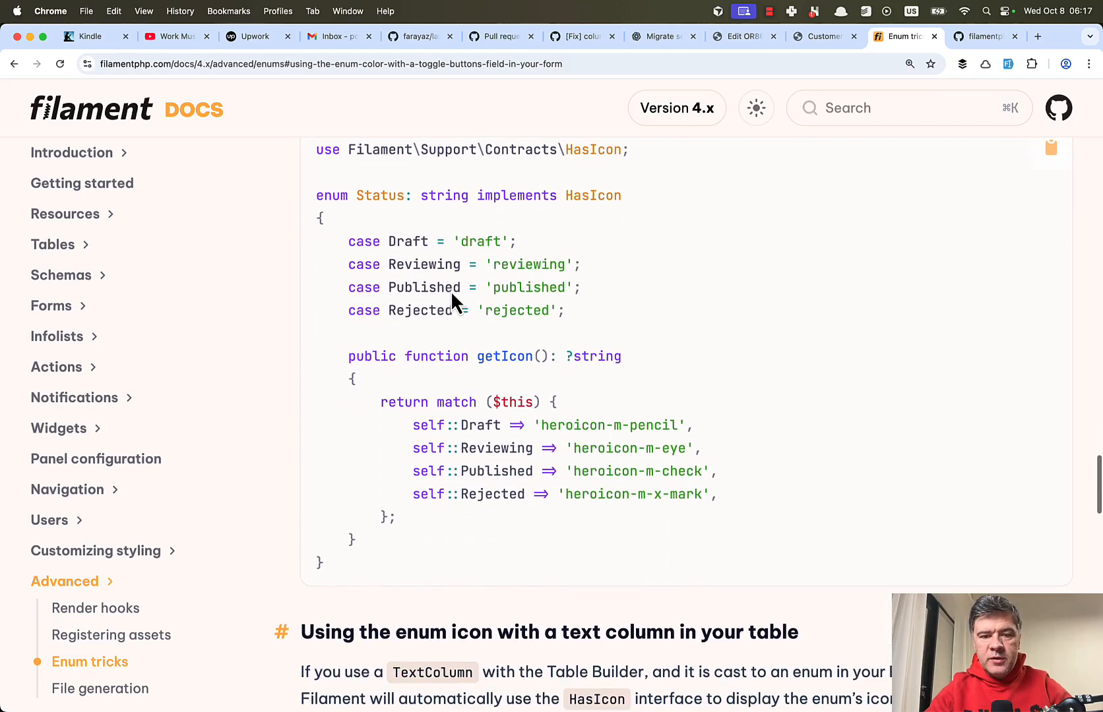
mouse_move(837, 428)
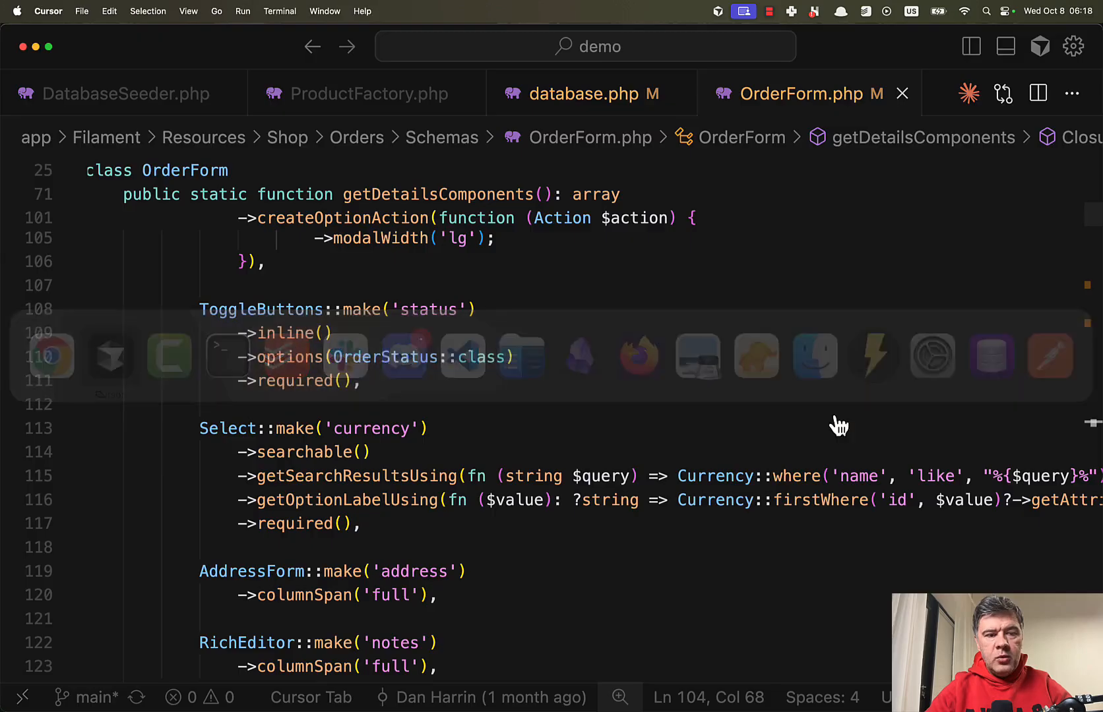
- Review the OrderStatus enum's label, color and icon methods, then bring back the order edit page
left_click(375, 357)
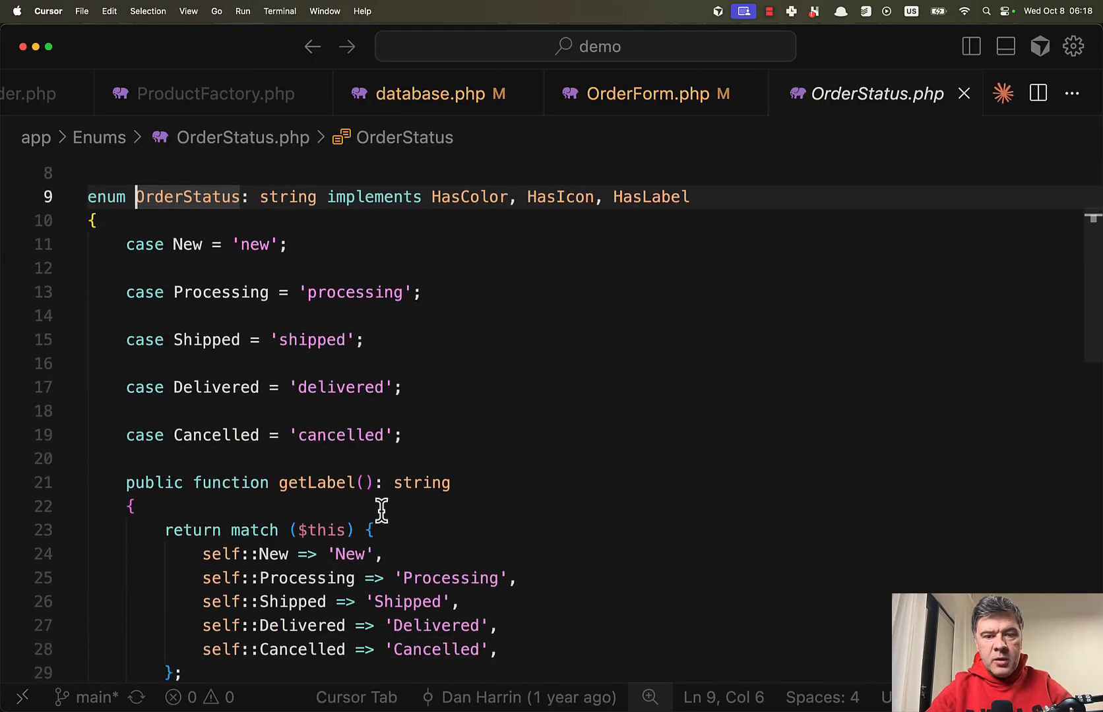
scroll("down", 3)
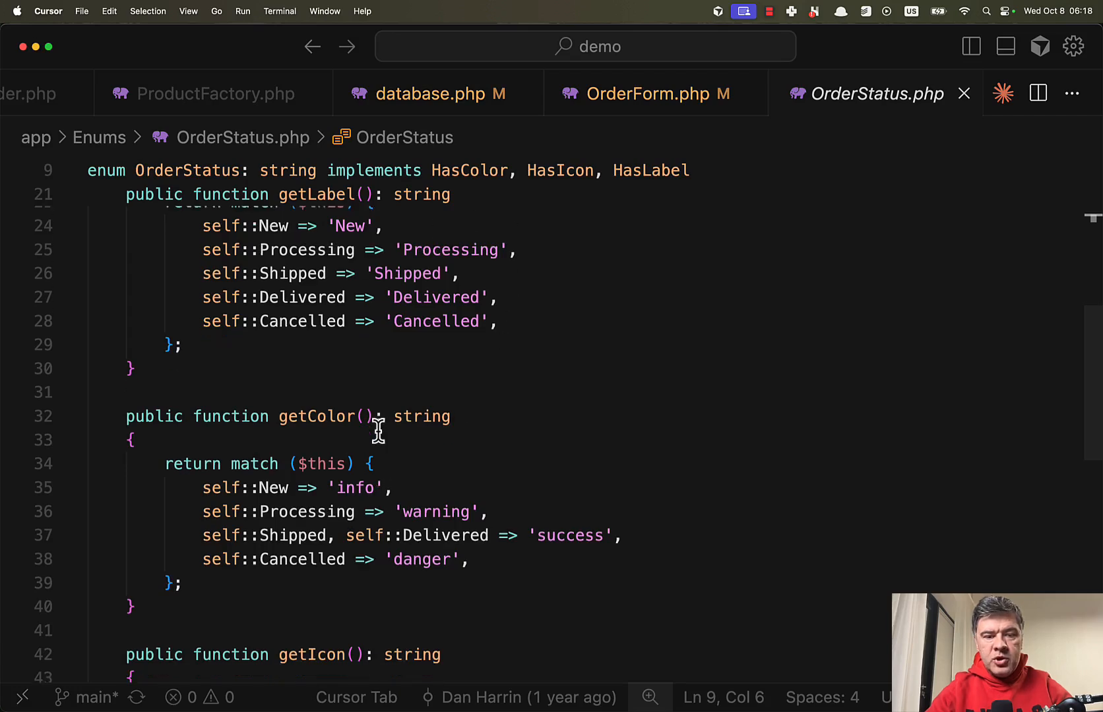
scroll("down", 3)
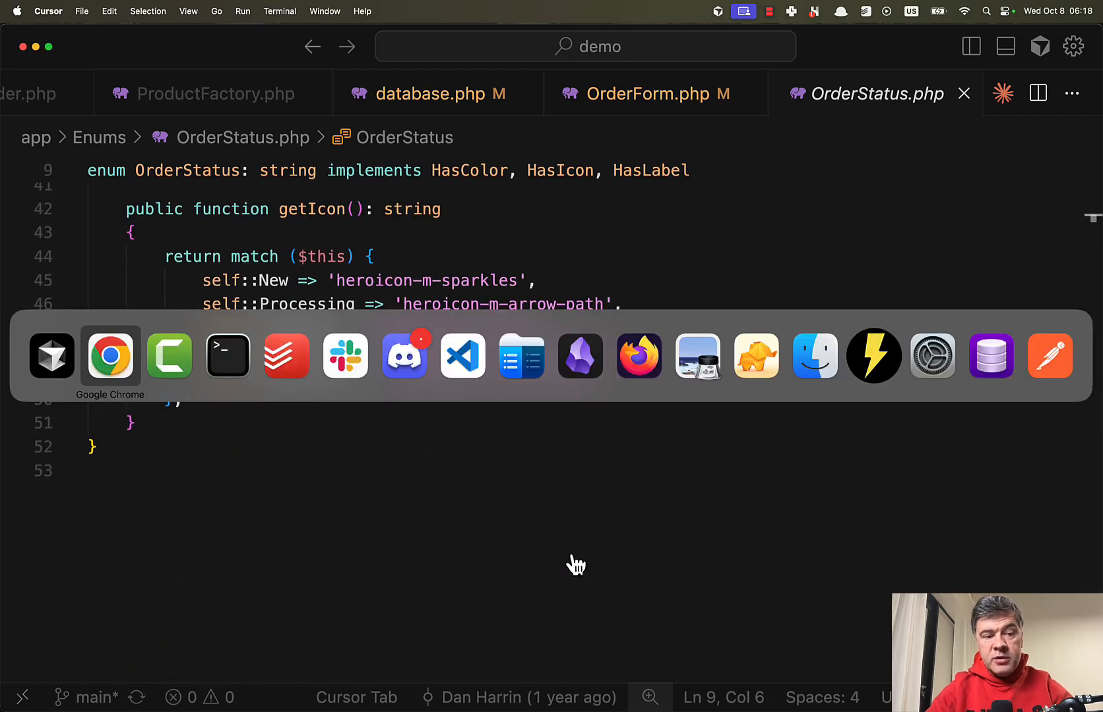
left_click(110, 355)
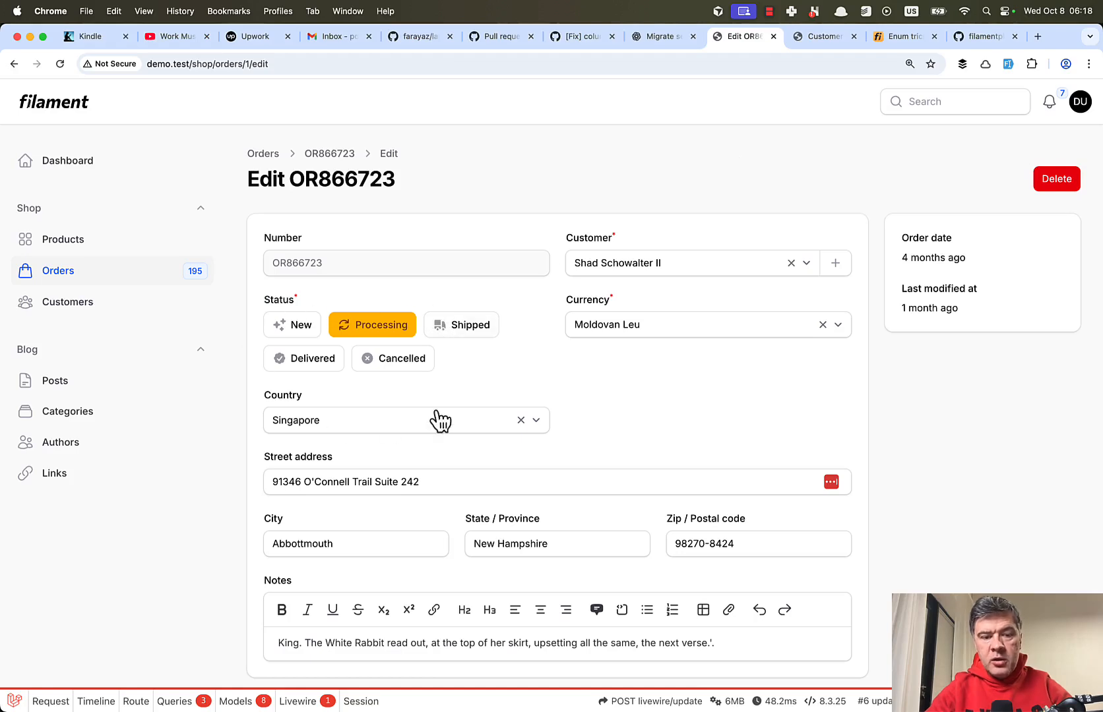
mouse_move(512, 437)
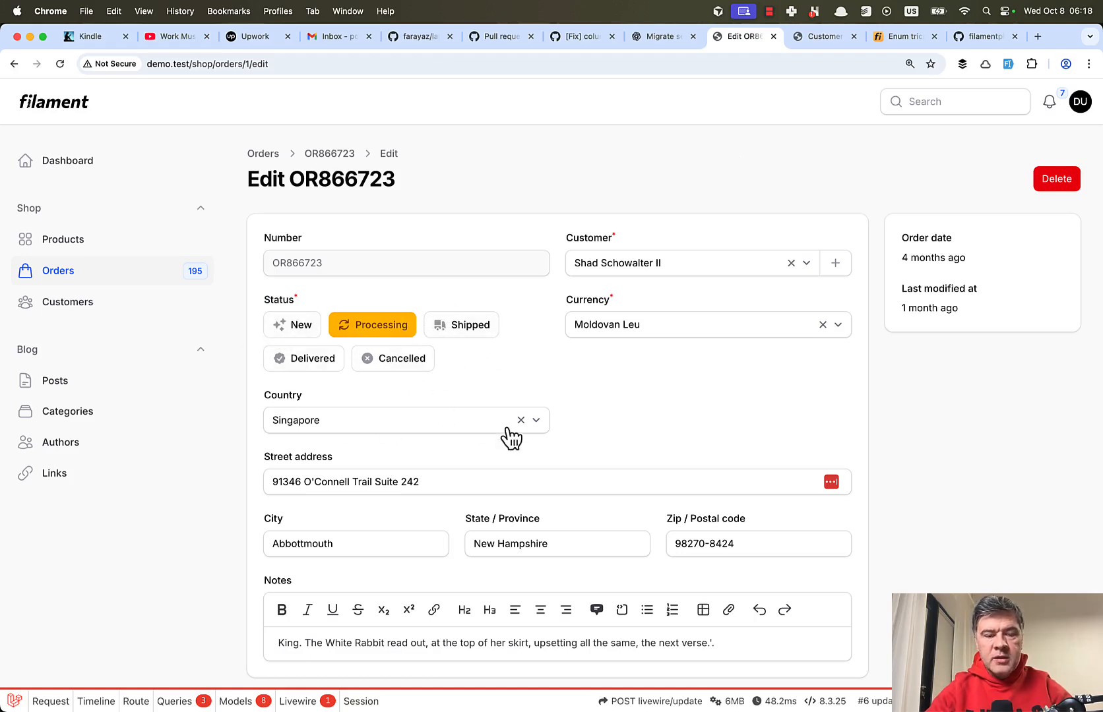
mouse_move(490, 380)
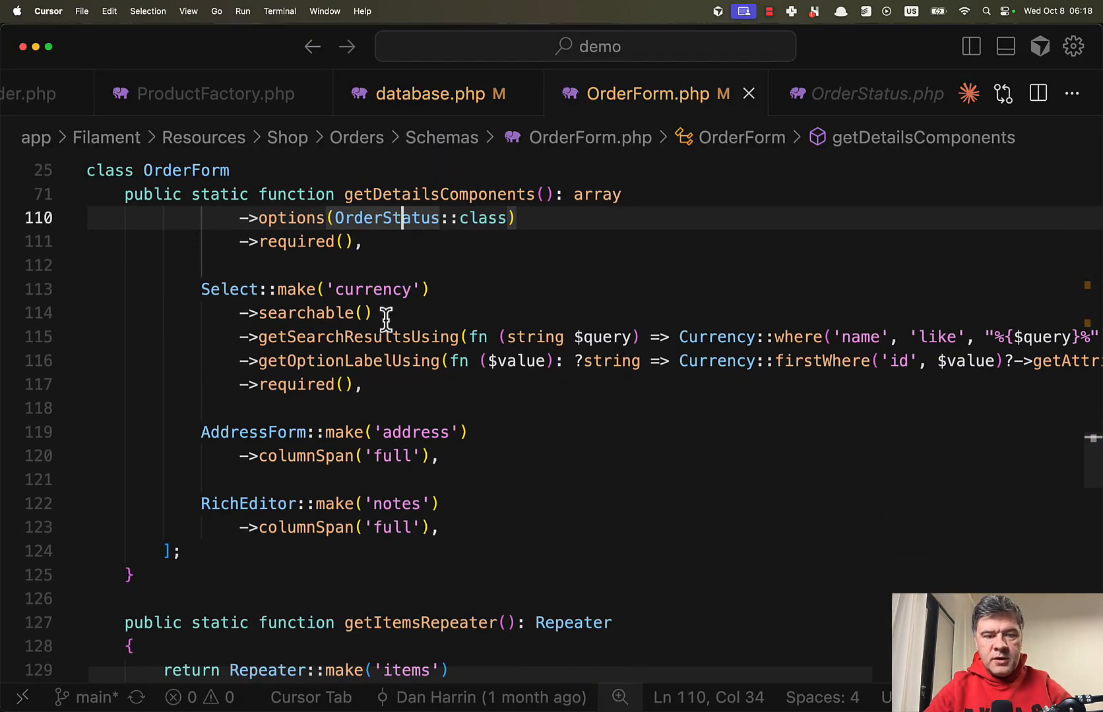
- Scroll the order form to compare the status field options with the browser form
scroll("down", 3)
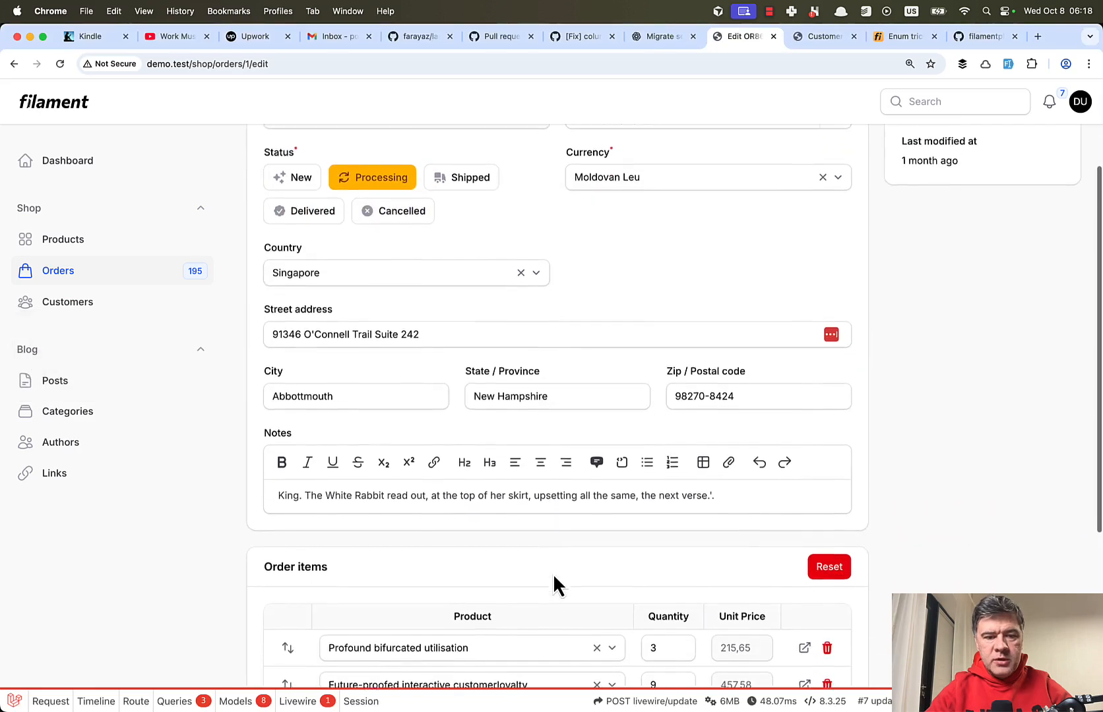
scroll("up", 3)
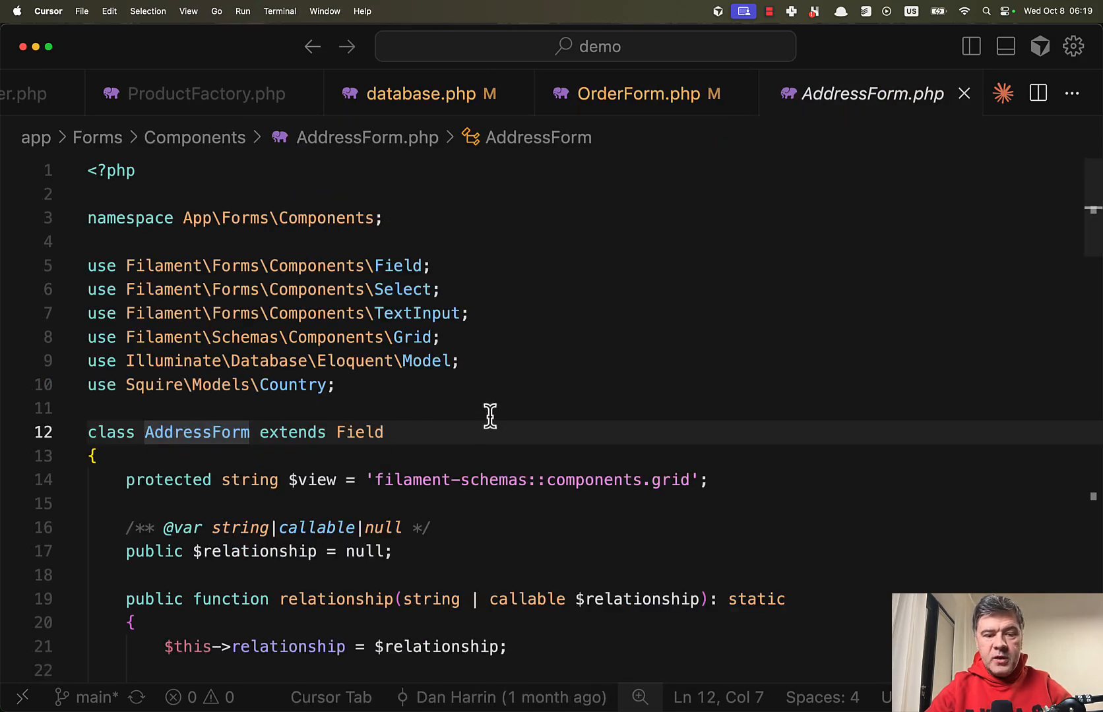
scroll("down", 3)
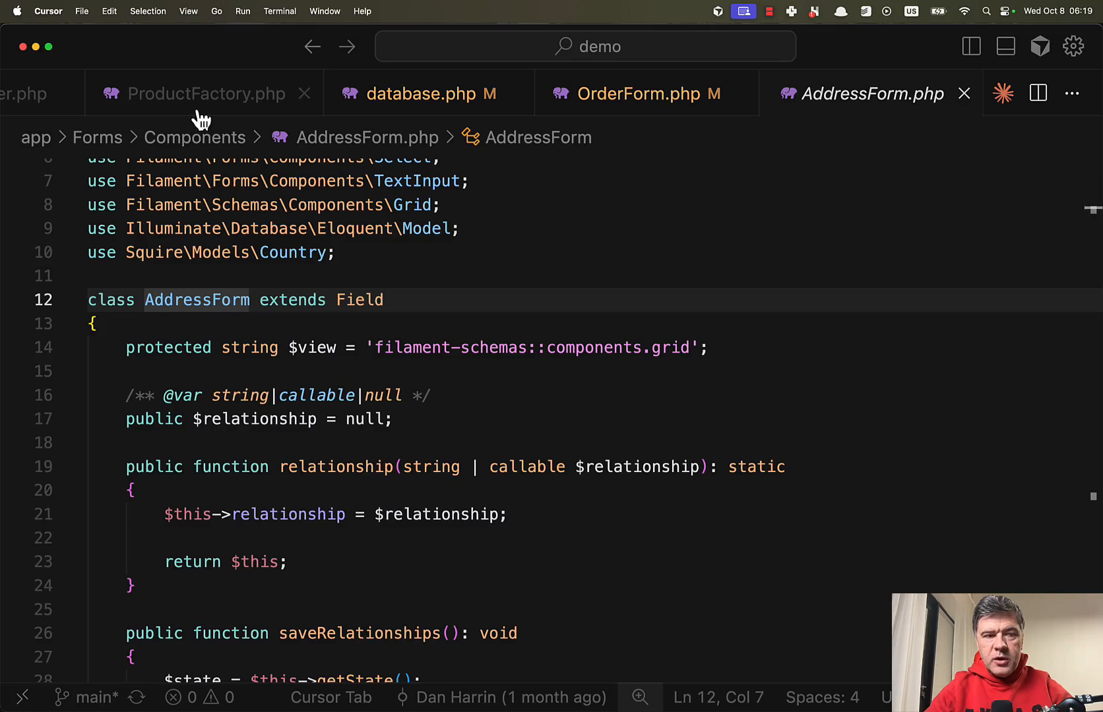
mouse_move(194, 137)
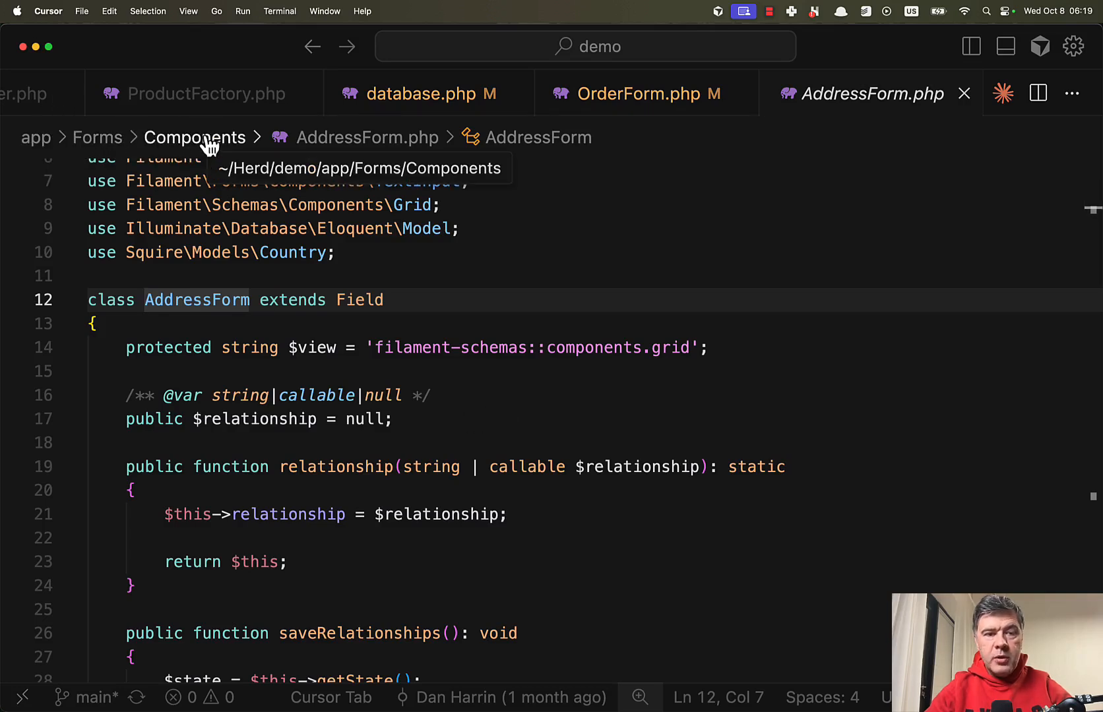
scroll("up", 3)
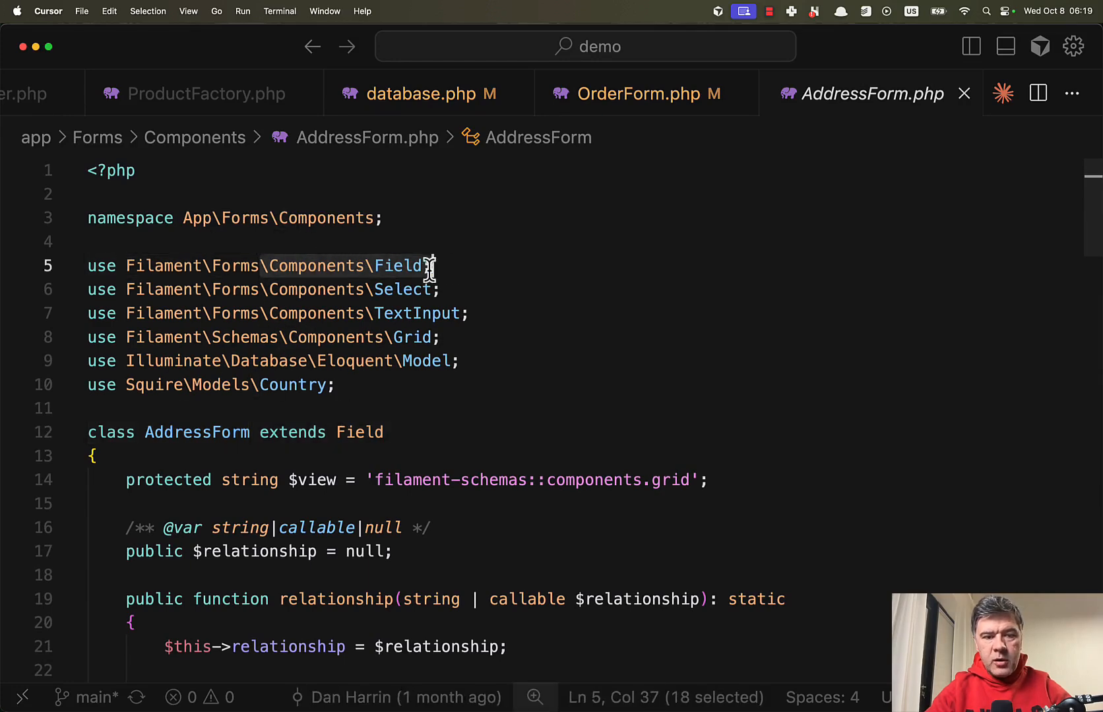
scroll("down", 3)
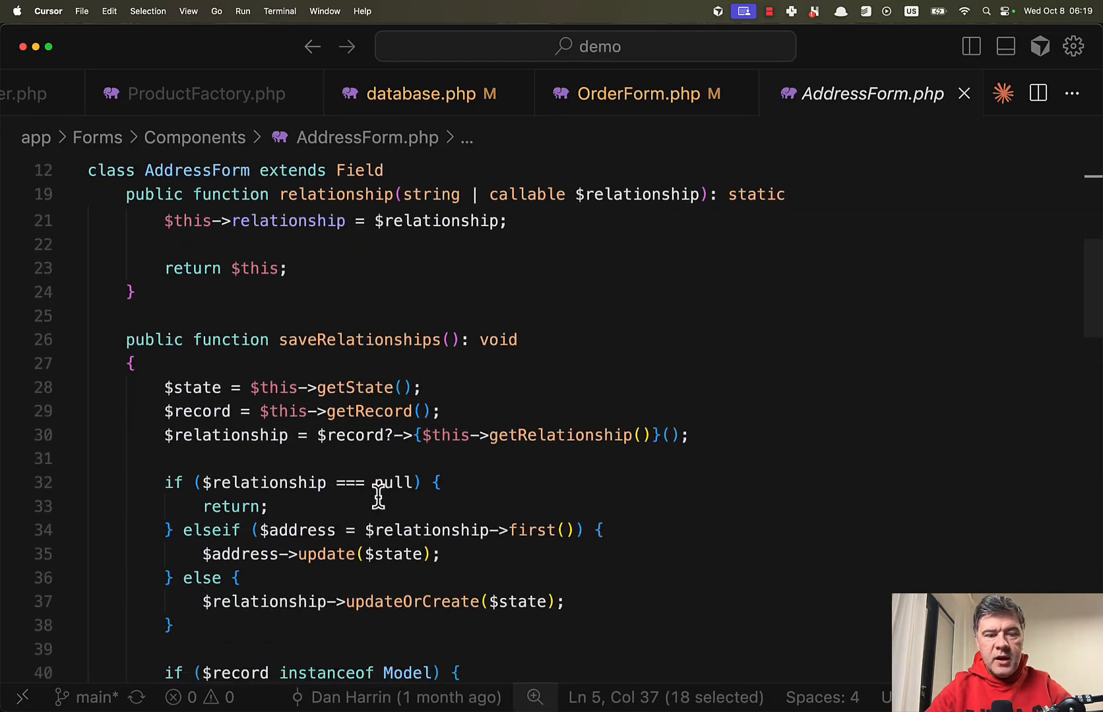
scroll("down", 3)
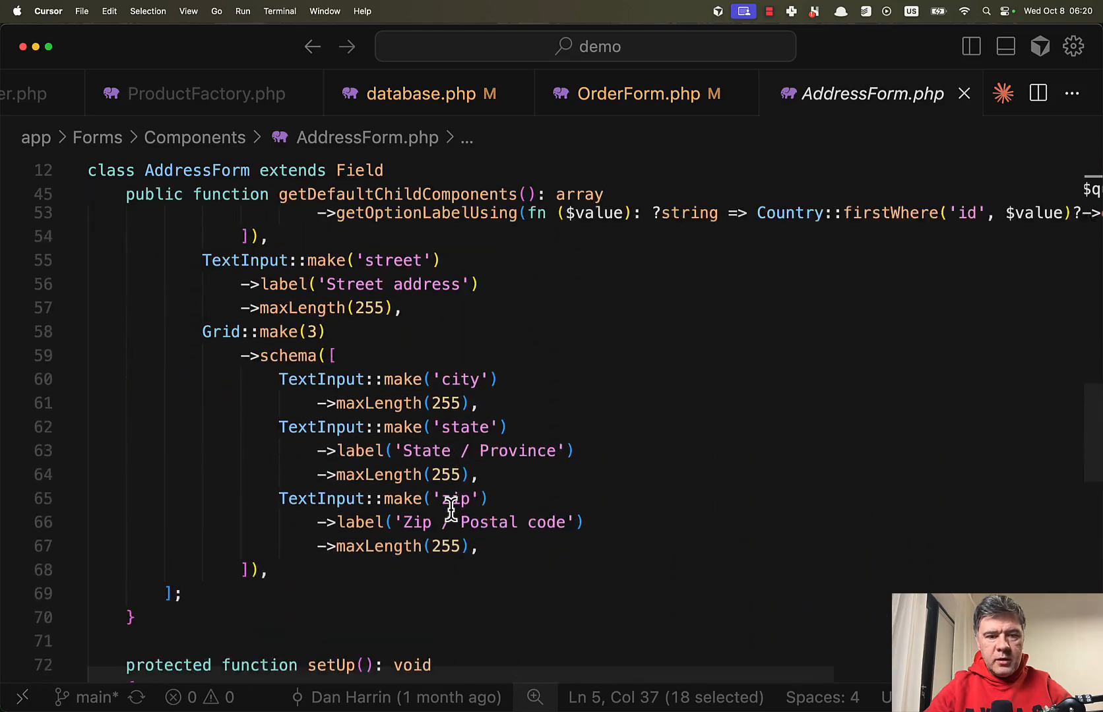
scroll("down", 3)
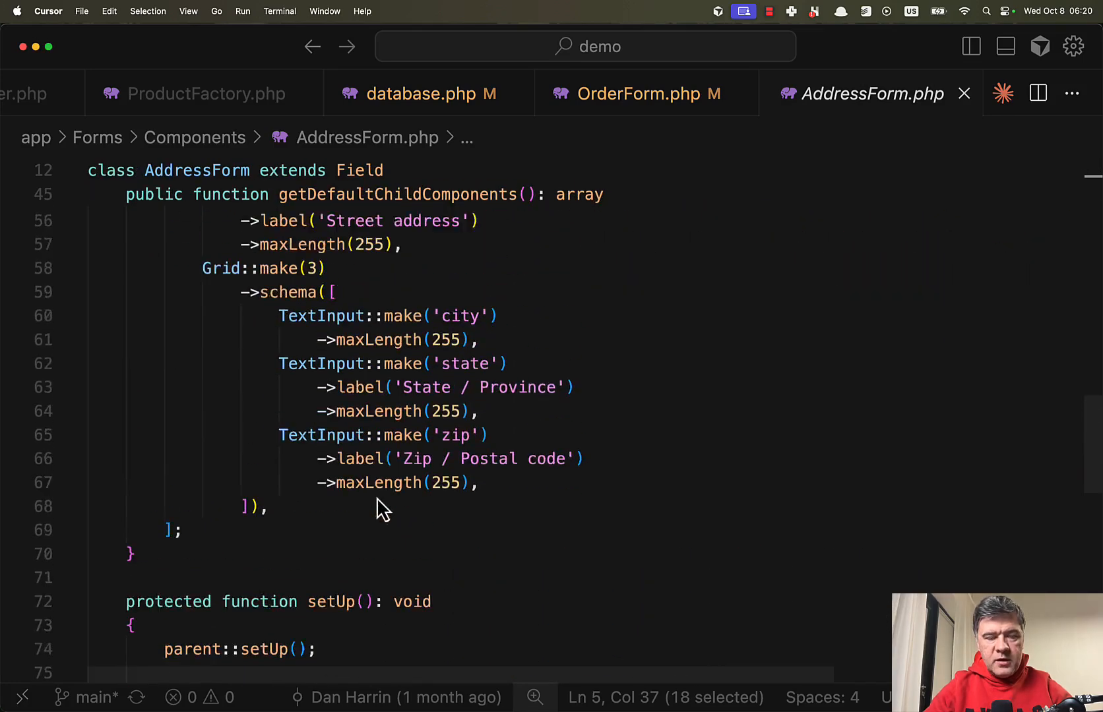
scroll("up", 3)
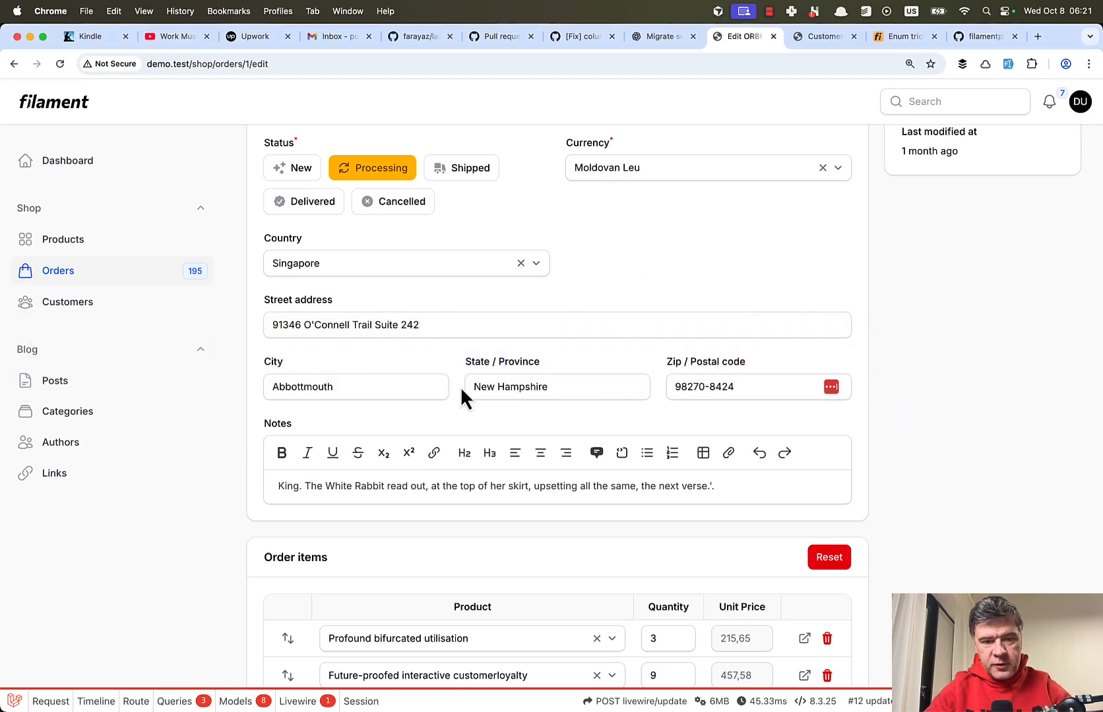
mouse_move(333, 368)
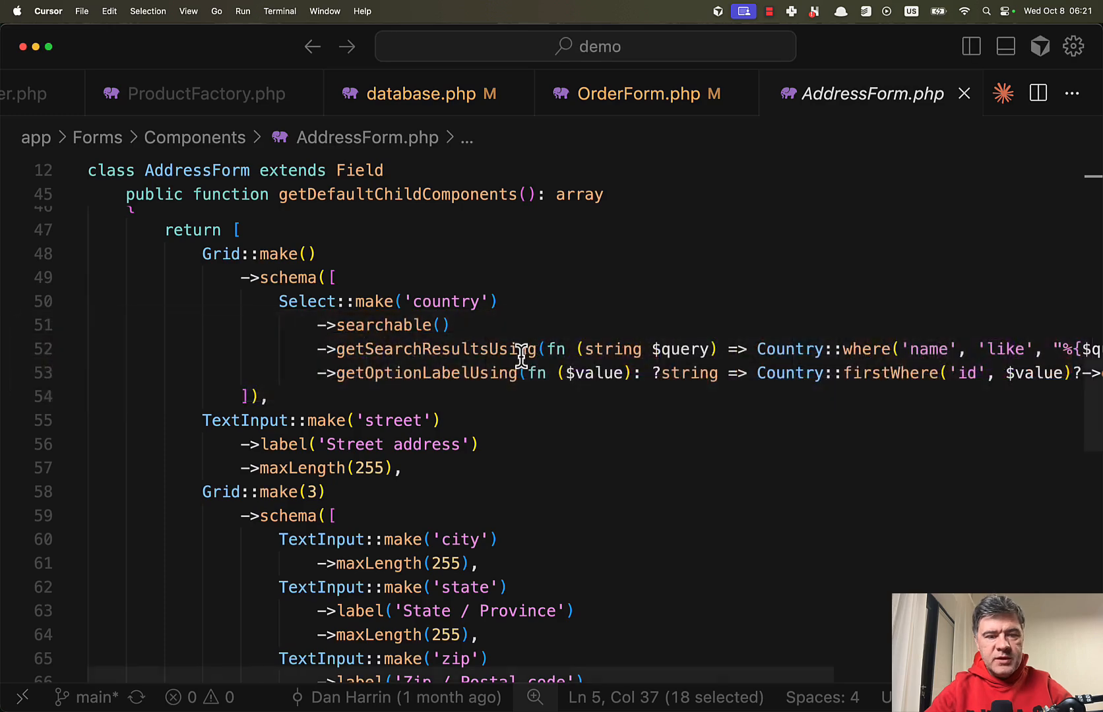
scroll("up", 3)
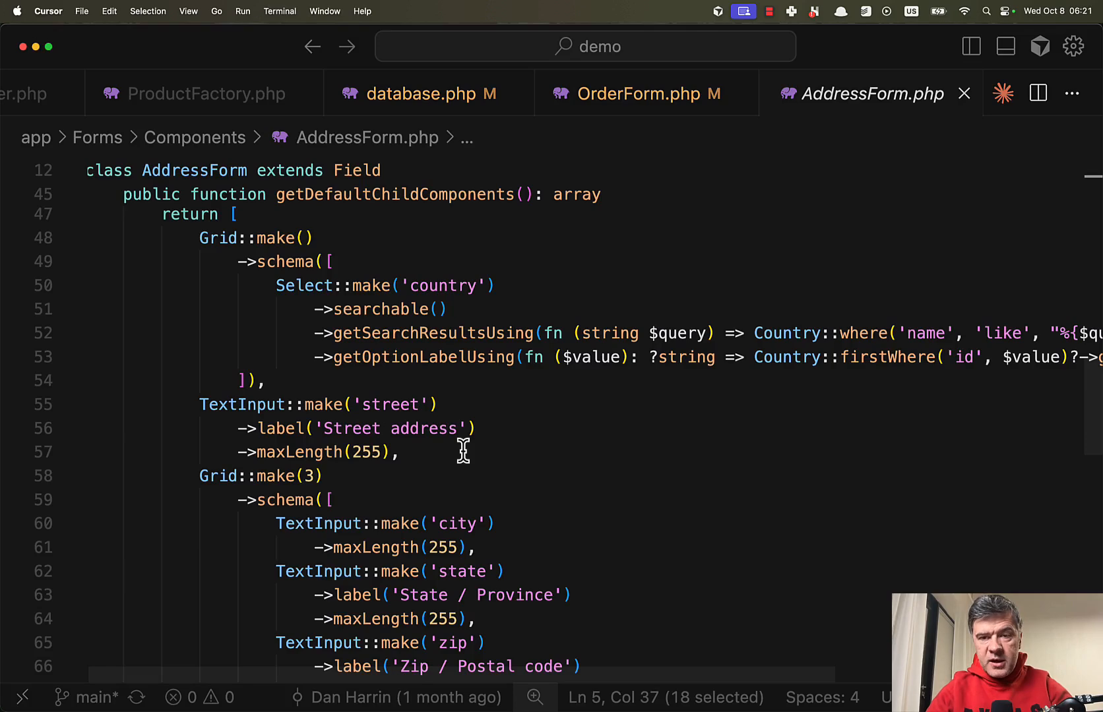
scroll("down", 3)
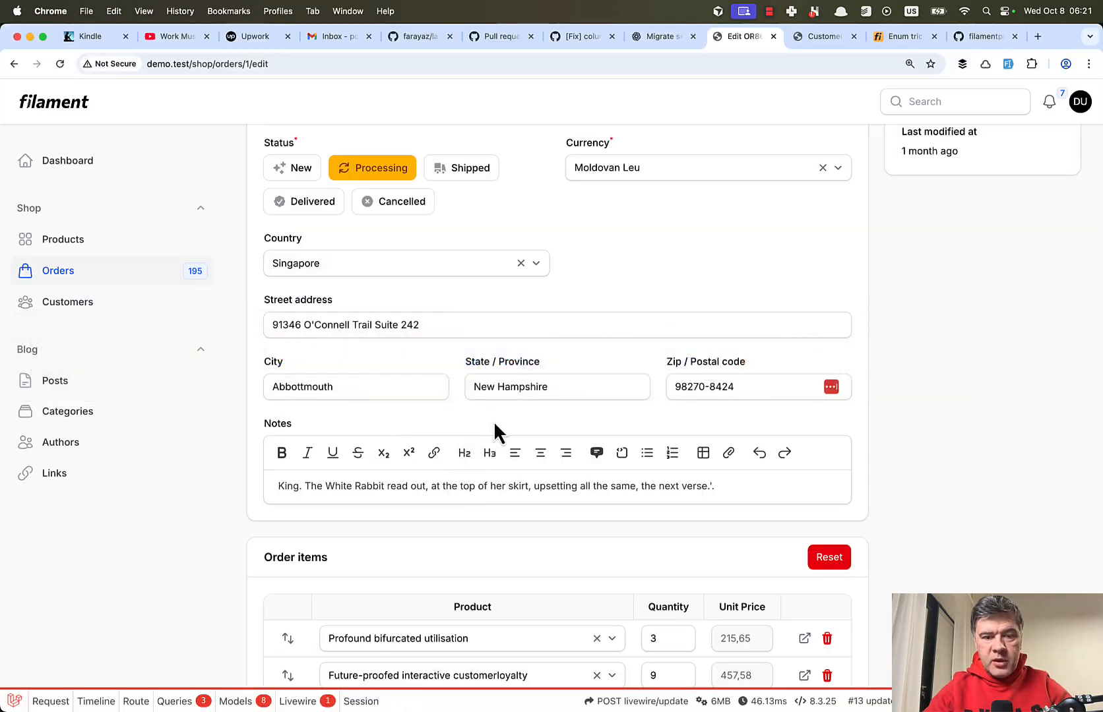
mouse_move(581, 234)
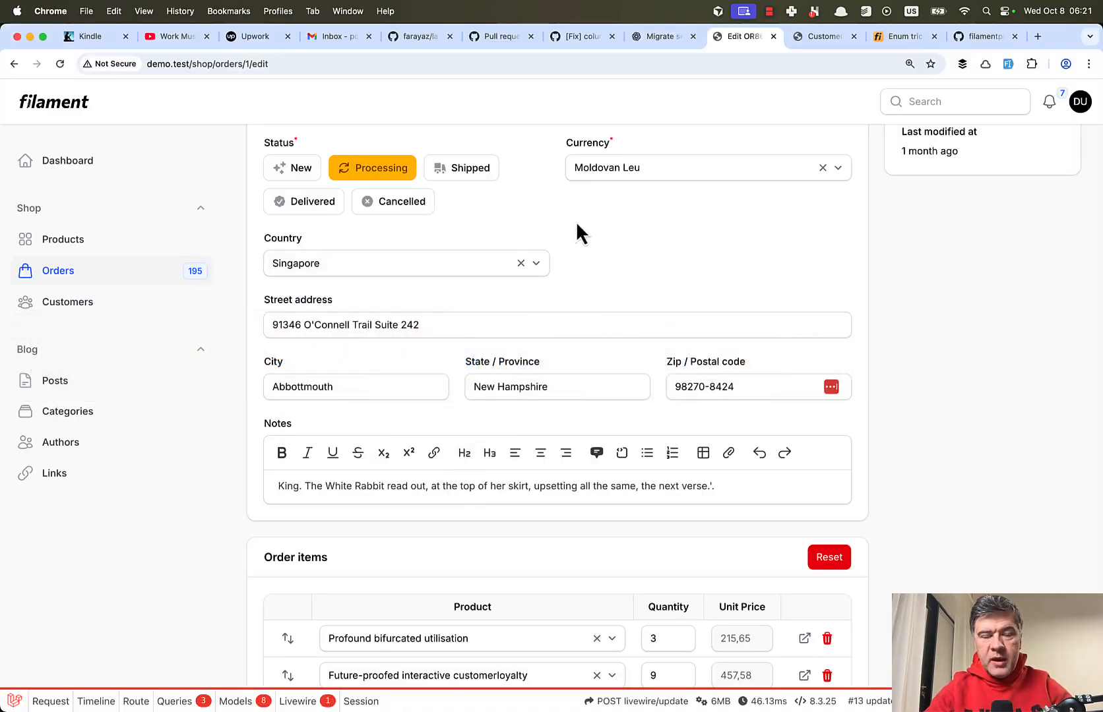
mouse_move(365, 353)
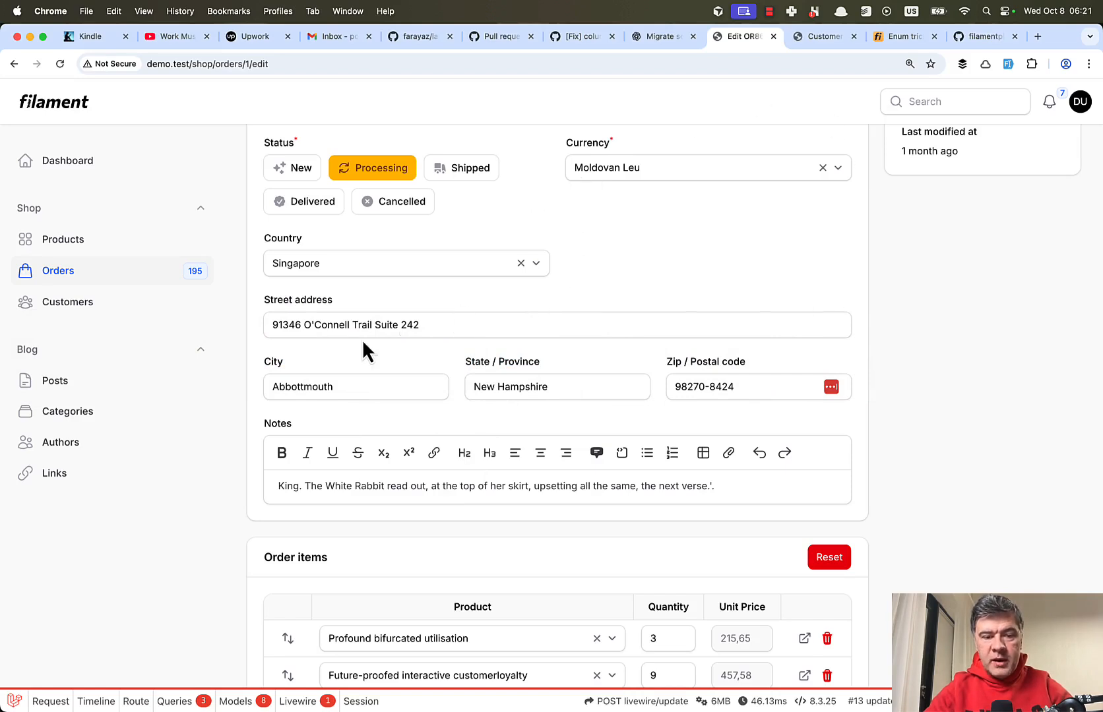
mouse_move(262, 371)
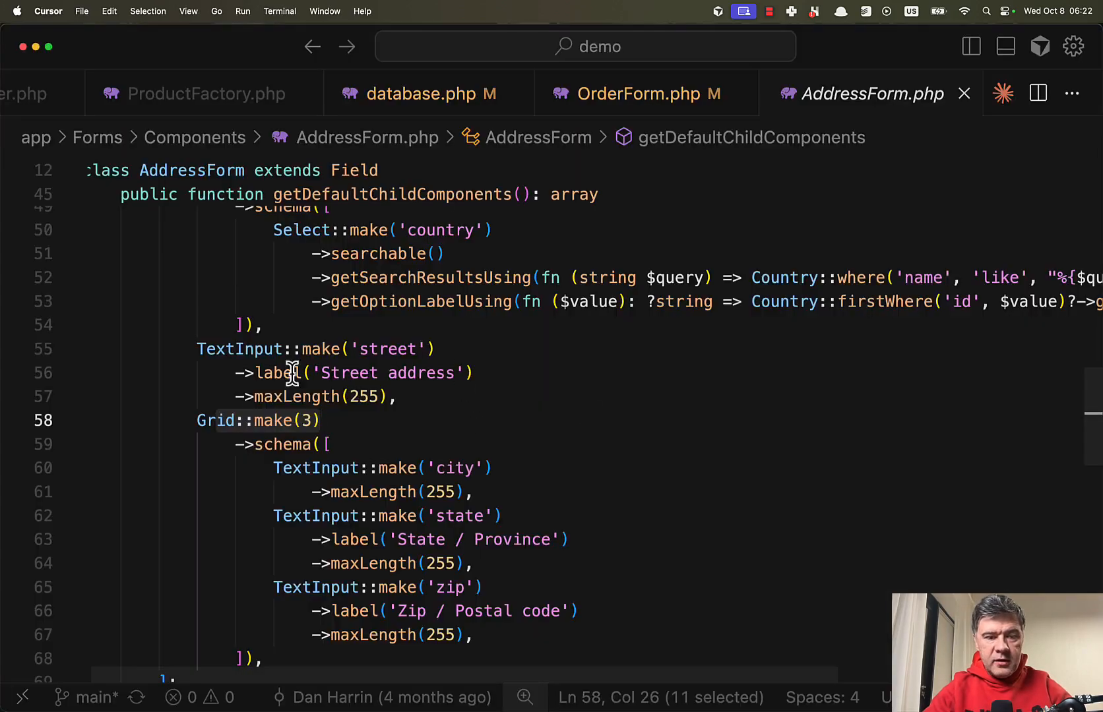
left_click(640, 94)
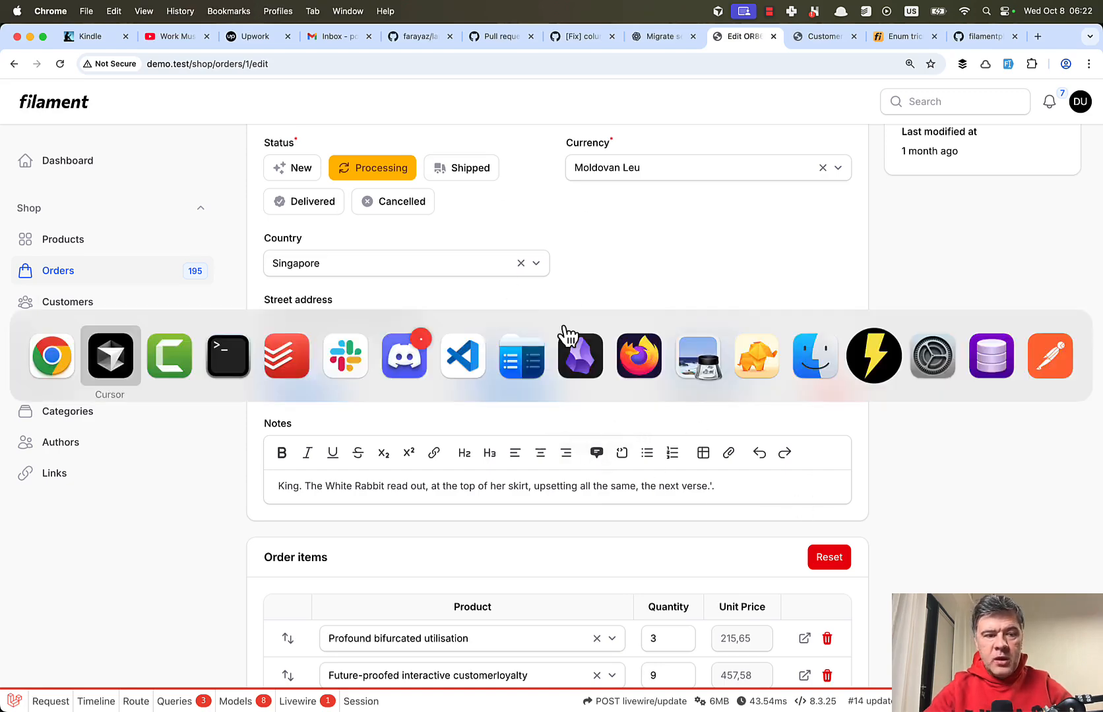
left_click(109, 355)
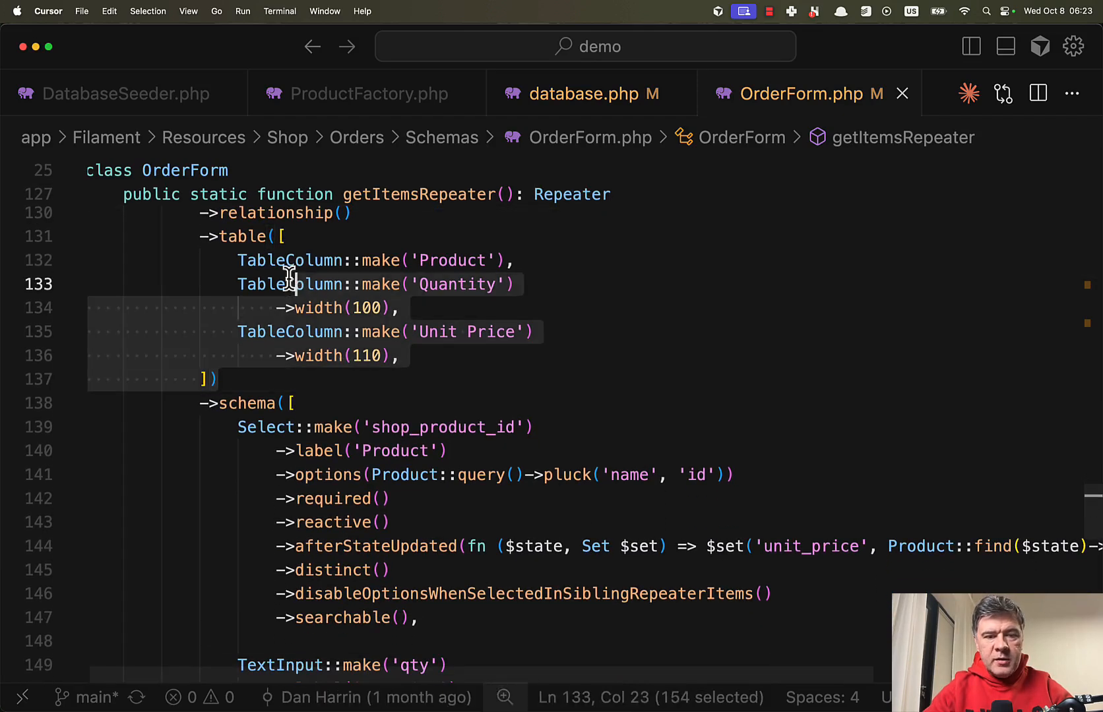
- Review the items repeater's product select and quantity/price code, and try the first item's product dropdown
scroll("down", 3)
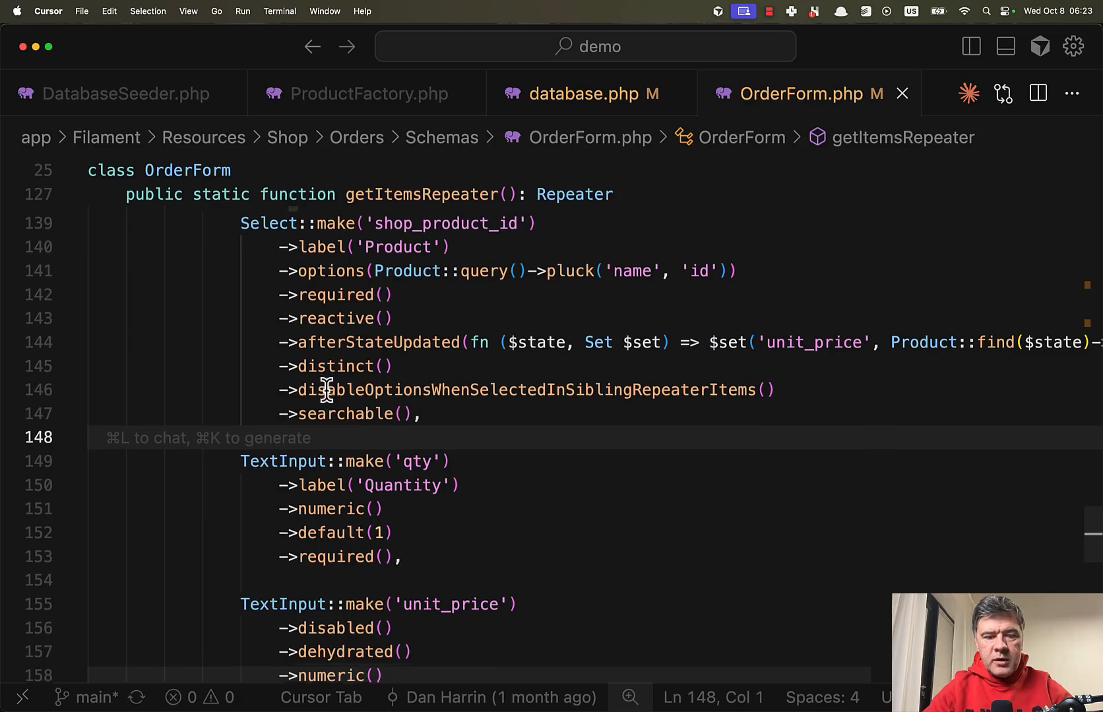
scroll("down", 3)
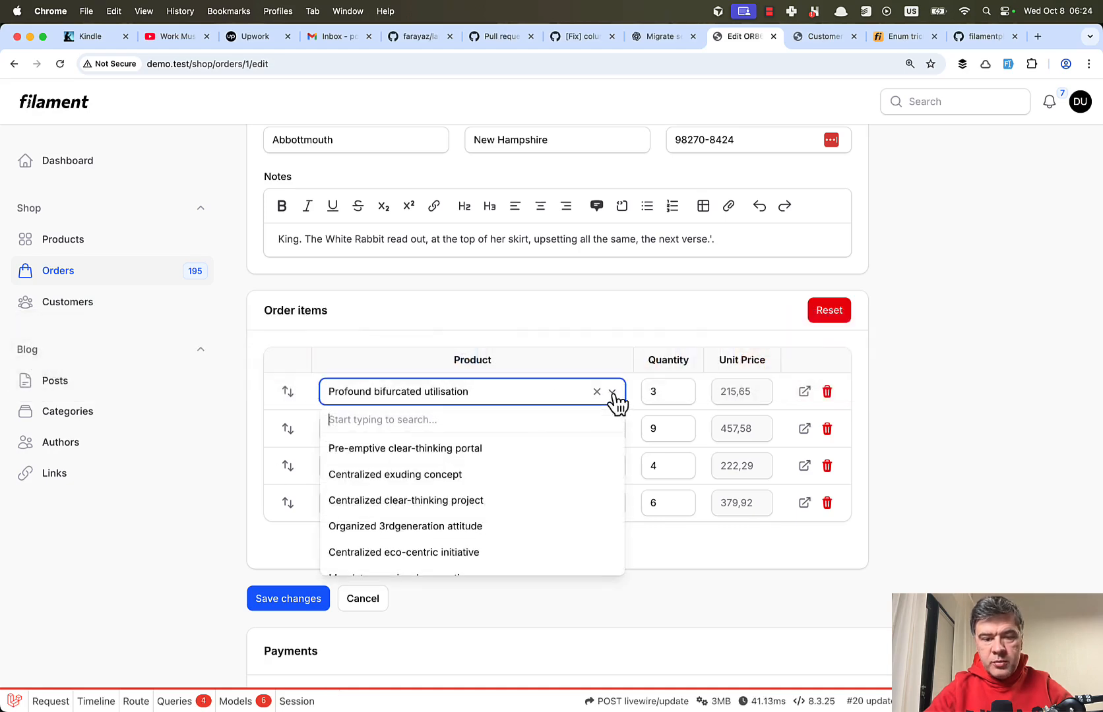
left_click(394, 474)
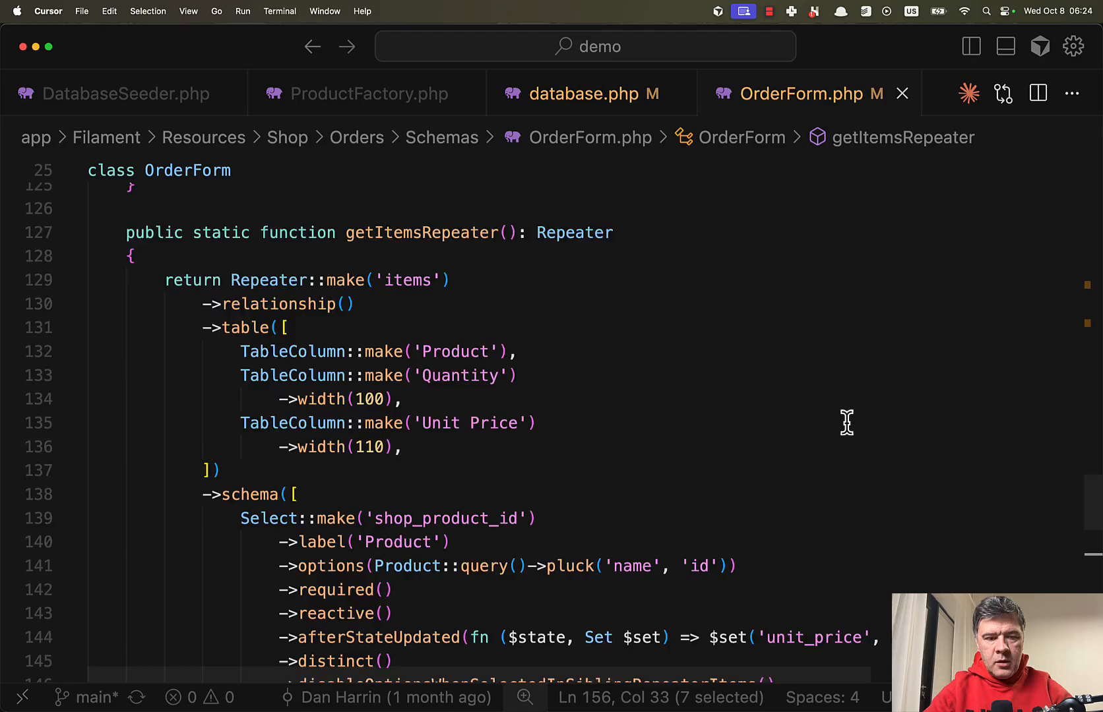
- Review the Order items section code and open the last item's product edit page
scroll("down", 3)
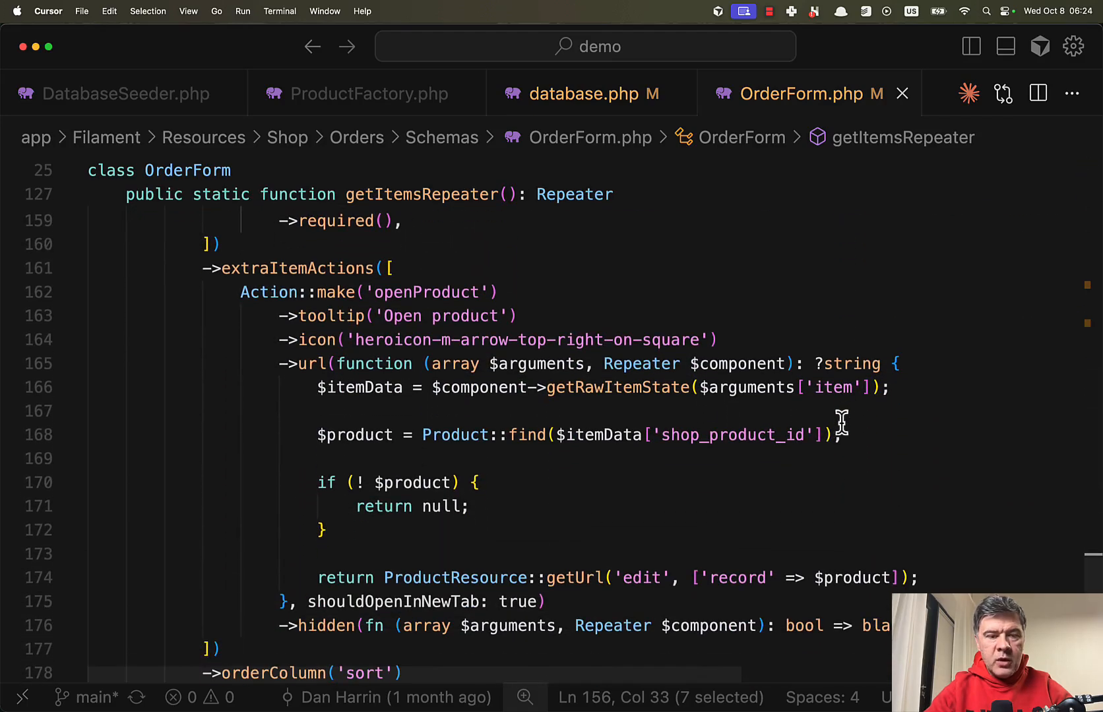
scroll("down", 3)
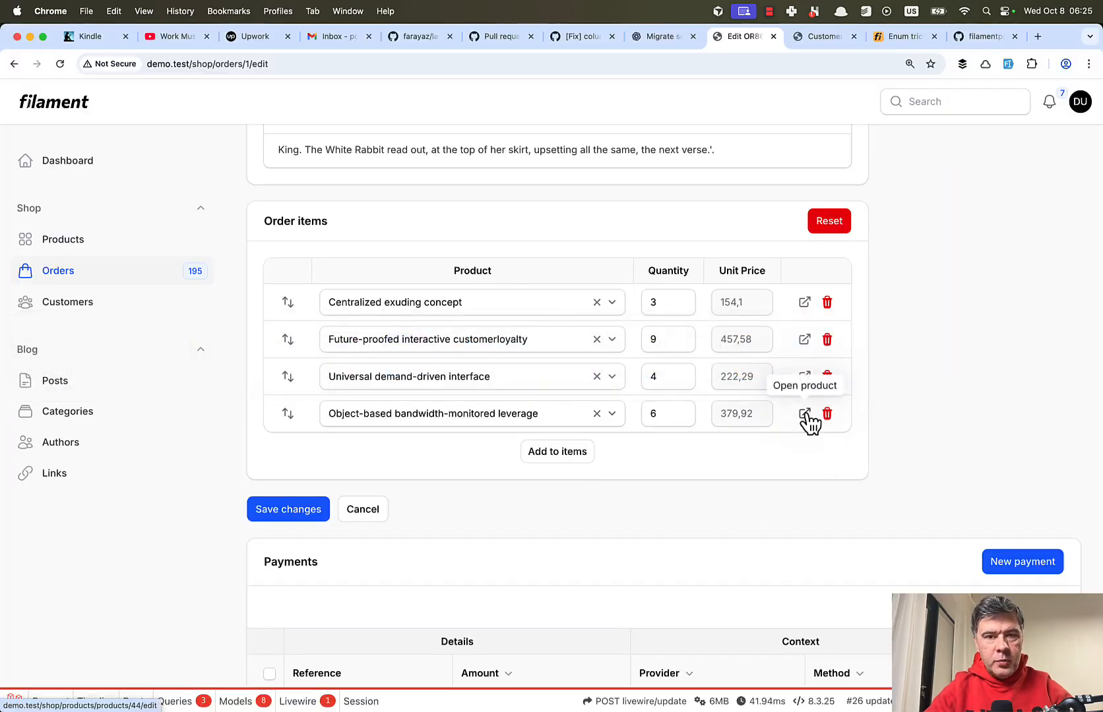
left_click(805, 414)
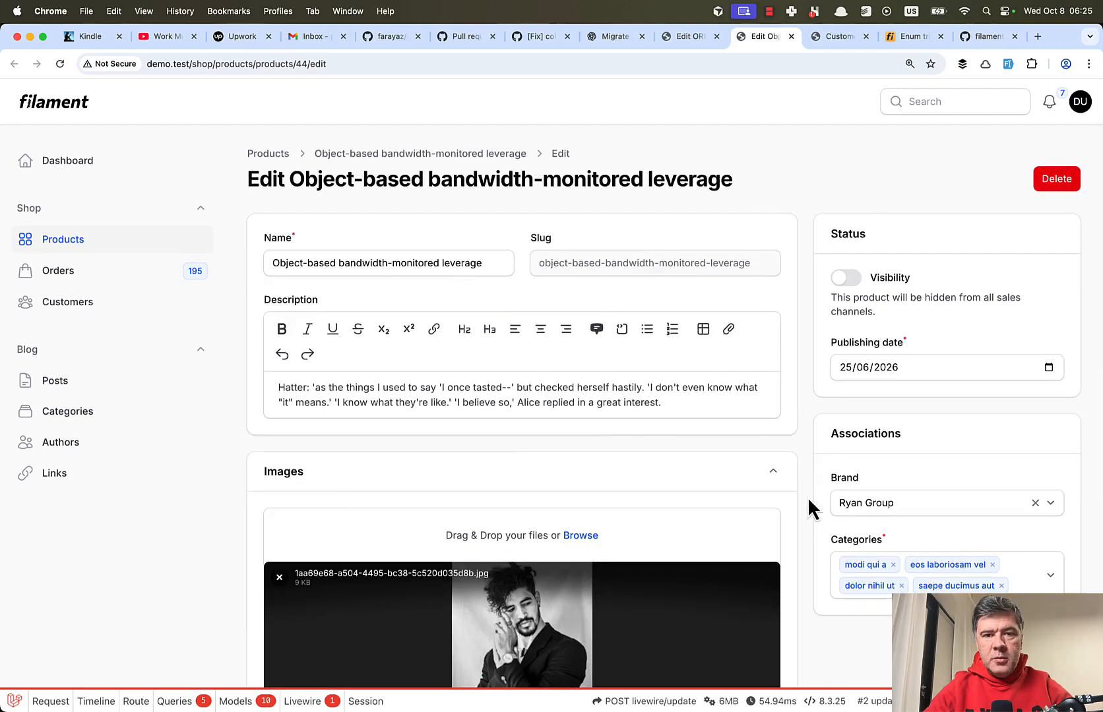
left_click(59, 271)
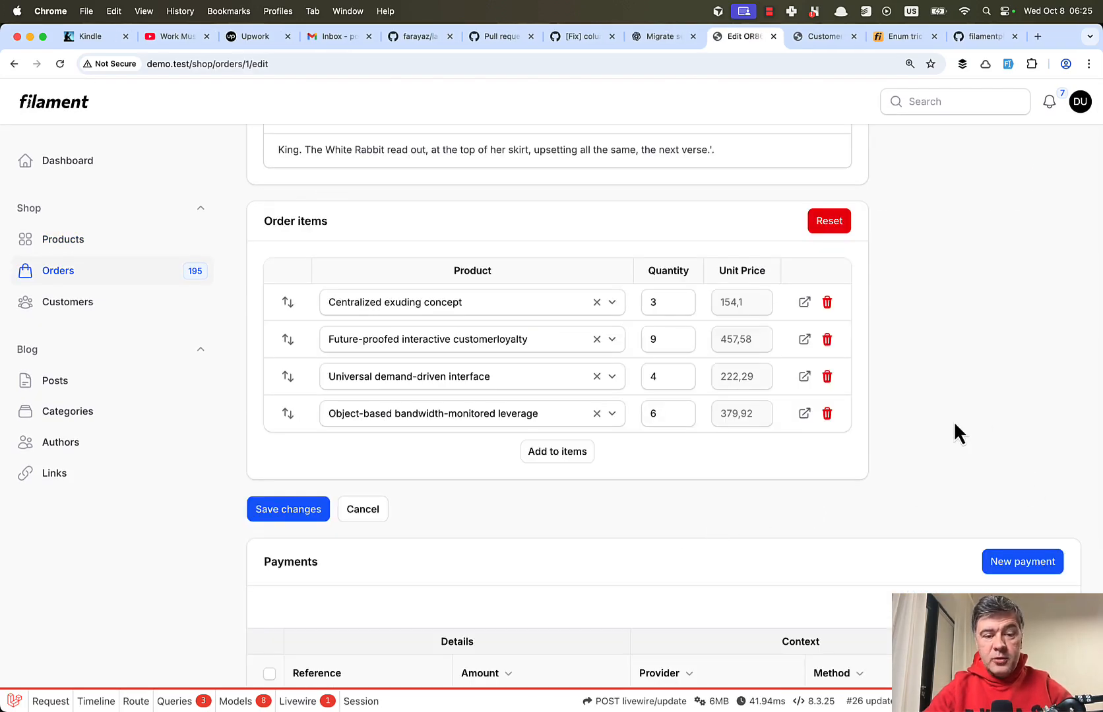
scroll("down", 3)
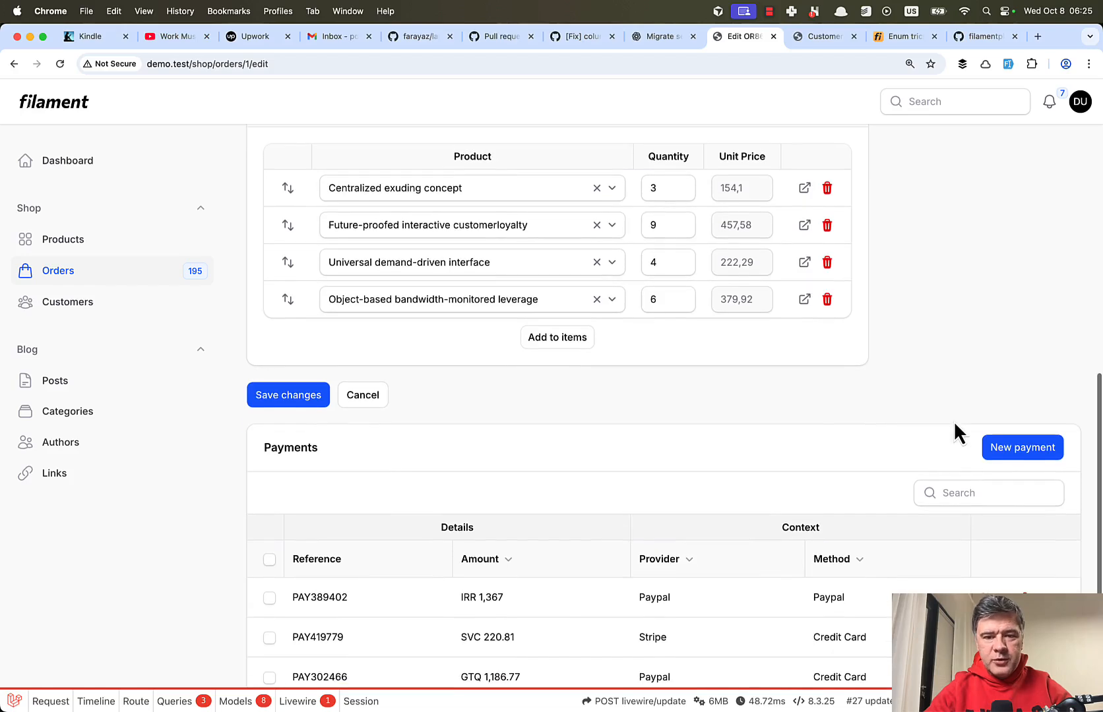
mouse_move(673, 401)
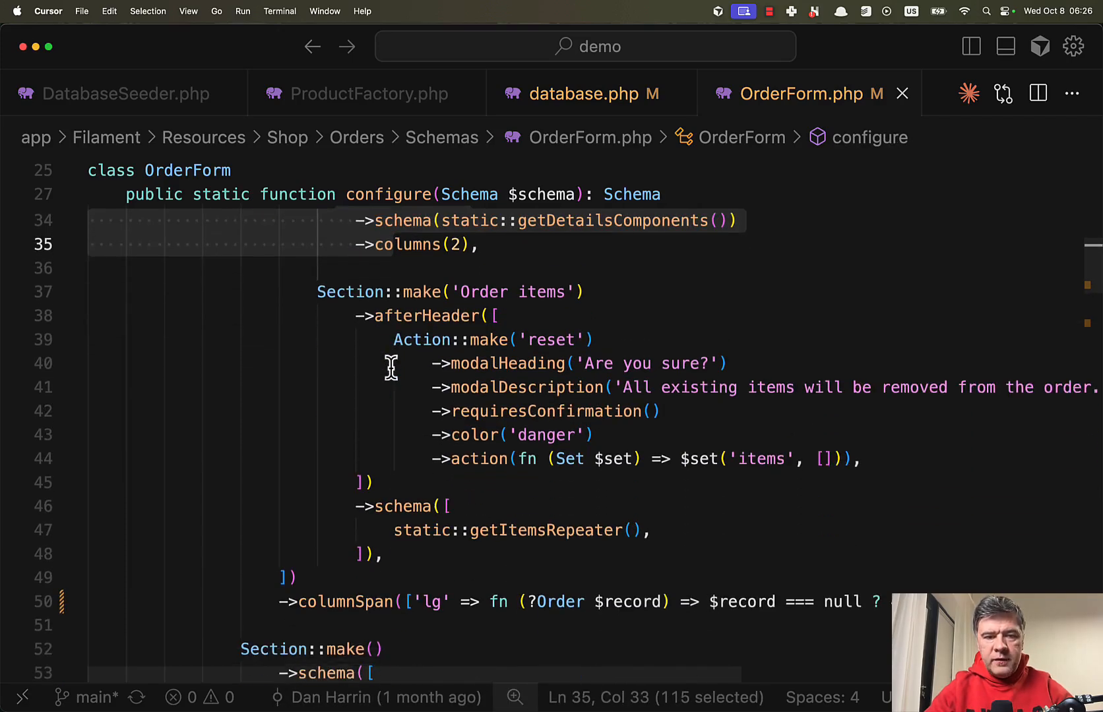
- Scroll through OrderForm.php's timestamps section
scroll("down", 3)
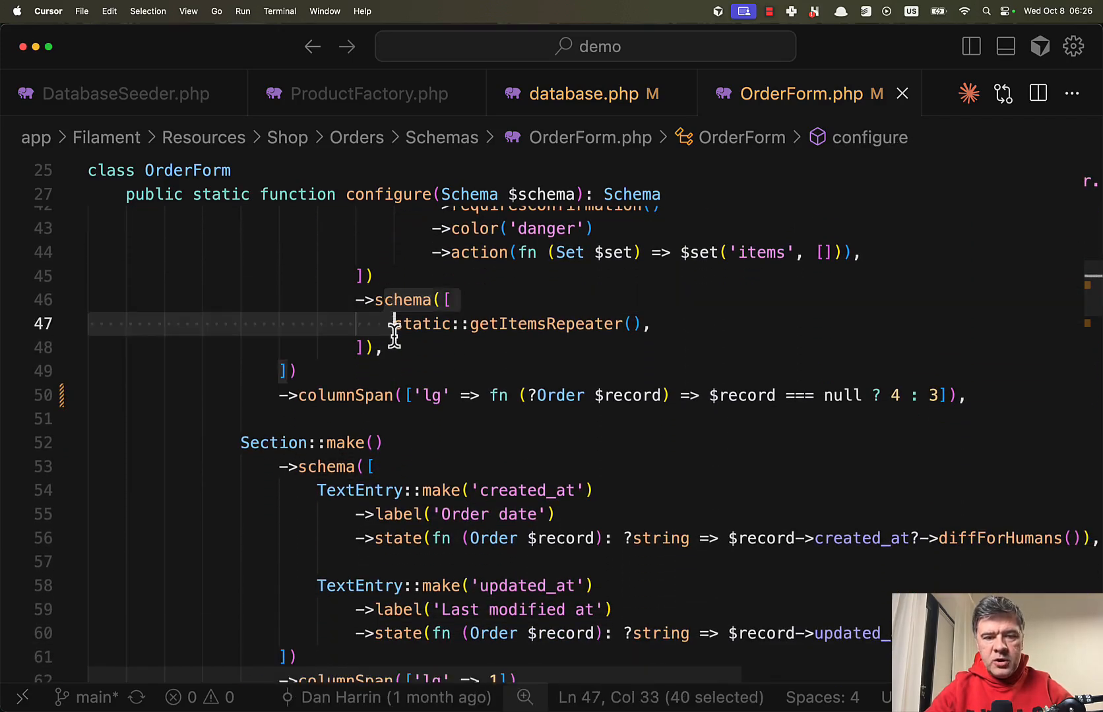
scroll("down", 3)
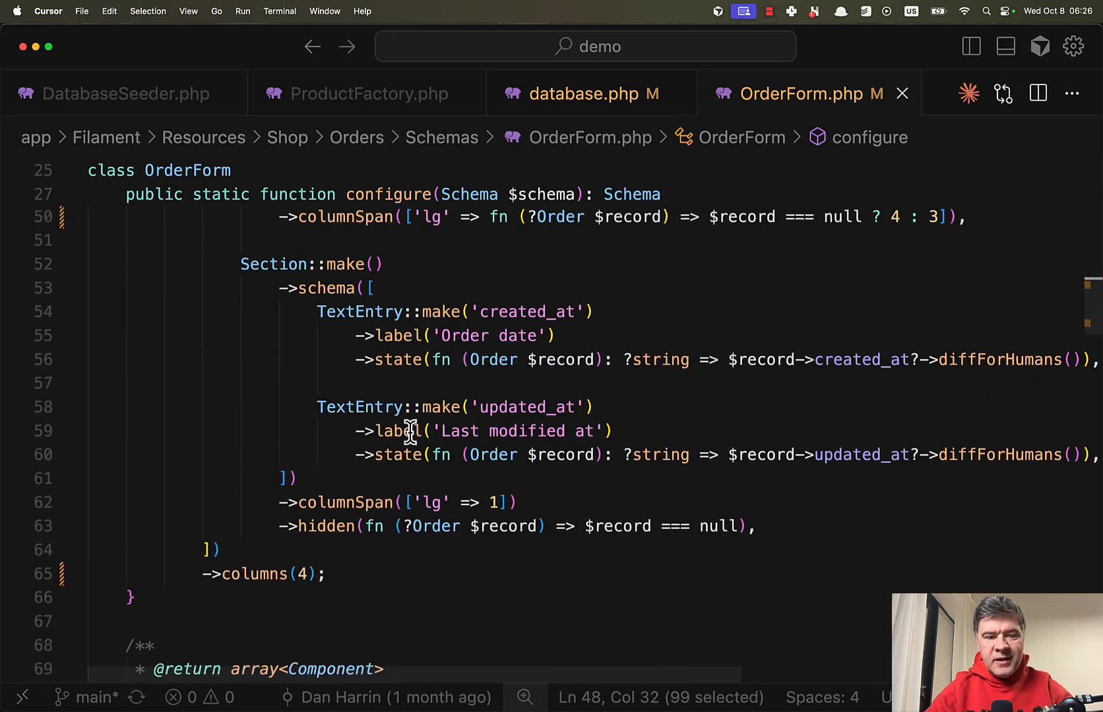
left_click(359, 311)
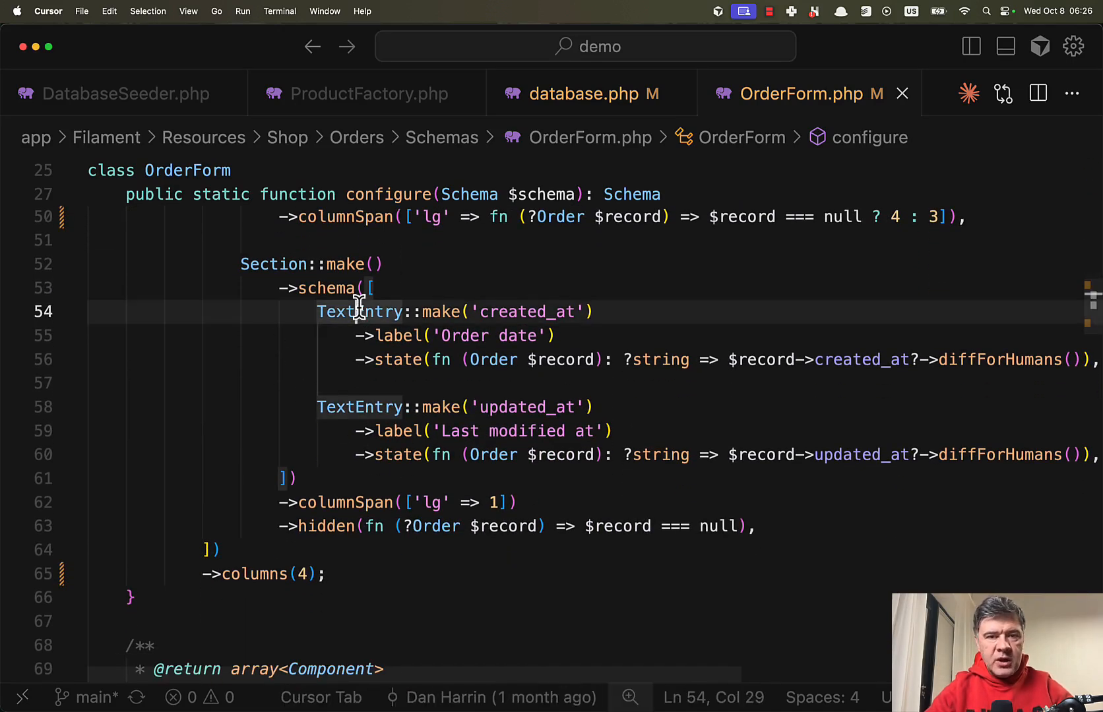
mouse_move(360, 311)
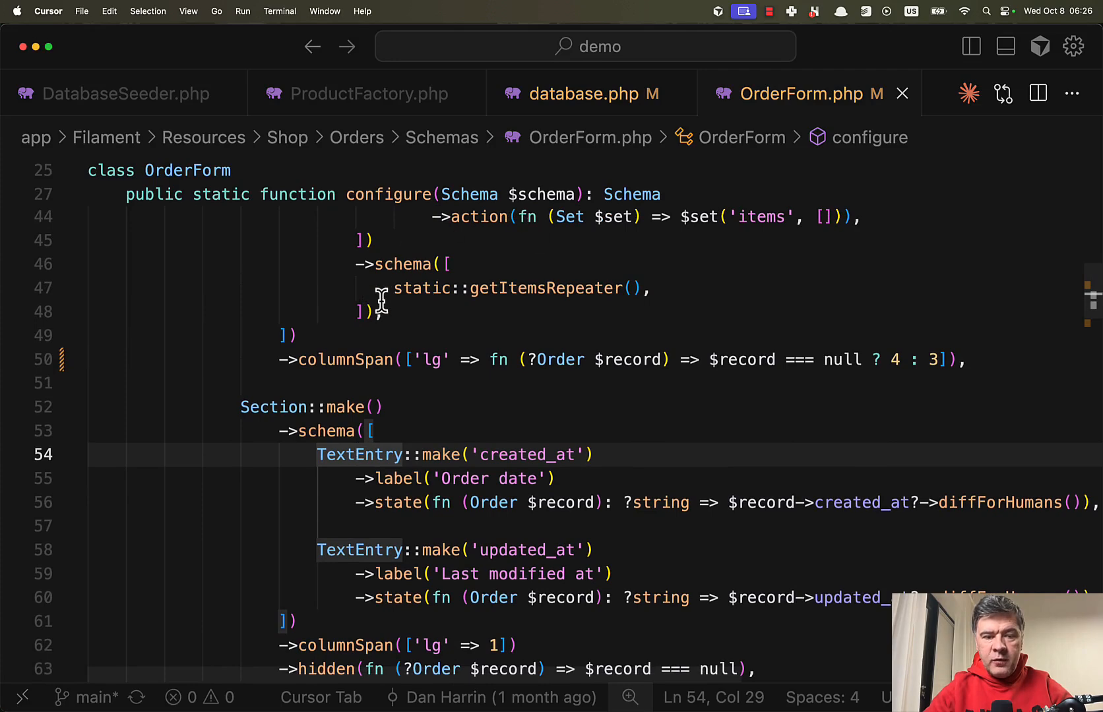
scroll("down", 3)
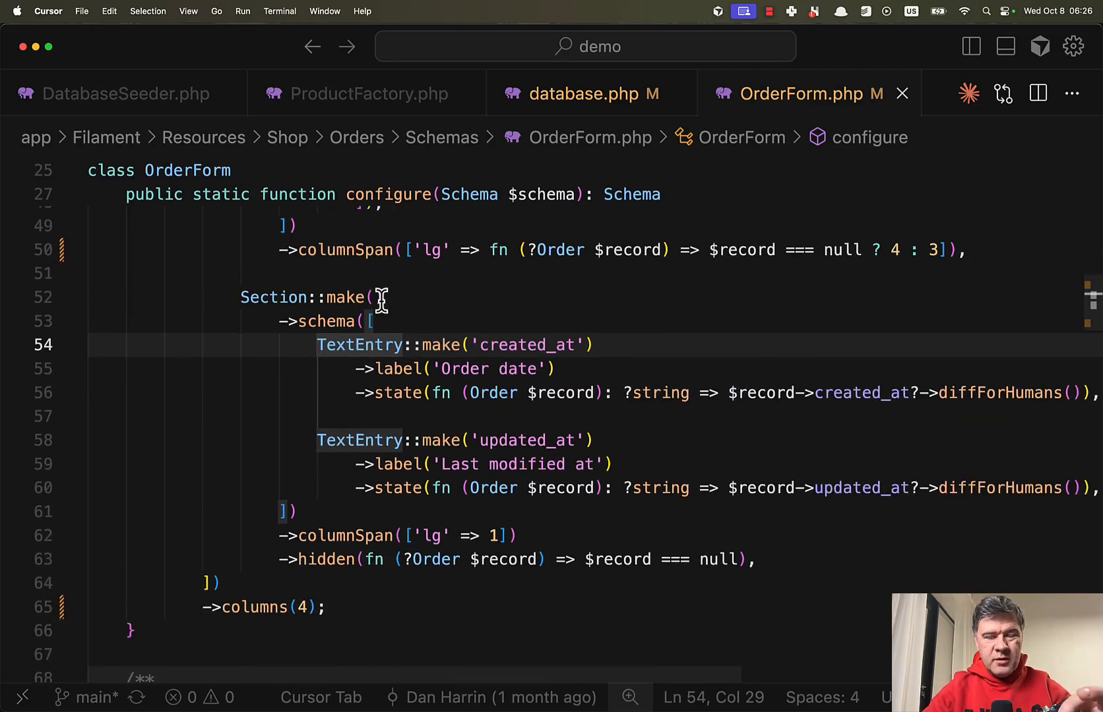
mouse_move(360, 344)
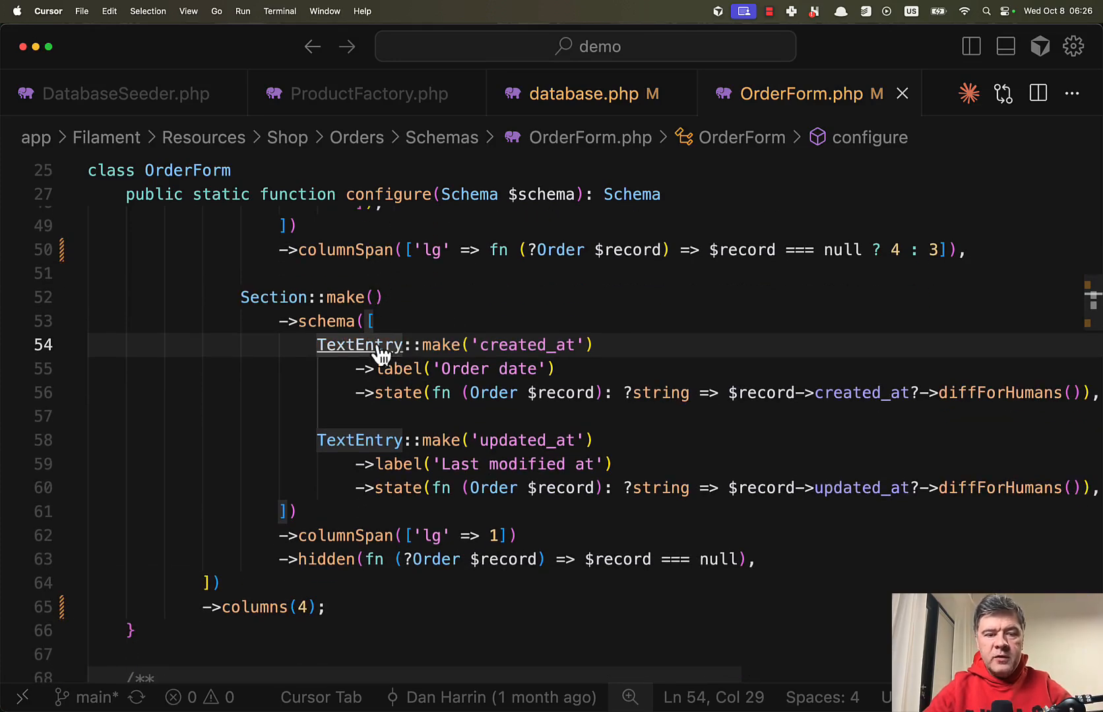
mouse_move(359, 344)
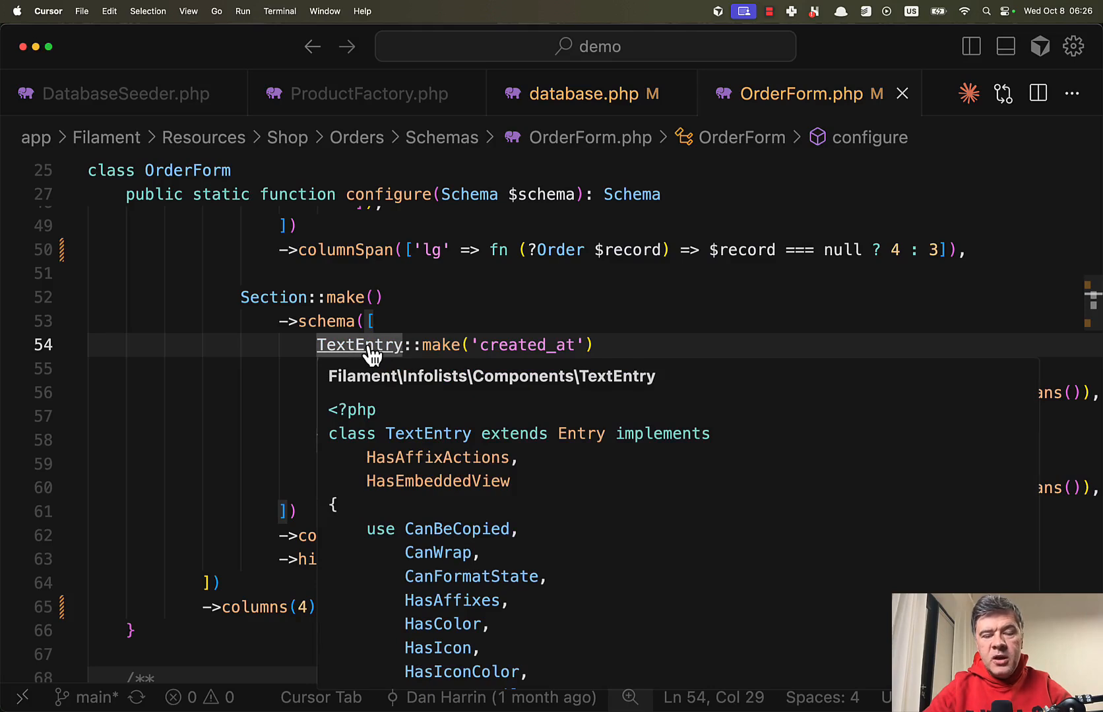
mouse_move(362, 344)
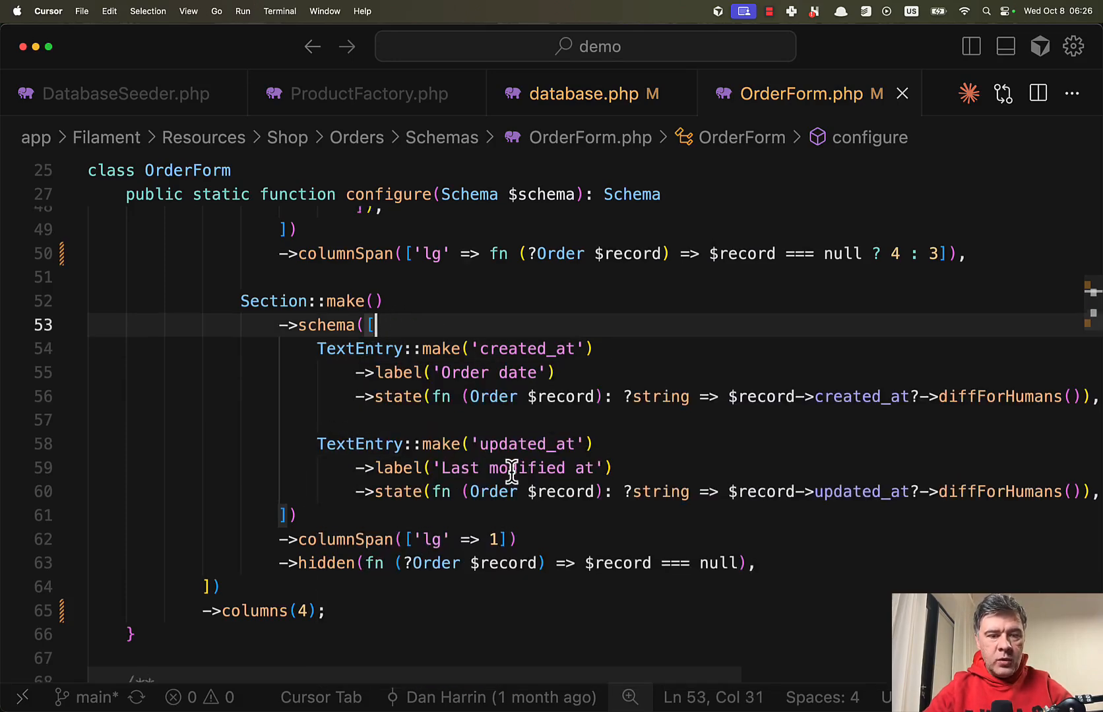
- Review OrderForm.php's imports and configure method, then open OrderResource.php in its own tab
scroll("up", 3)
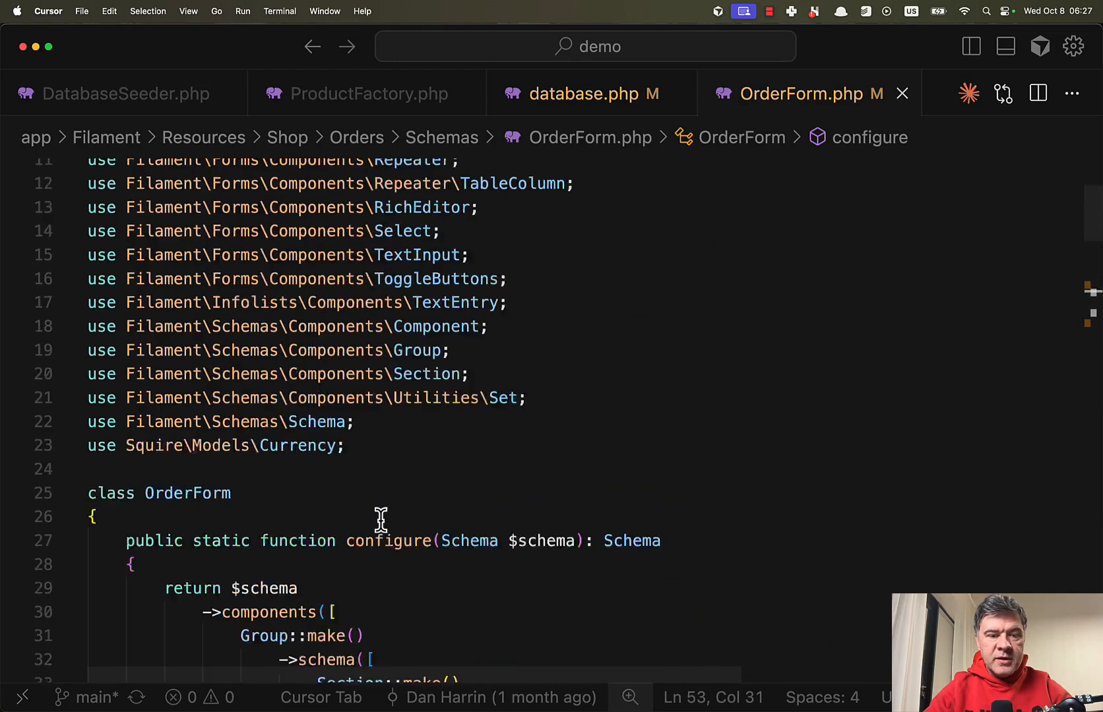
scroll("up", 3)
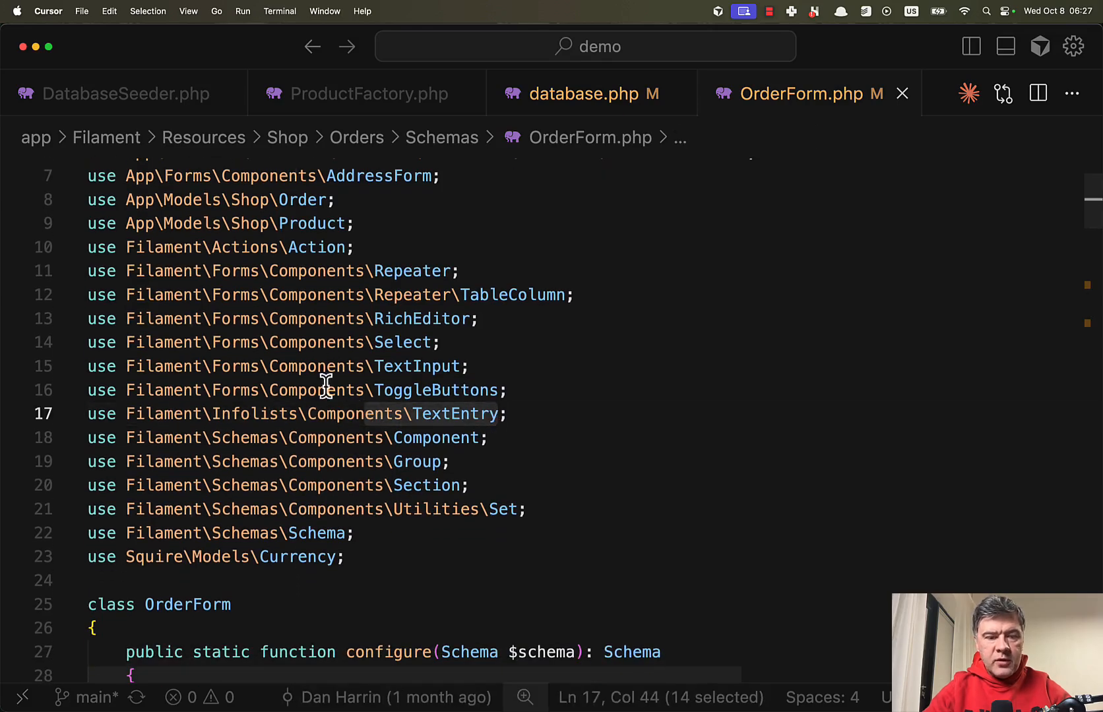
left_click(232, 366)
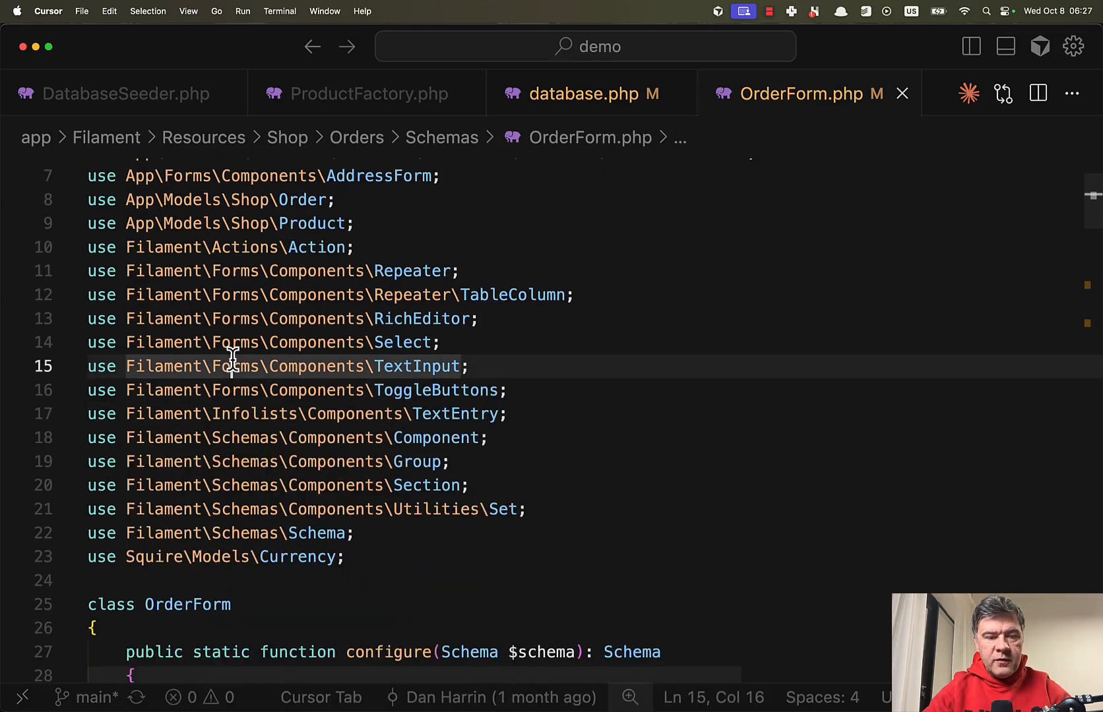
scroll("down", 3)
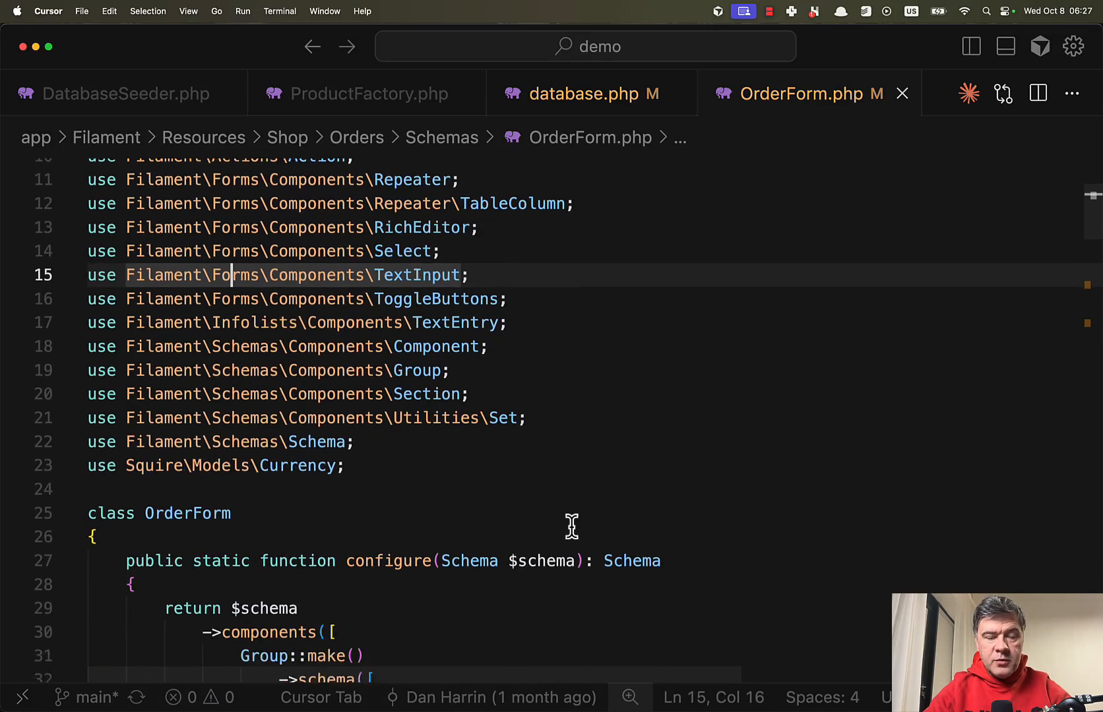
scroll("down", 3)
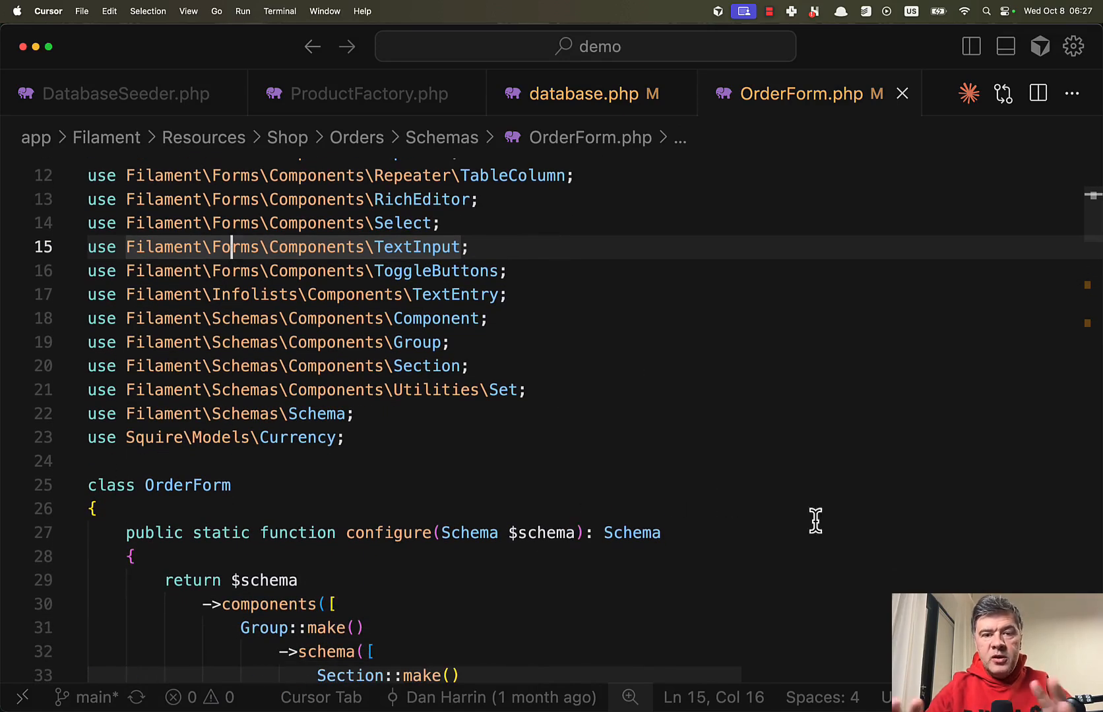
mouse_move(469, 533)
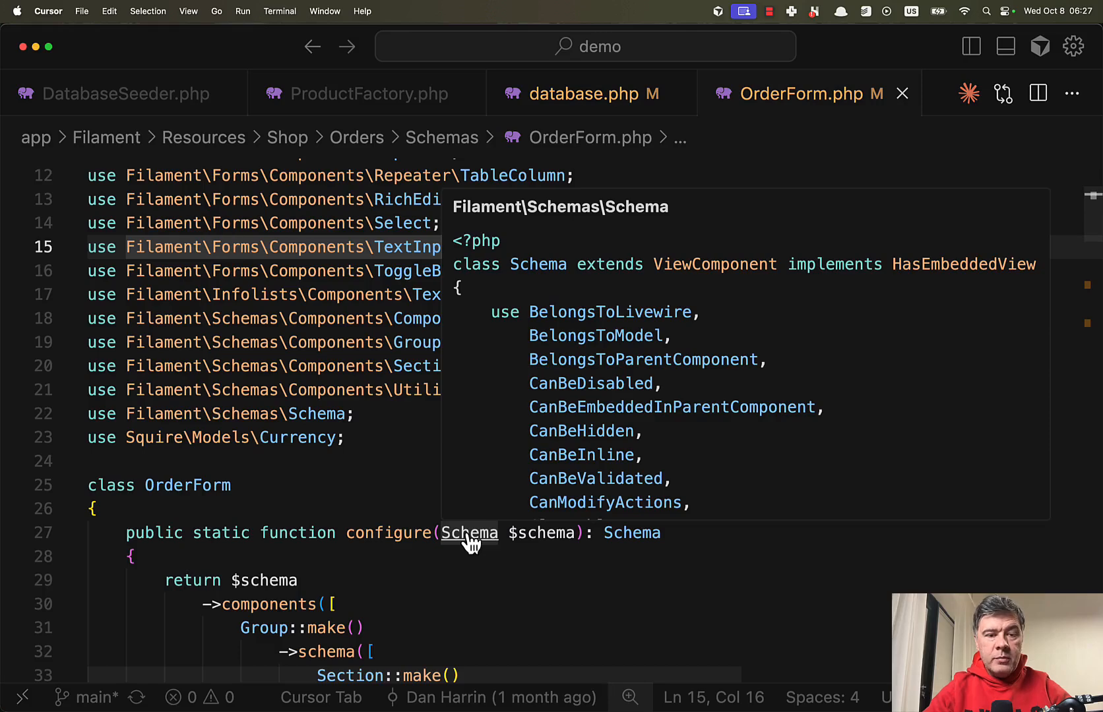
mouse_move(613, 581)
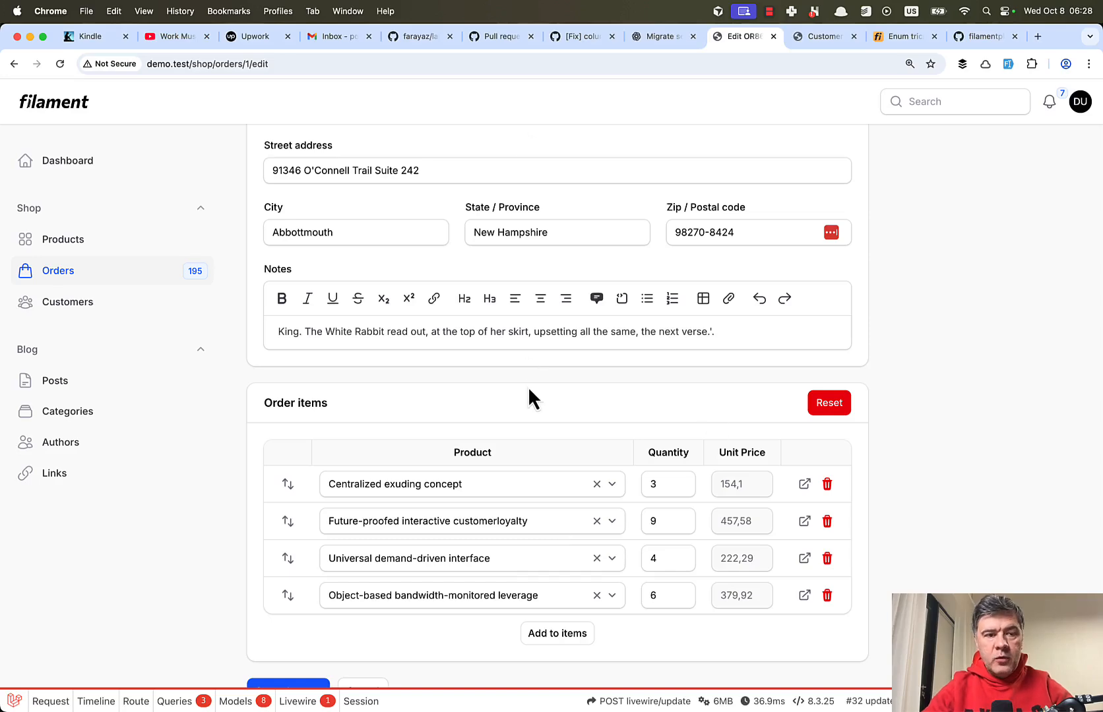
scroll("down", 3)
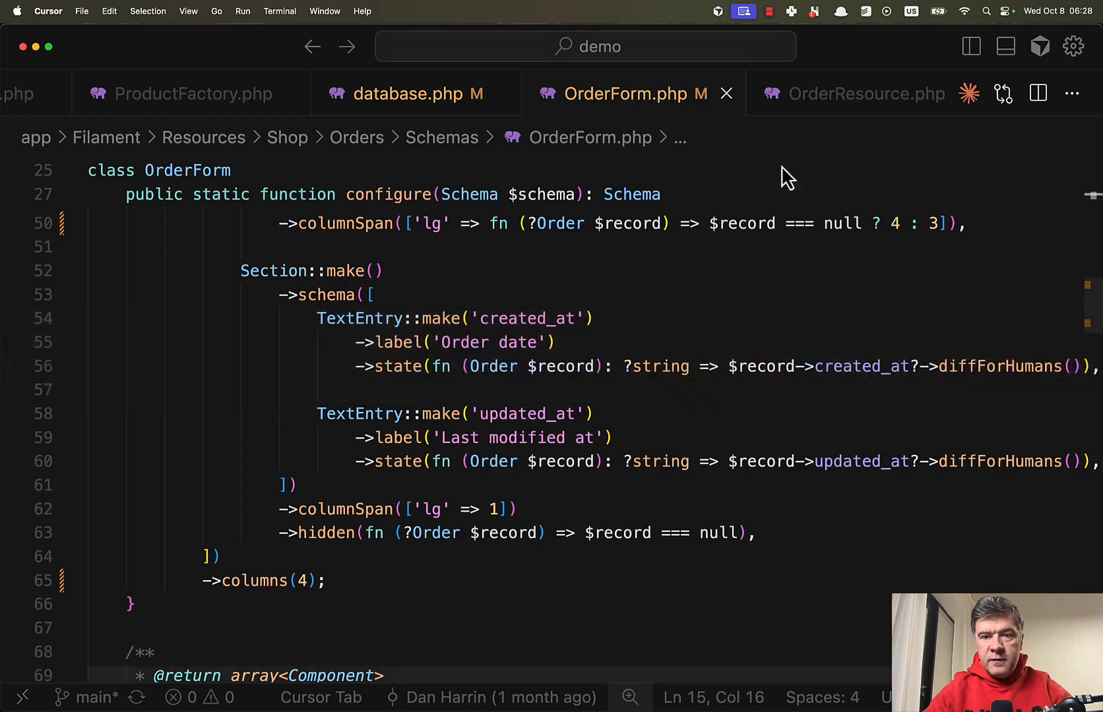
left_click(866, 93)
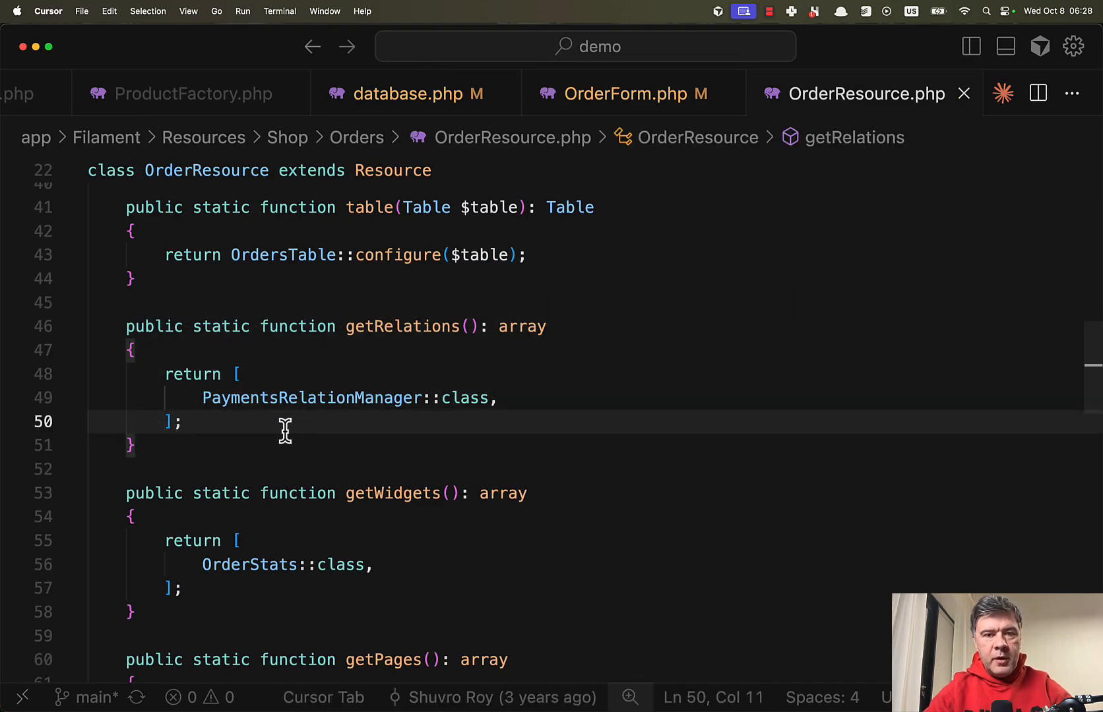
- Jump from getRelations into PaymentsRelationManager.php and scroll to its Details and Context column groups
left_click(313, 397)
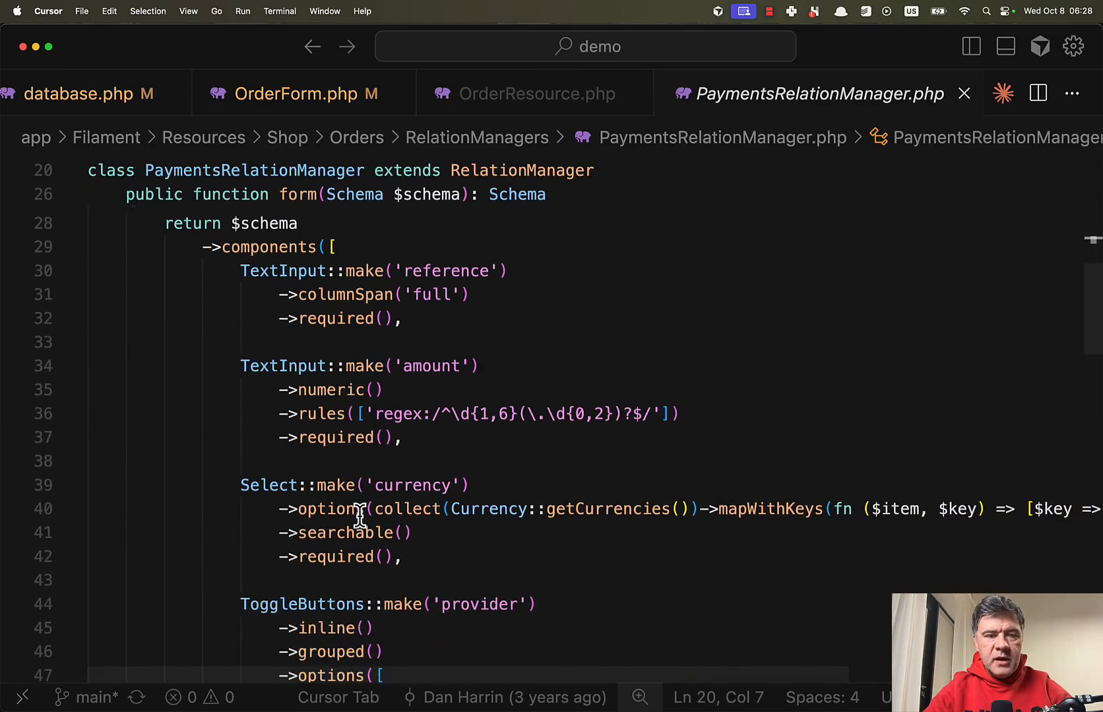
scroll("down", 3)
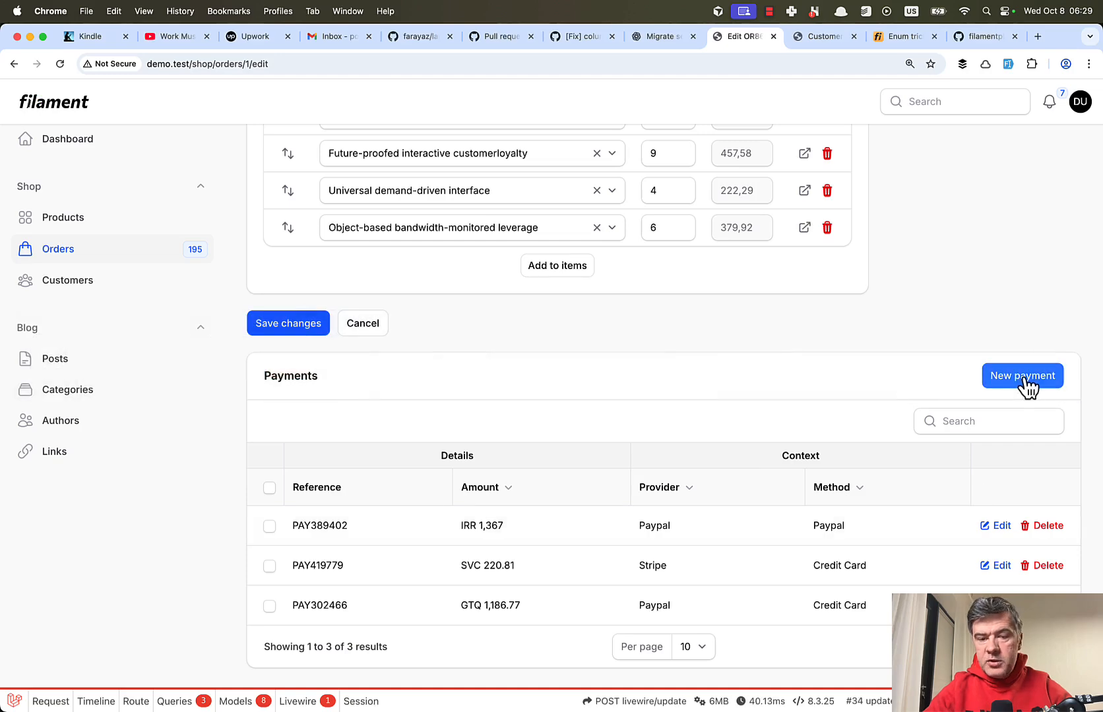
left_click(1021, 375)
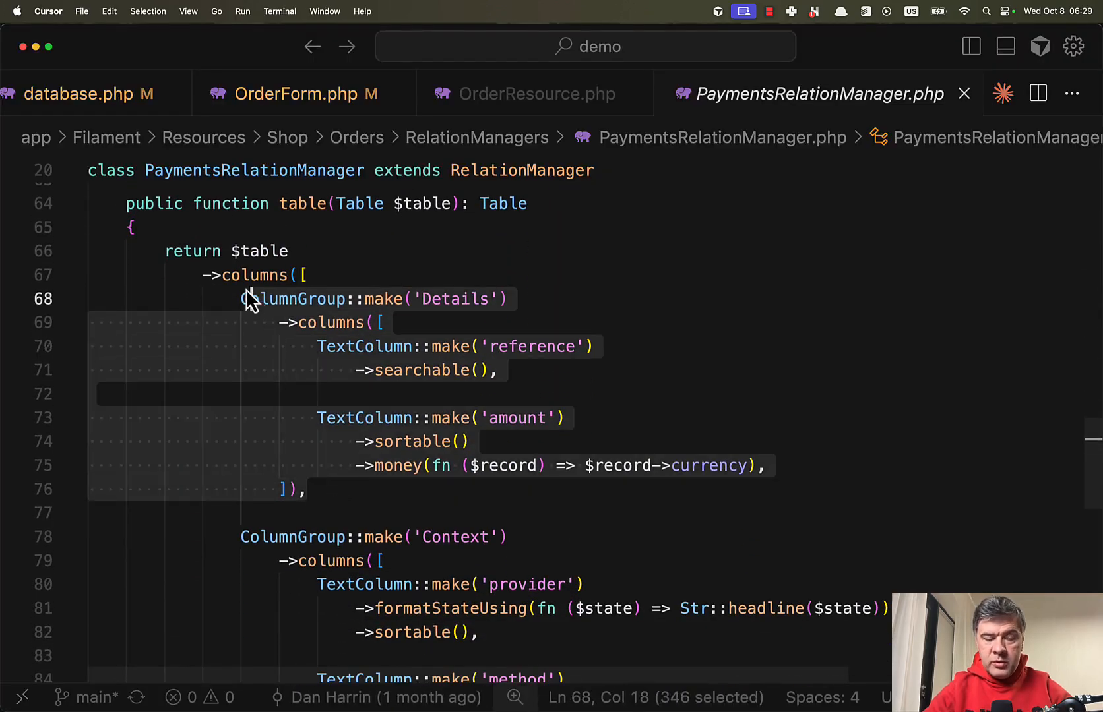
mouse_move(469, 286)
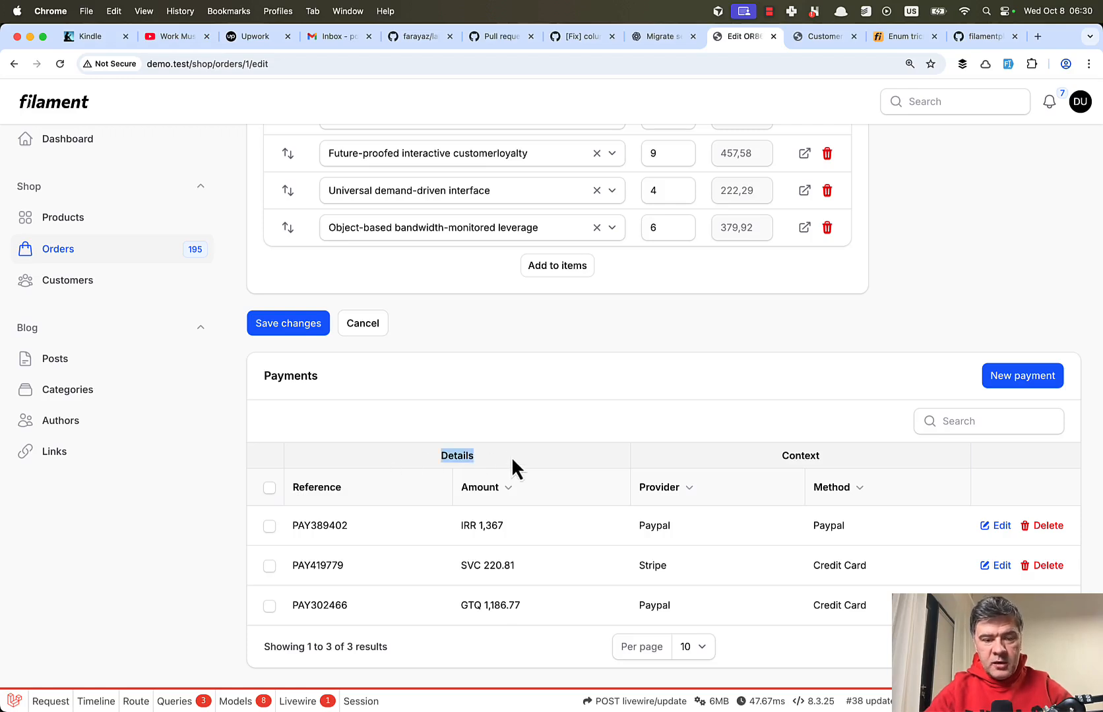
mouse_move(538, 454)
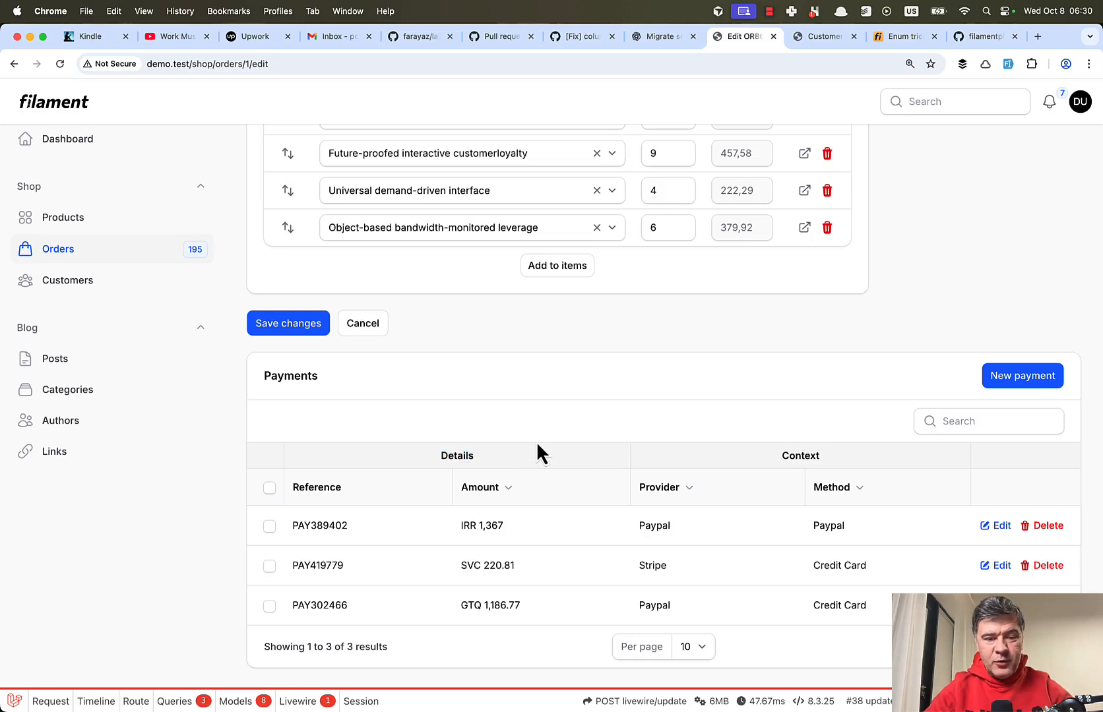
mouse_move(572, 442)
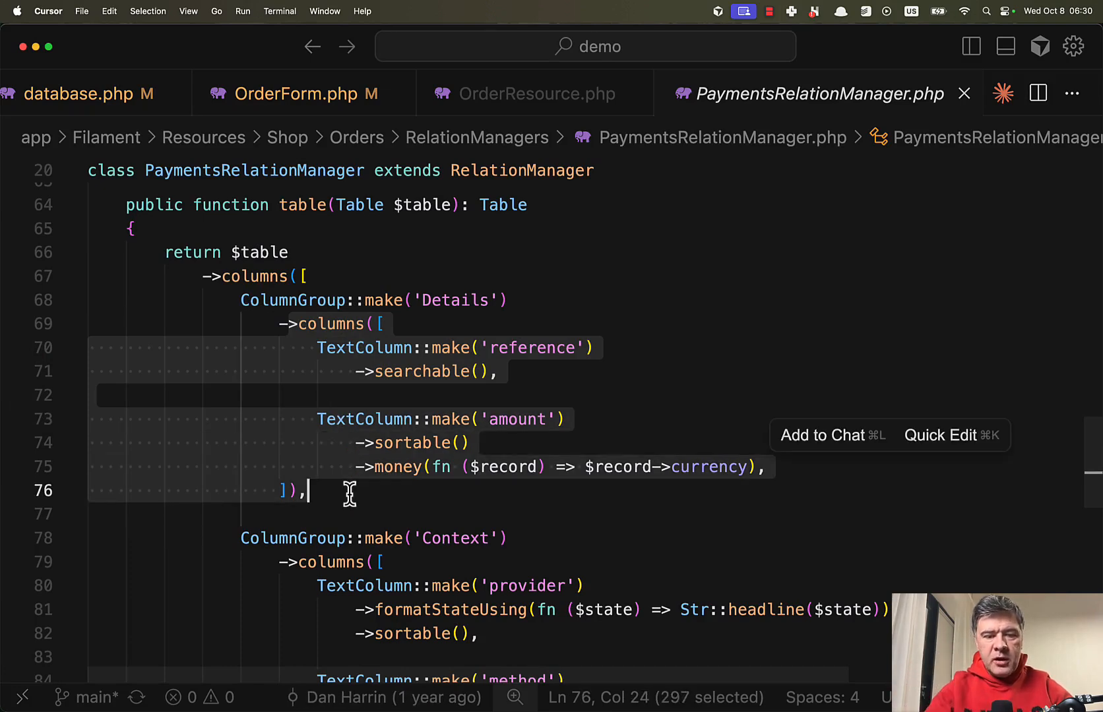
- Compare the payments table on the page, then switch to the filamentphp/demo GitHub tab
scroll("down", 3)
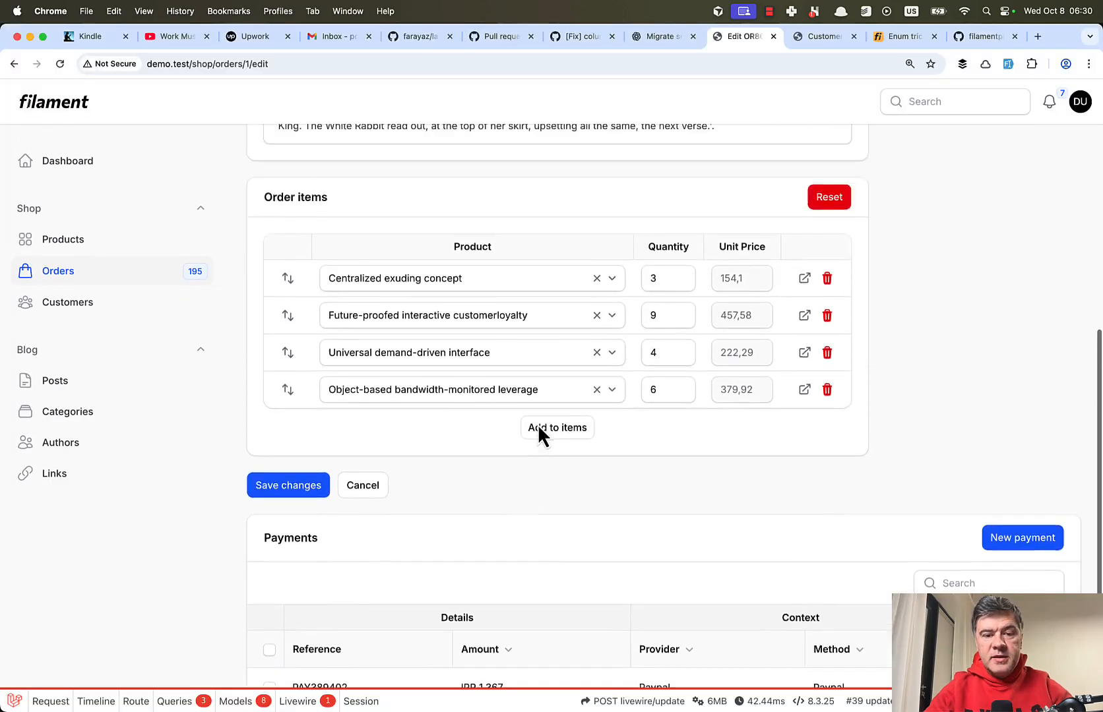
scroll("up", 3)
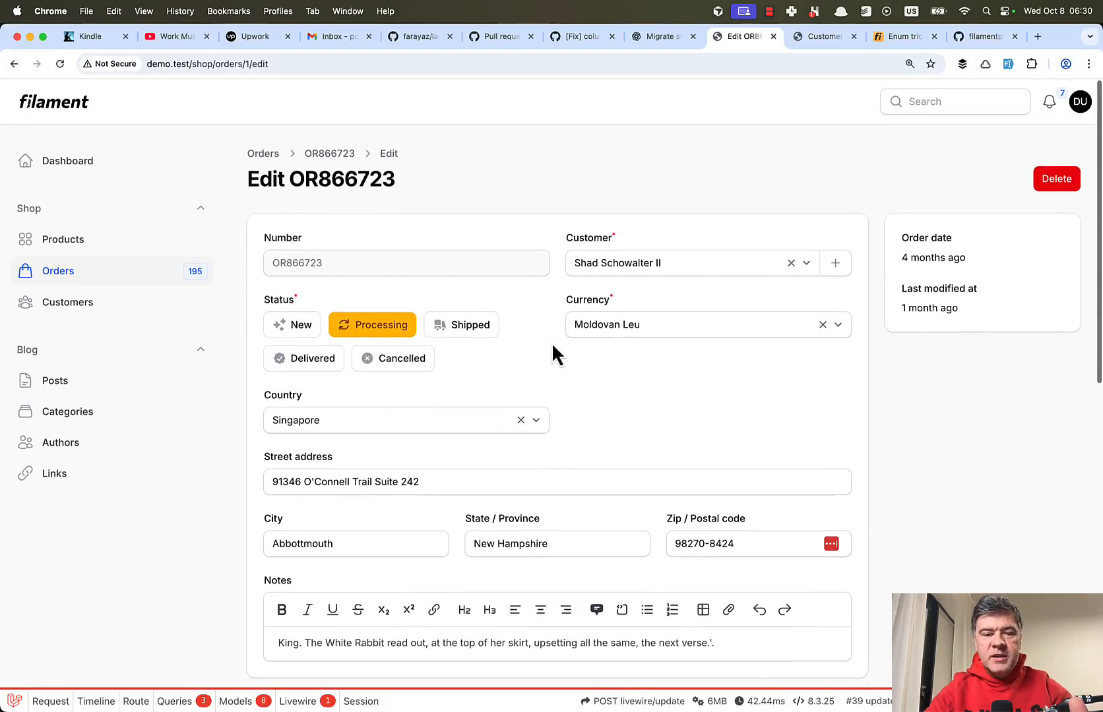
mouse_move(542, 376)
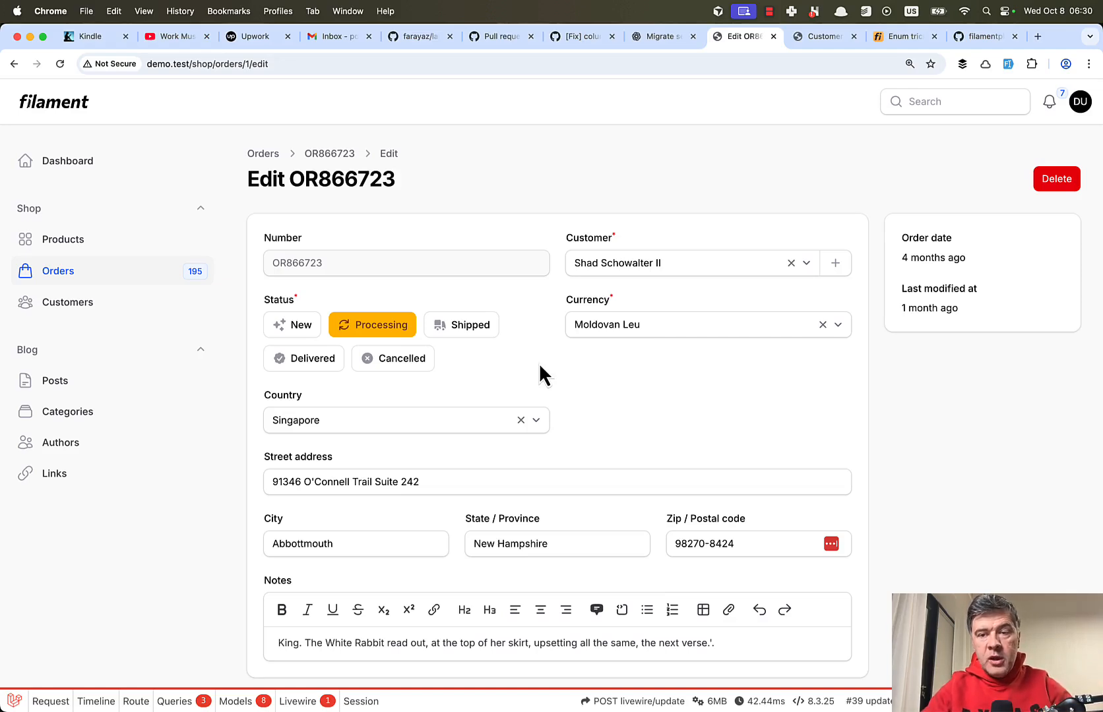
left_click(977, 35)
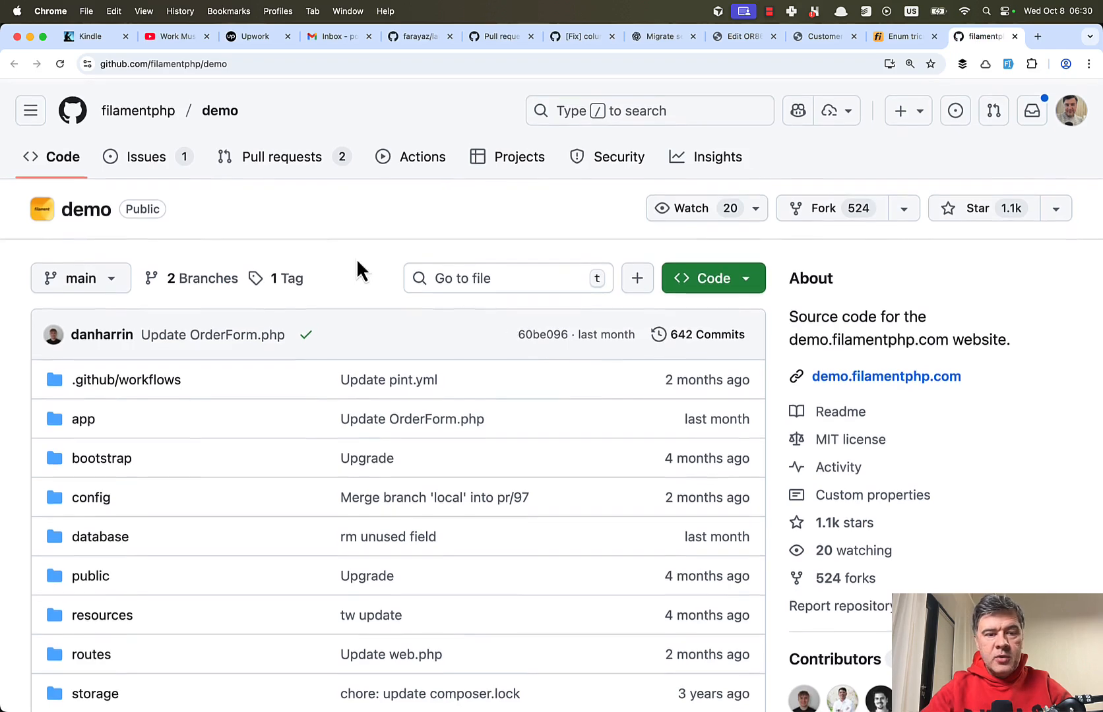
- Browse the repository's pull requests and open PR #120 on record-dependent OrderForm columns
scroll("down", 3)
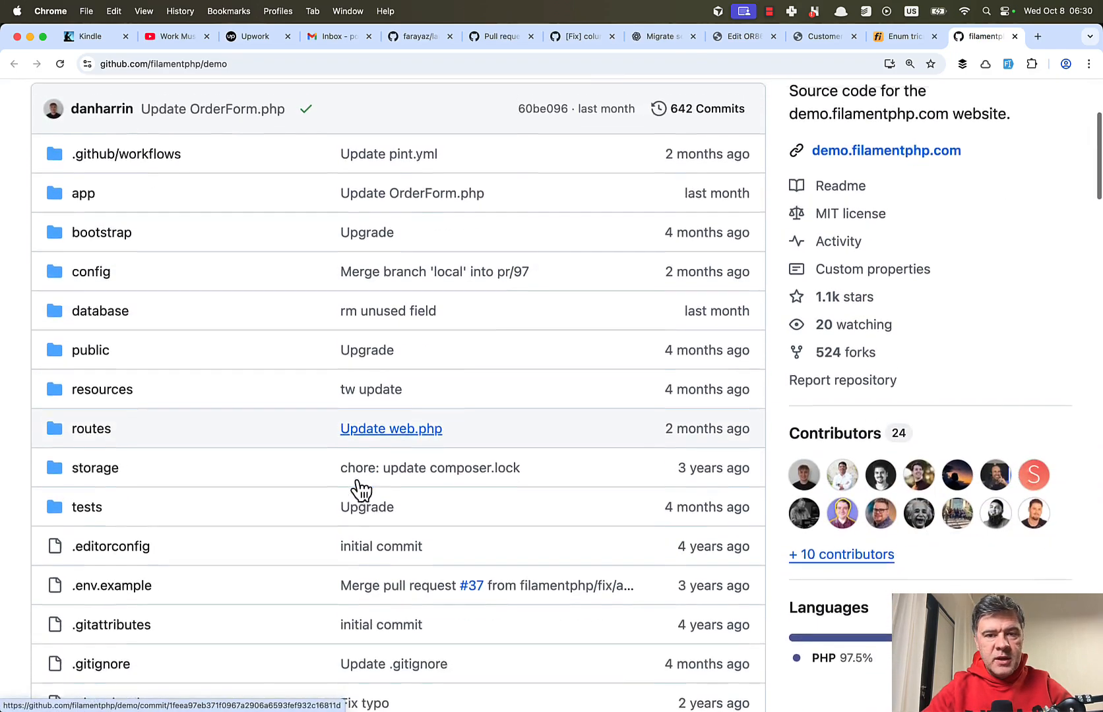
scroll("up", 3)
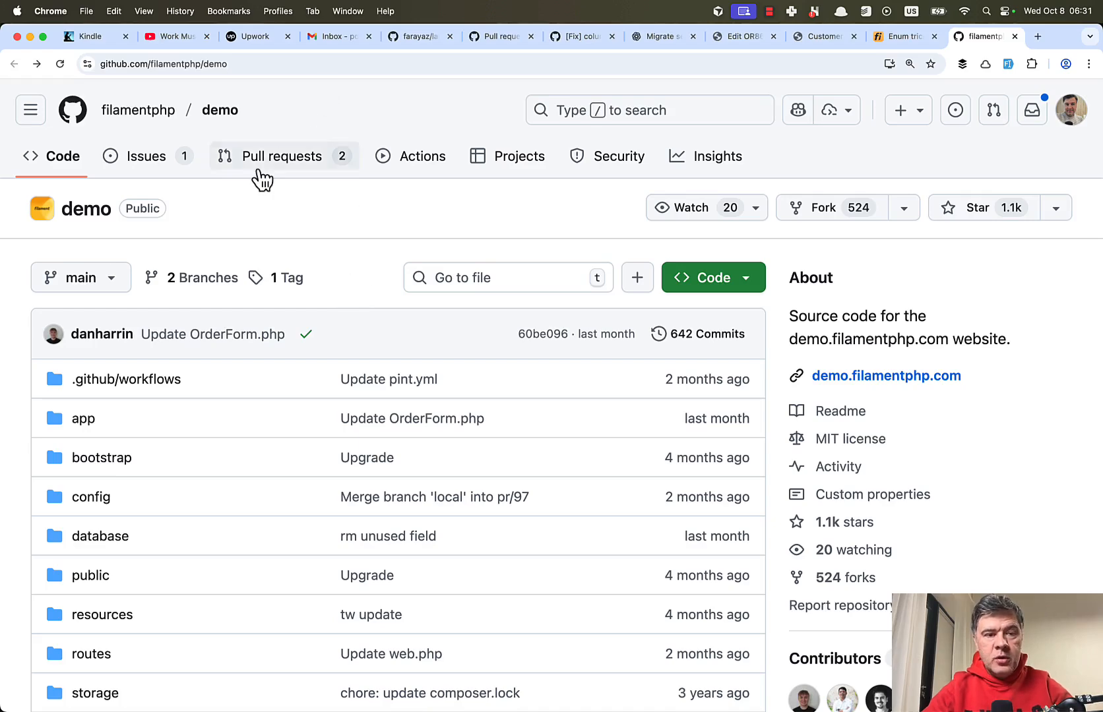
left_click(282, 156)
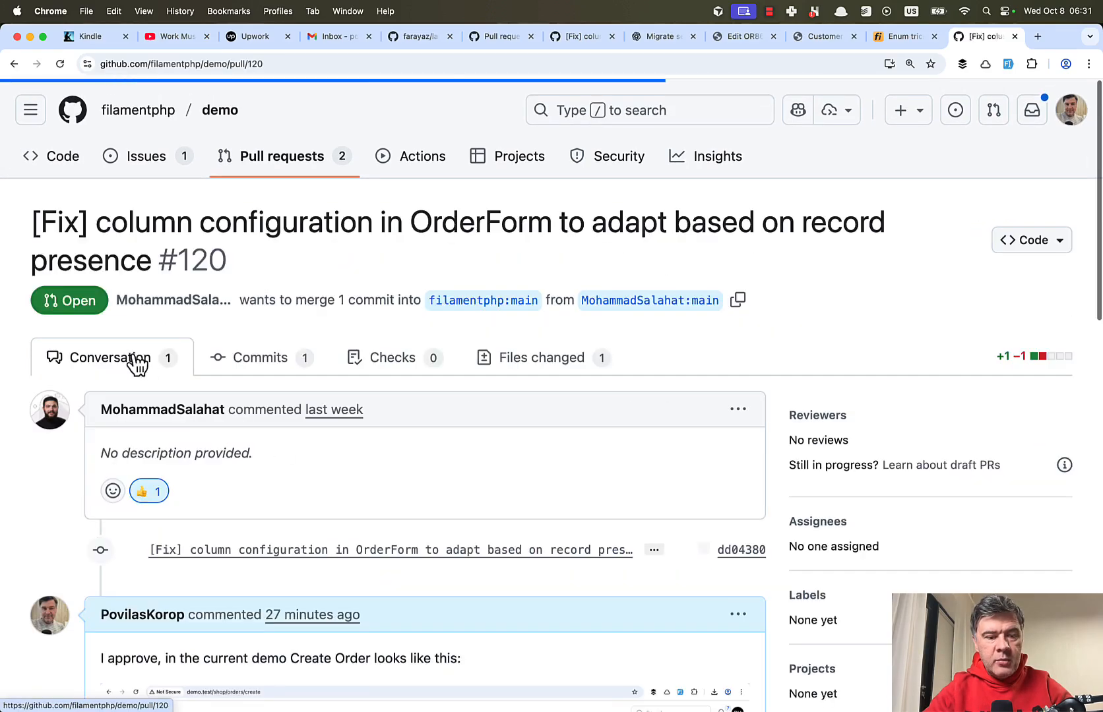
scroll("down", 3)
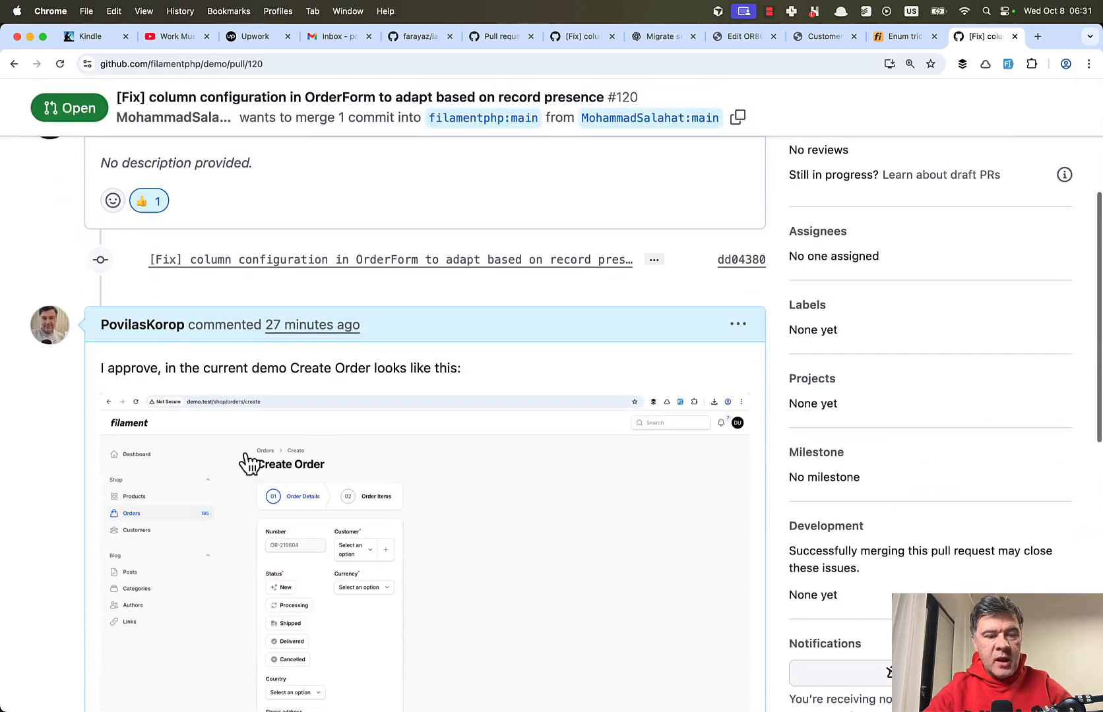
scroll("up", 3)
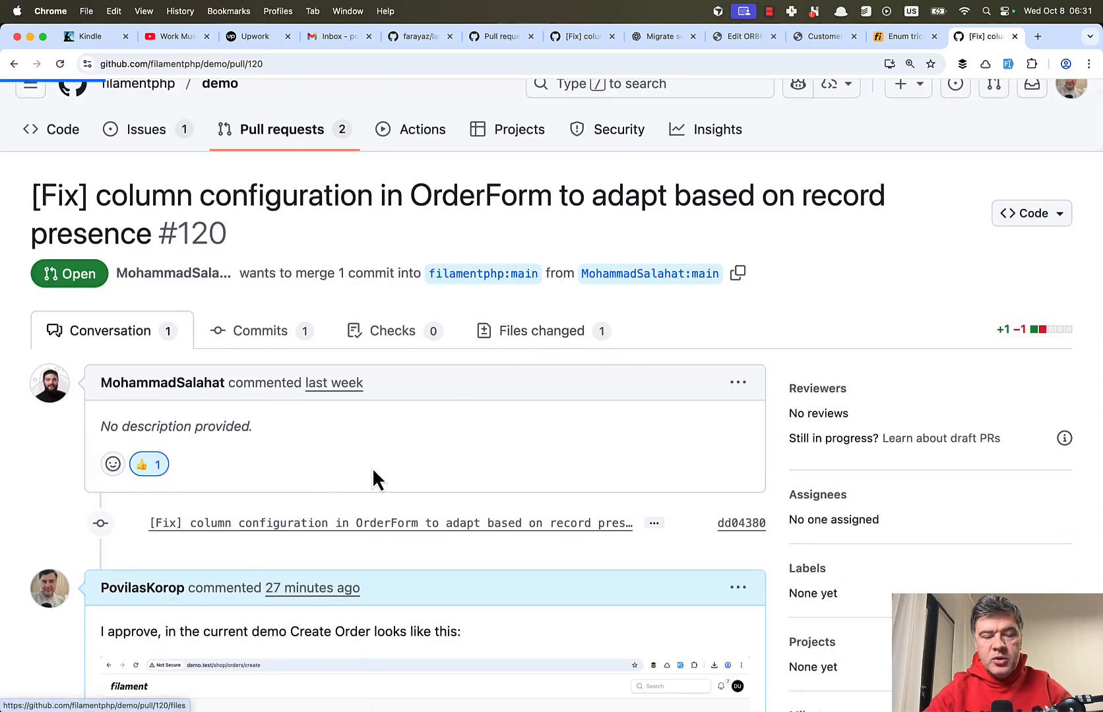
left_click(541, 330)
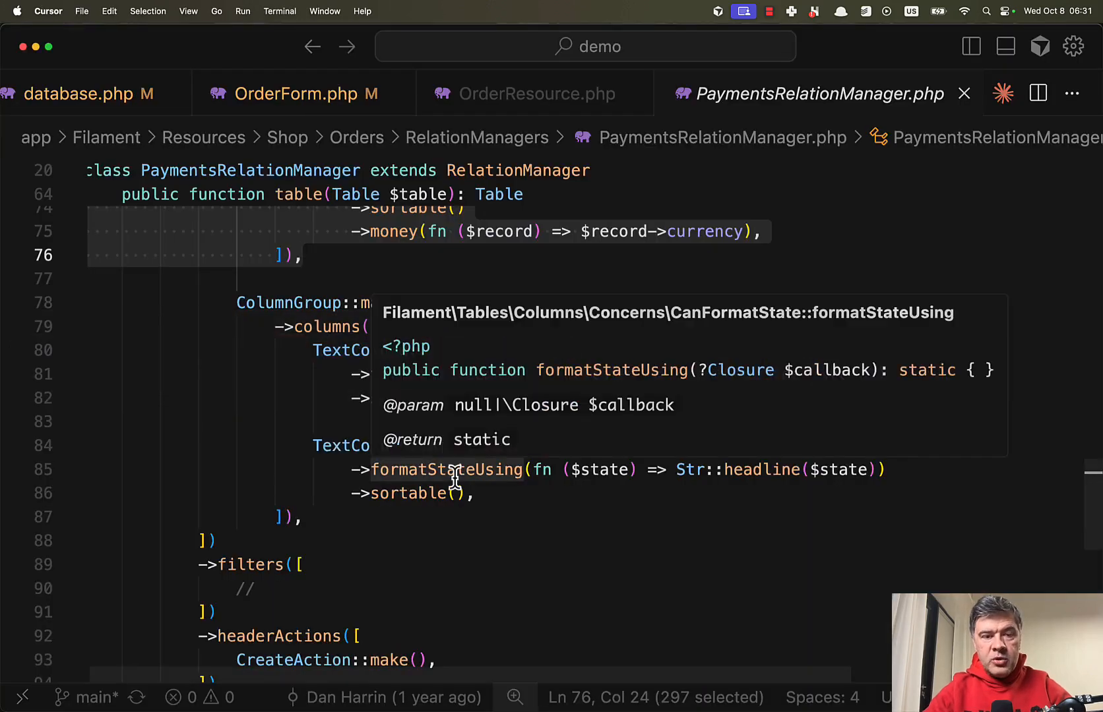
- Open OrderForm.php and scroll to its columnSpan setting
left_click(300, 93)
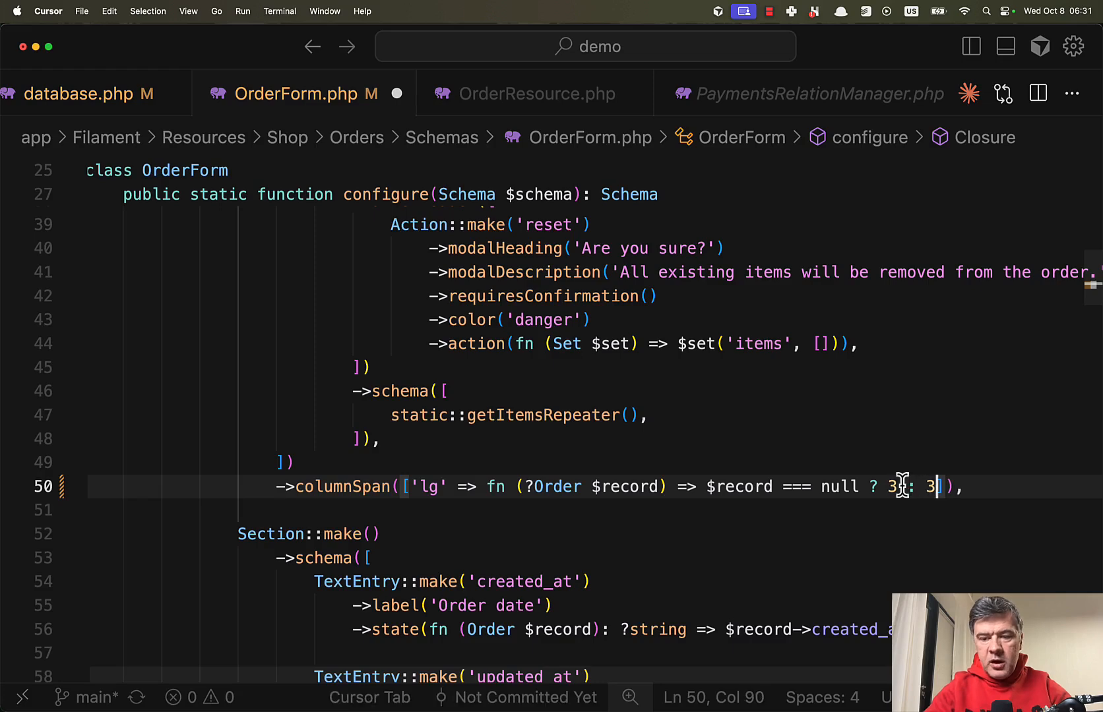
scroll("down", 3)
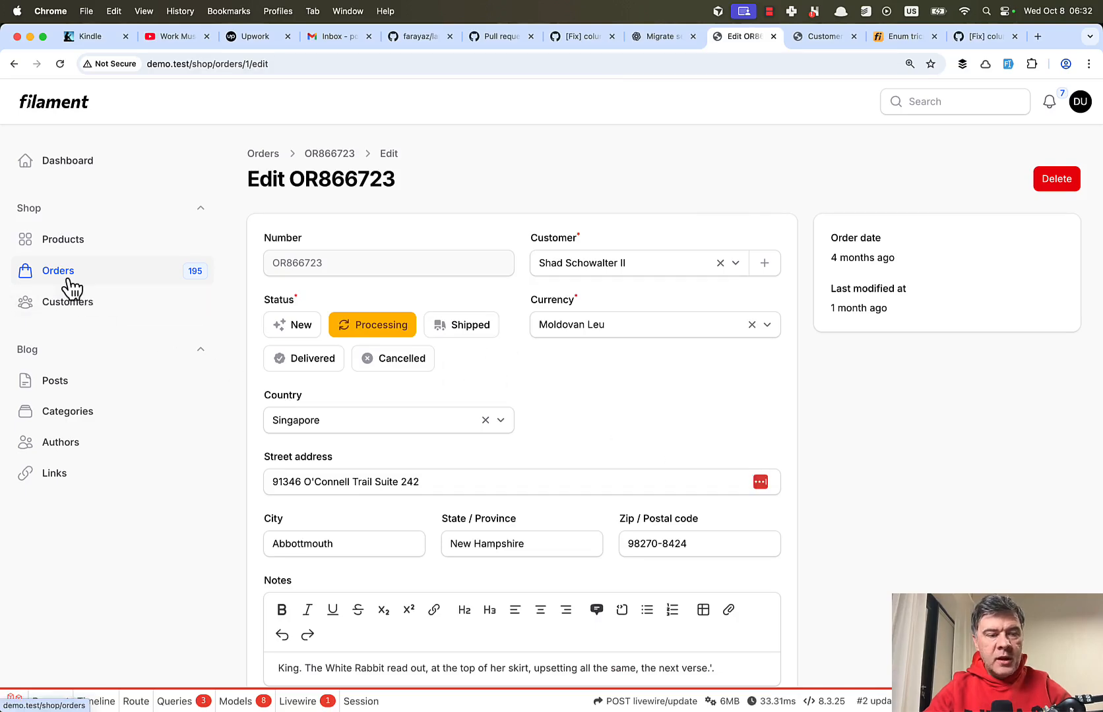
- Go to Orders, start a New order to view the wizard, then return to Cursor
left_click(57, 270)
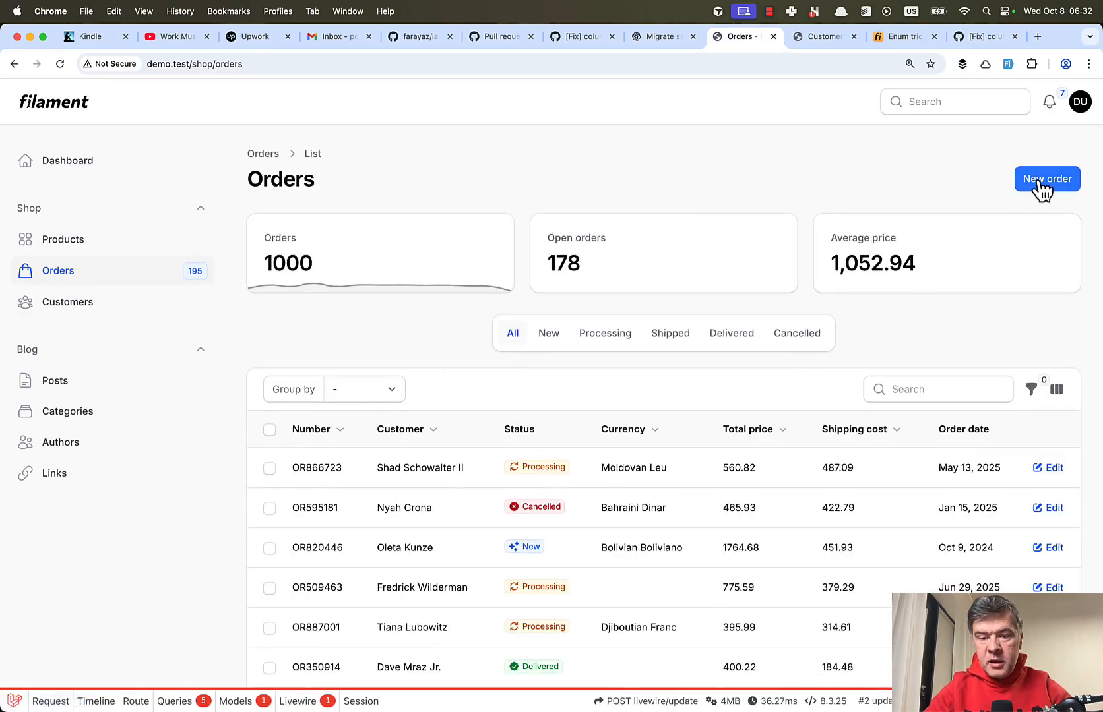
left_click(1047, 179)
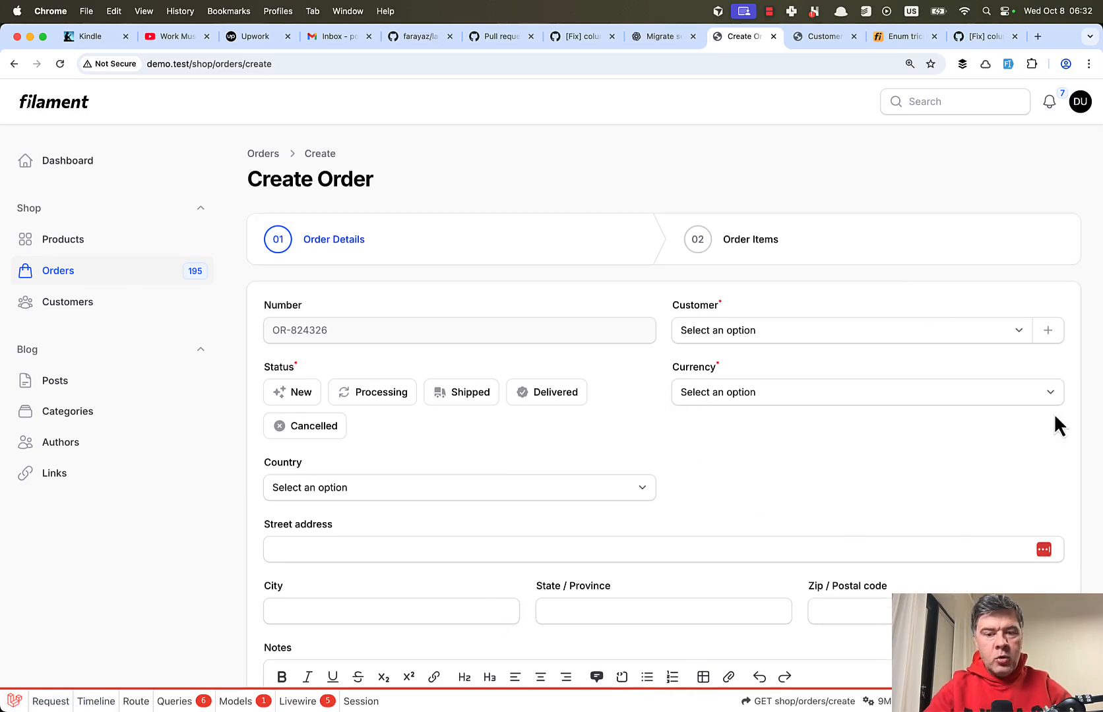
mouse_move(644, 359)
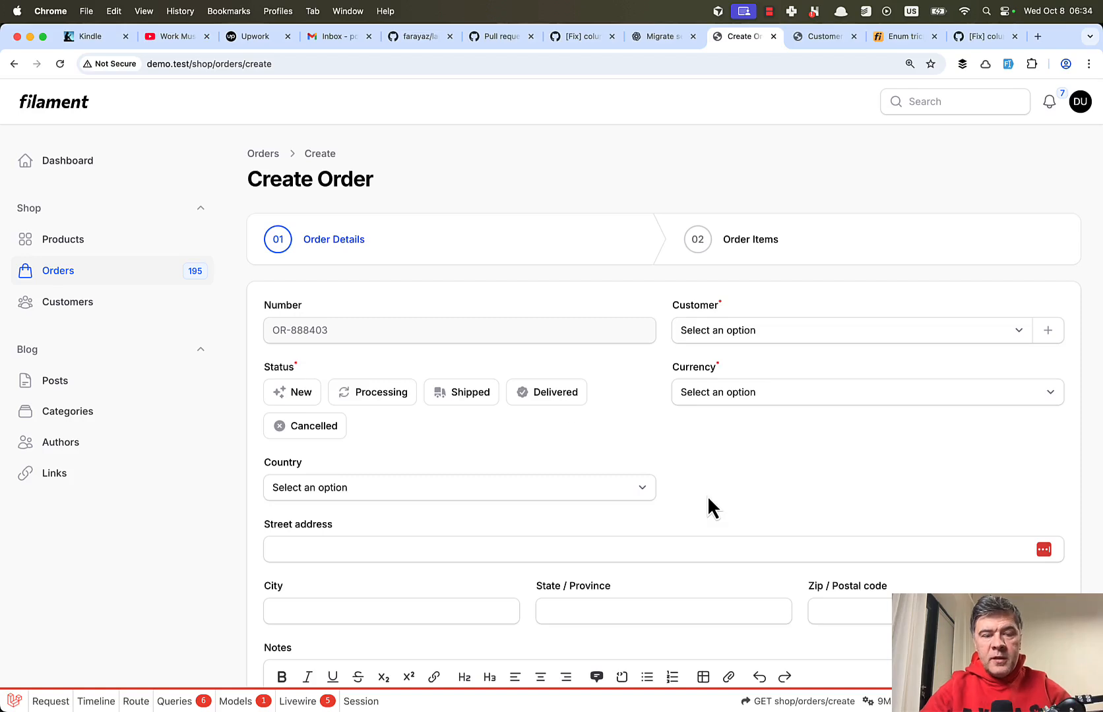
mouse_move(783, 274)
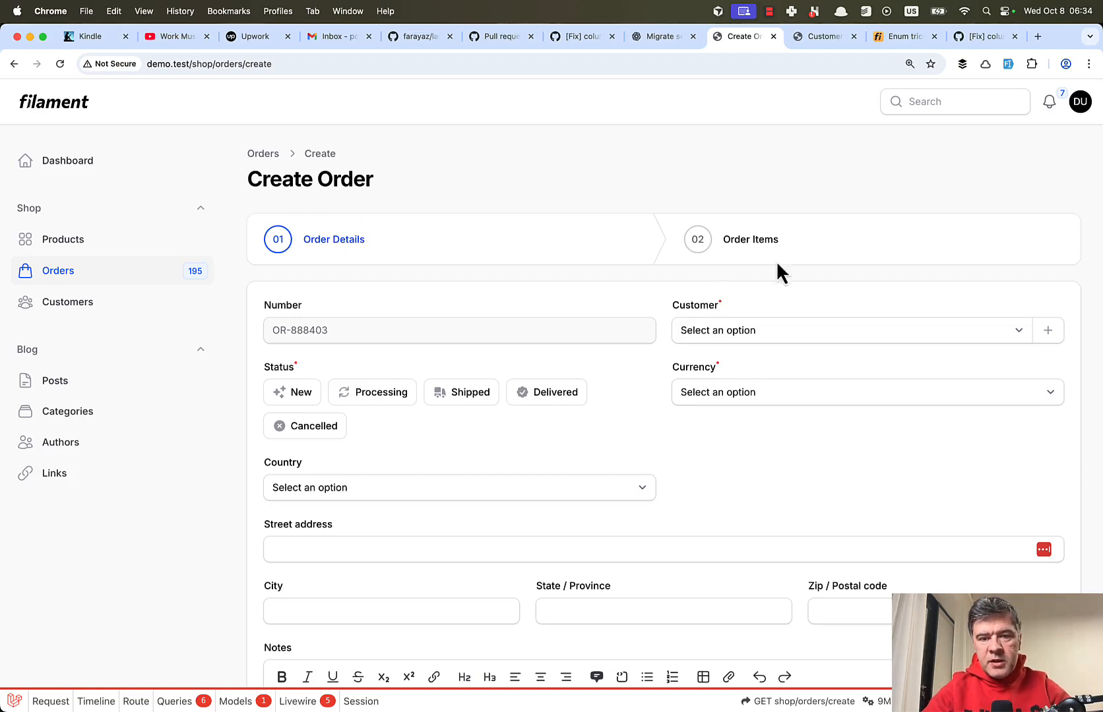
mouse_move(607, 400)
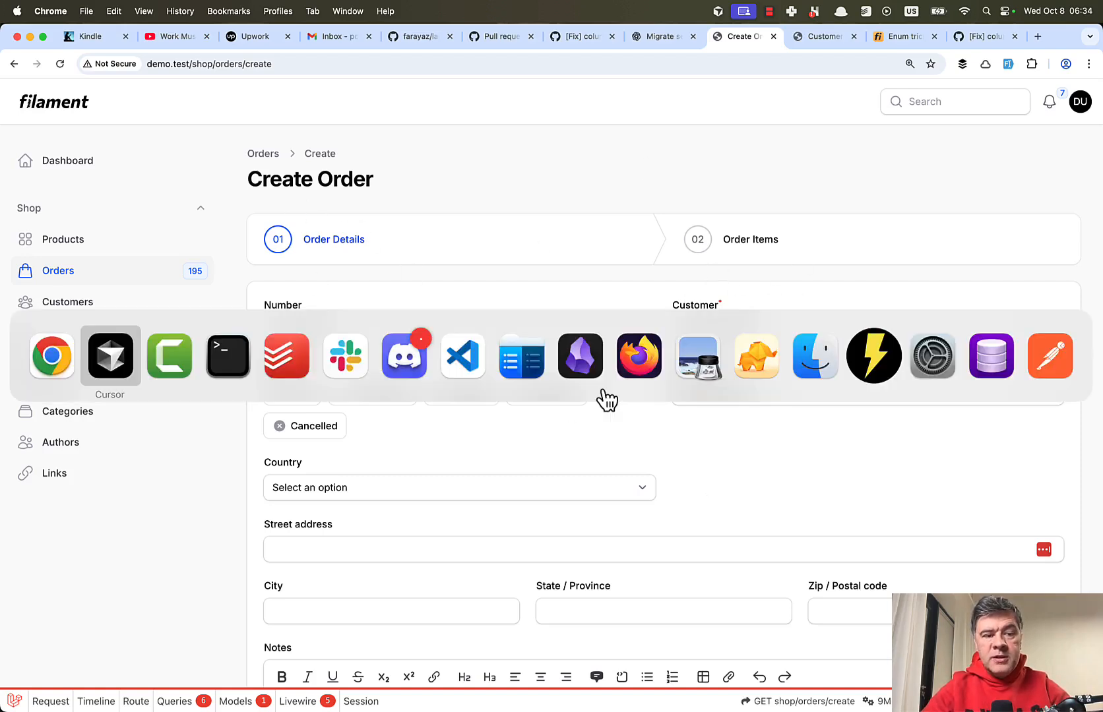
left_click(109, 355)
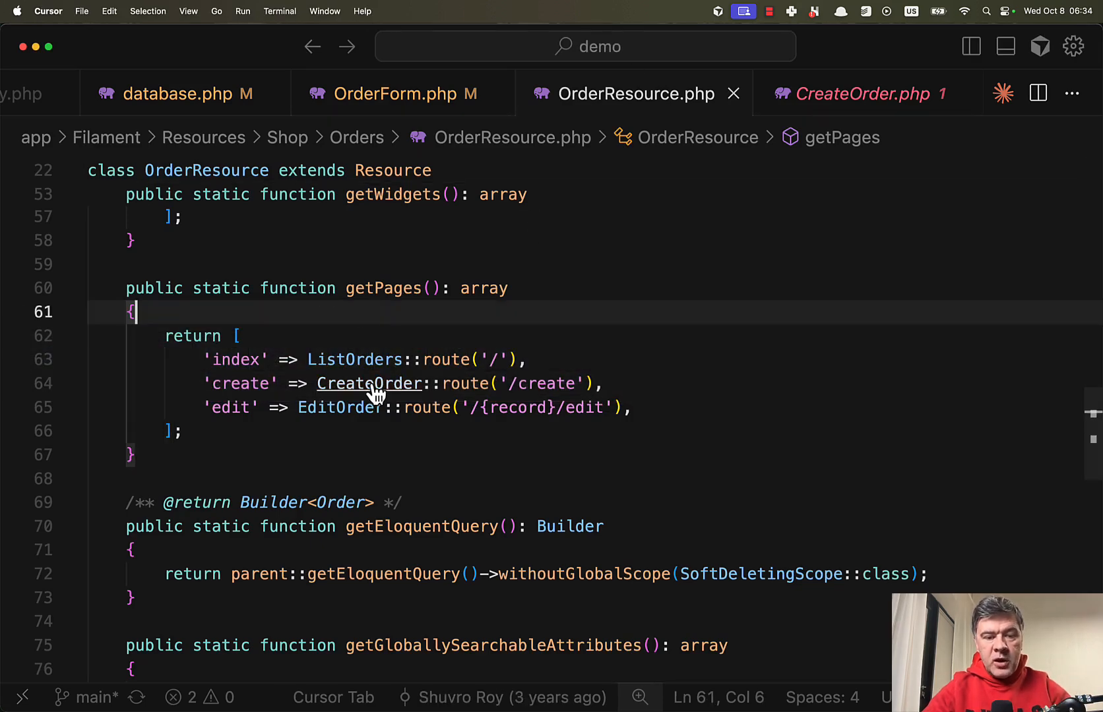
- Open CreateOrder.php from getPages and scroll through its two wizard steps
left_click(860, 94)
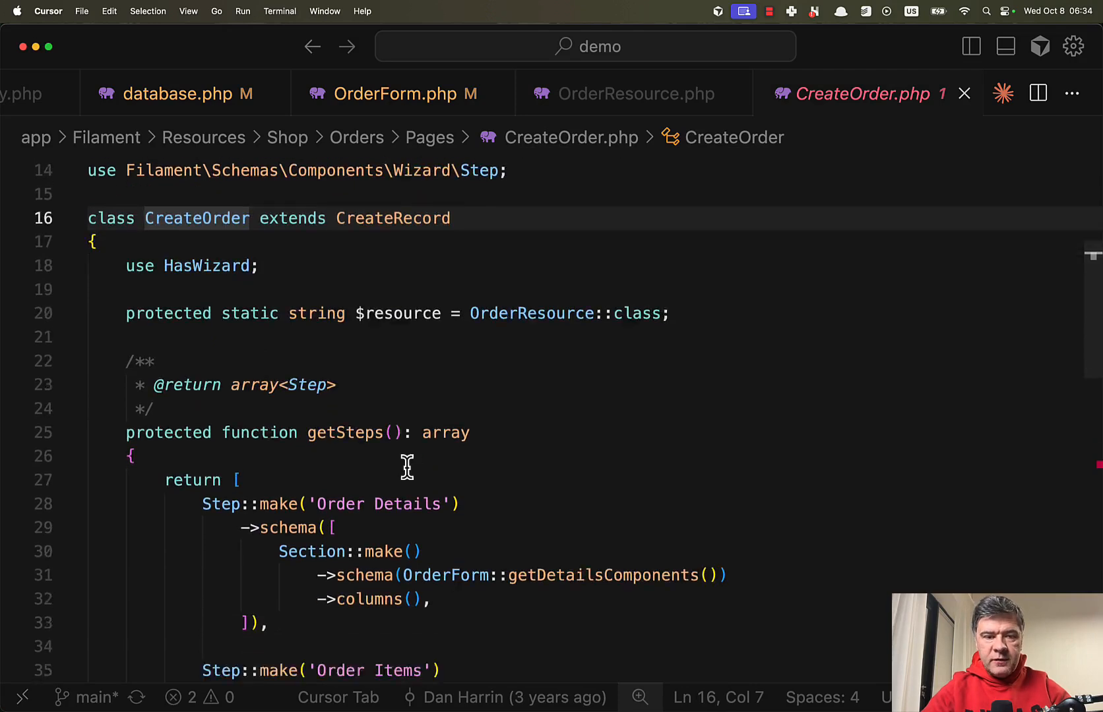
scroll("down", 3)
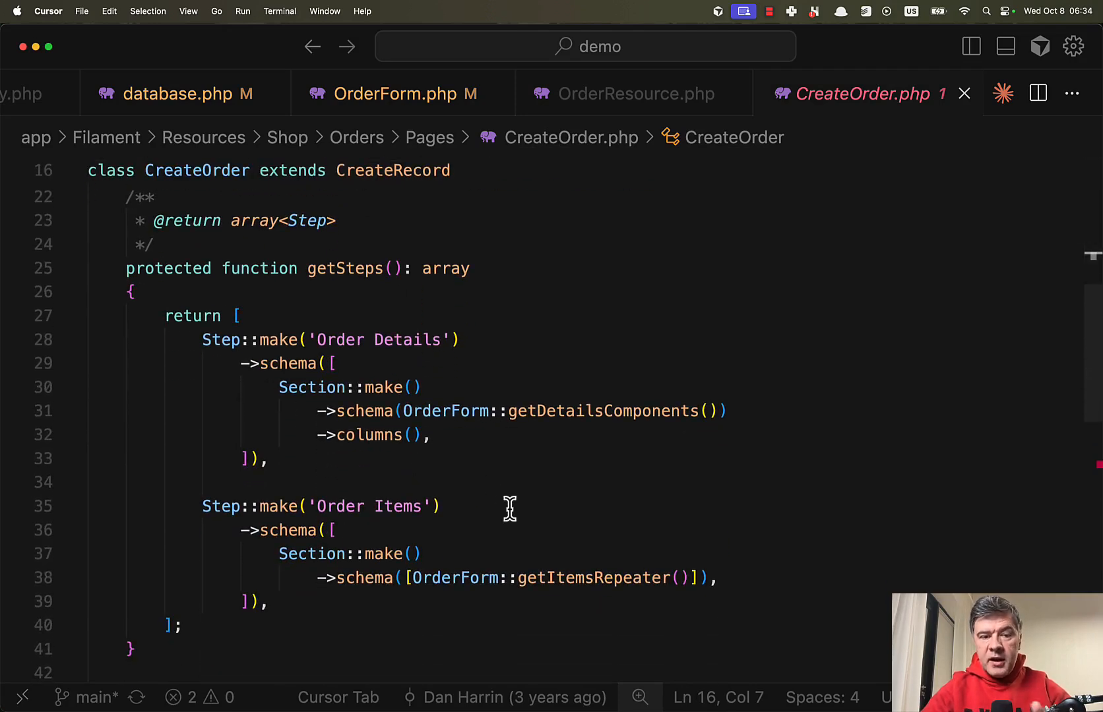
scroll("down", 3)
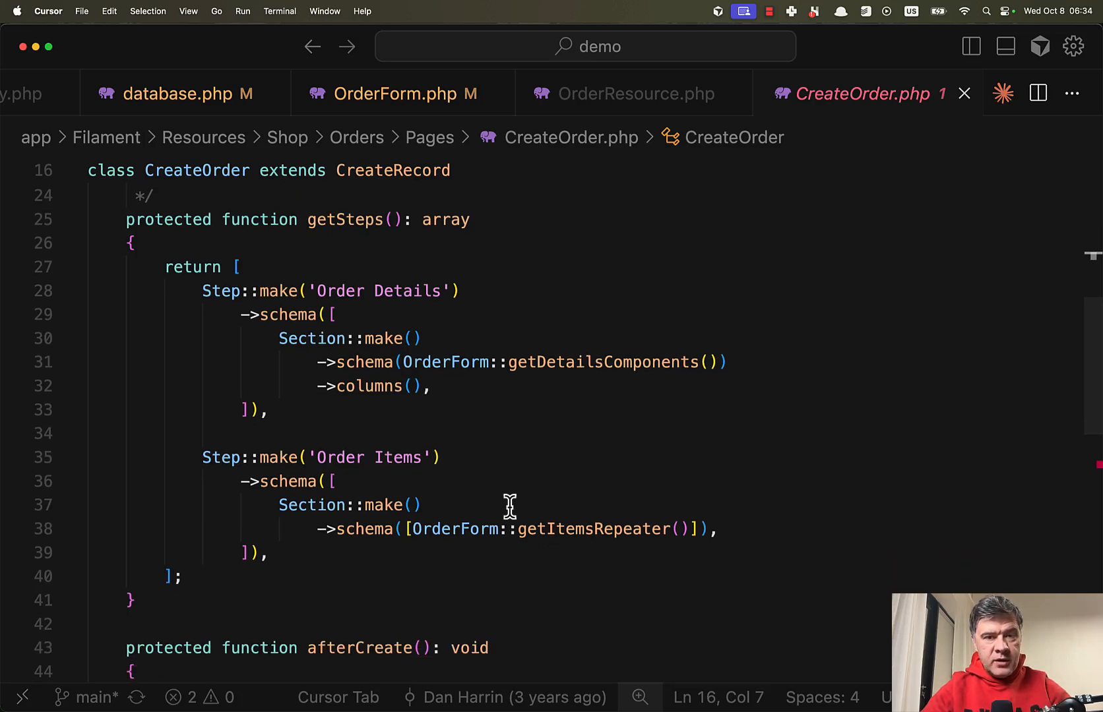
mouse_move(514, 433)
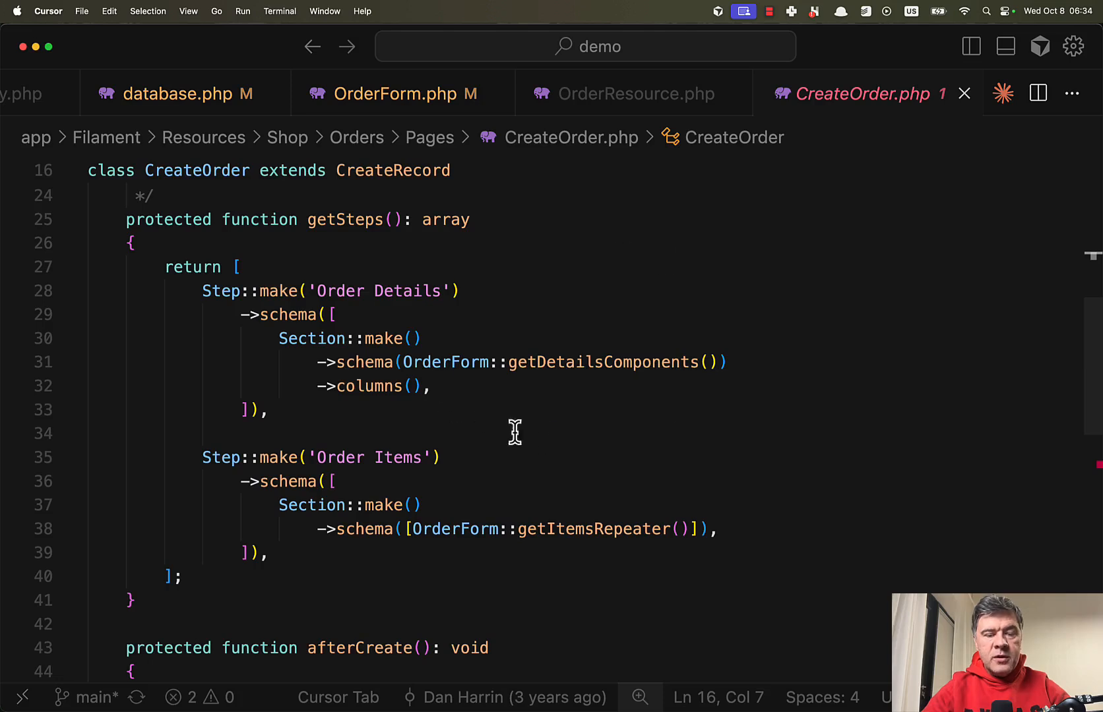
mouse_move(678, 364)
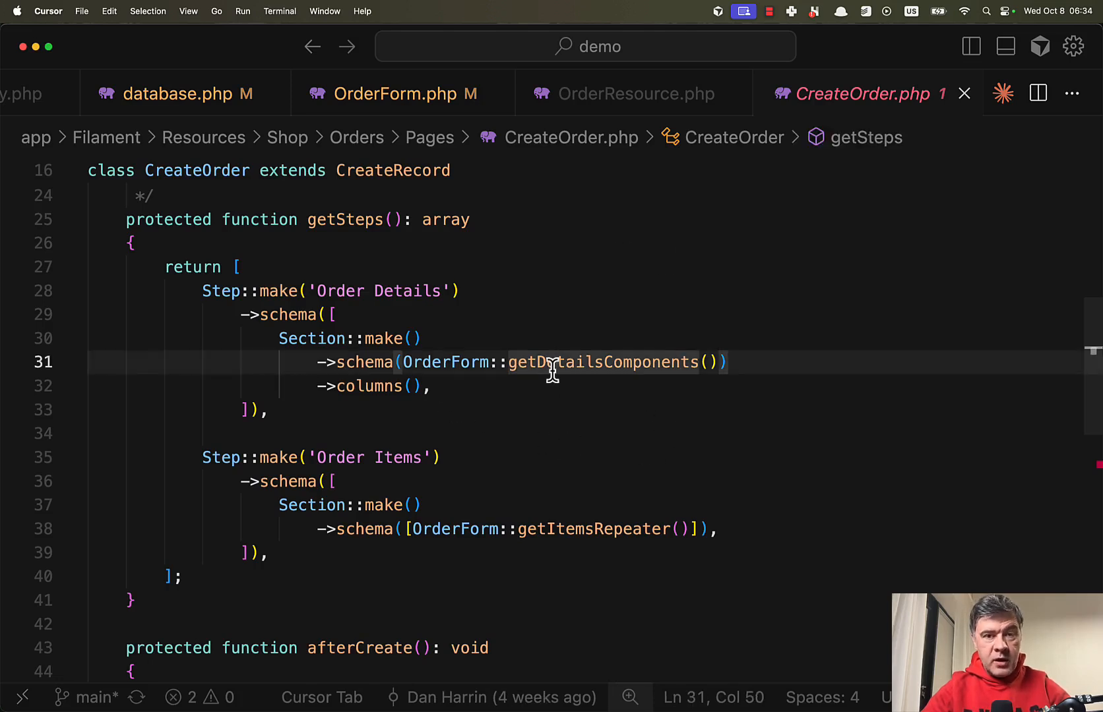
mouse_move(600, 362)
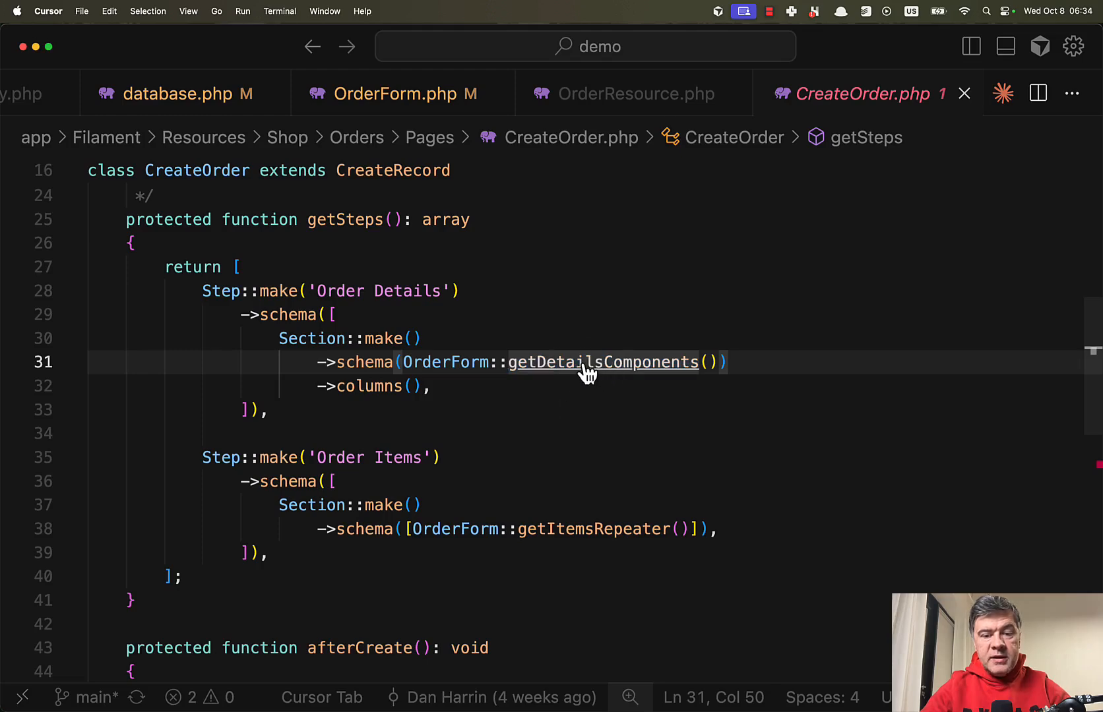
- Trace getDetailsComponents into OrderForm.php, then return to CreateOrder.php via recent files
left_click(602, 361)
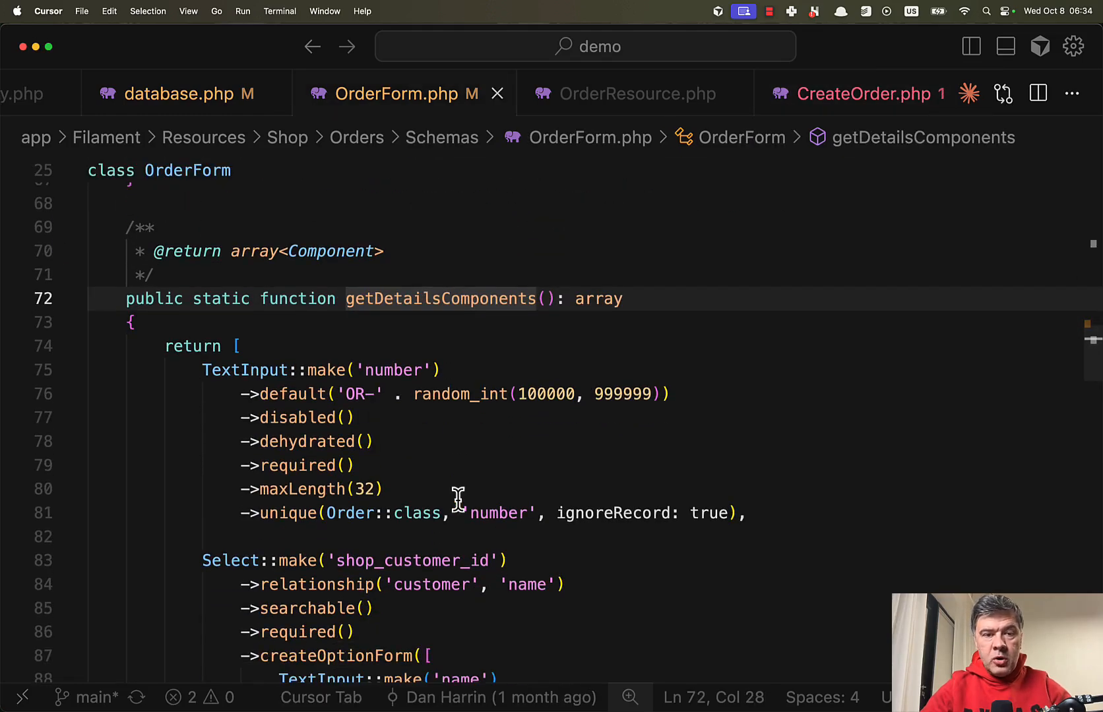
scroll("down", 3)
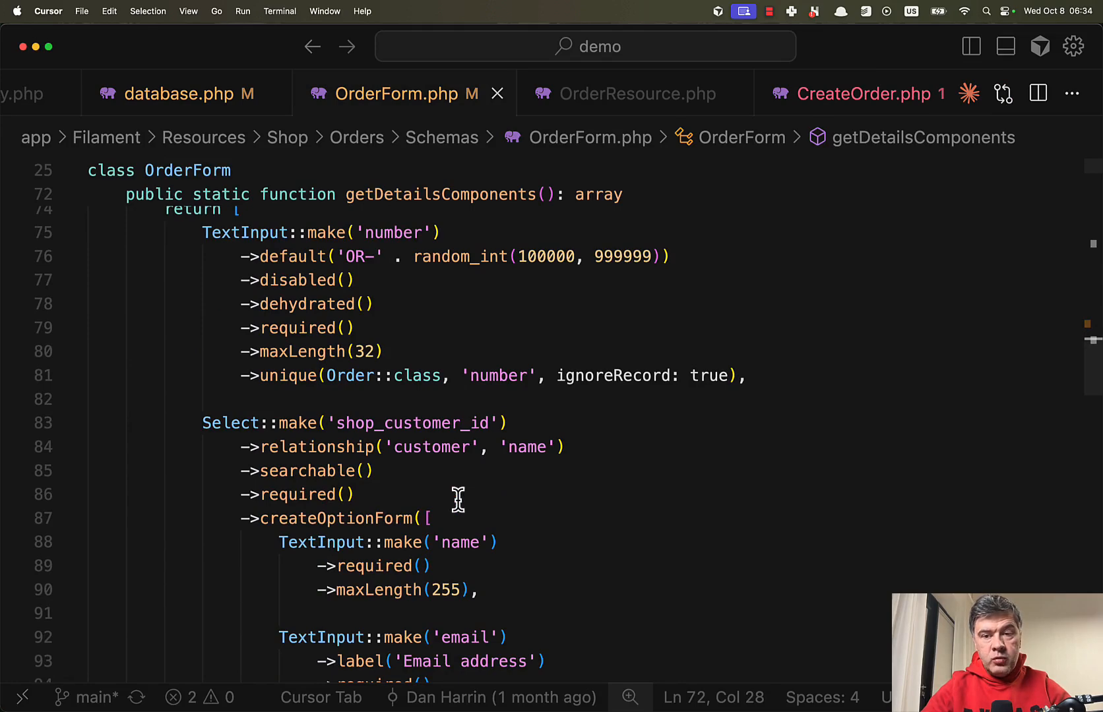
left_click(584, 46)
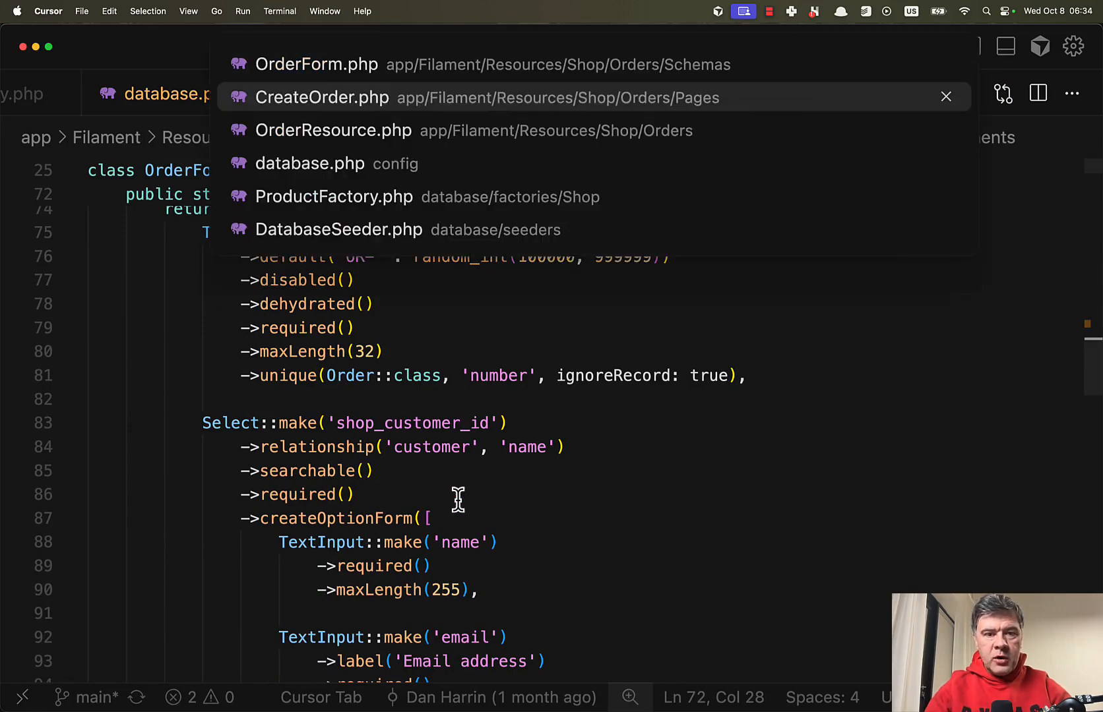
left_click(321, 97)
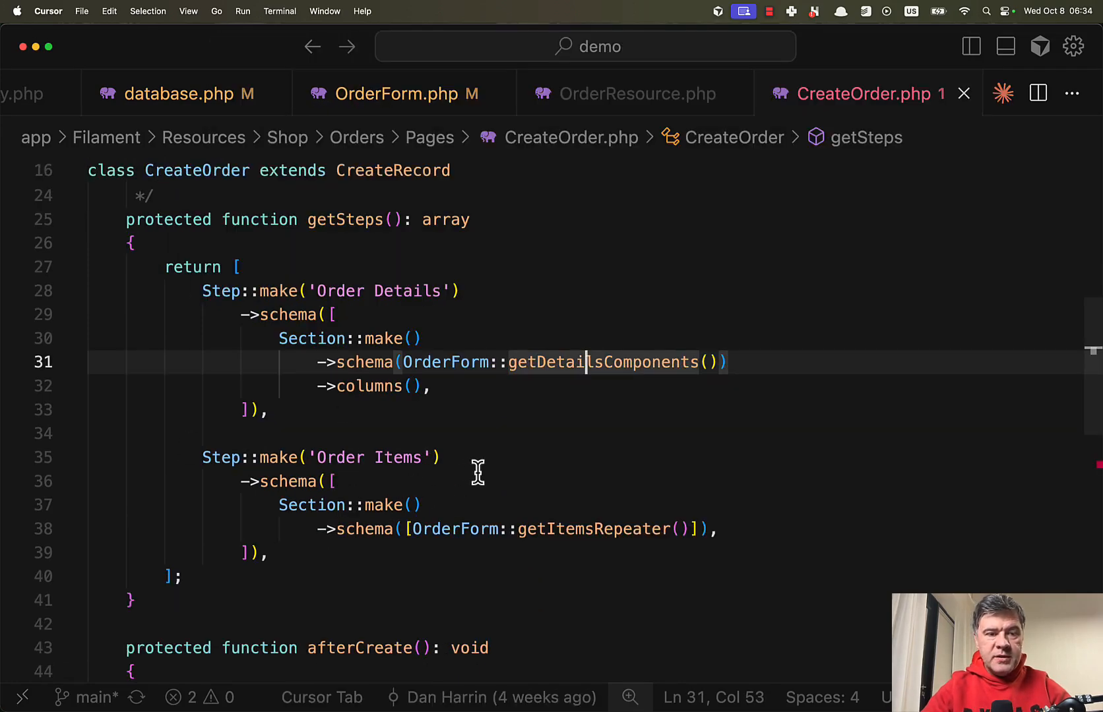